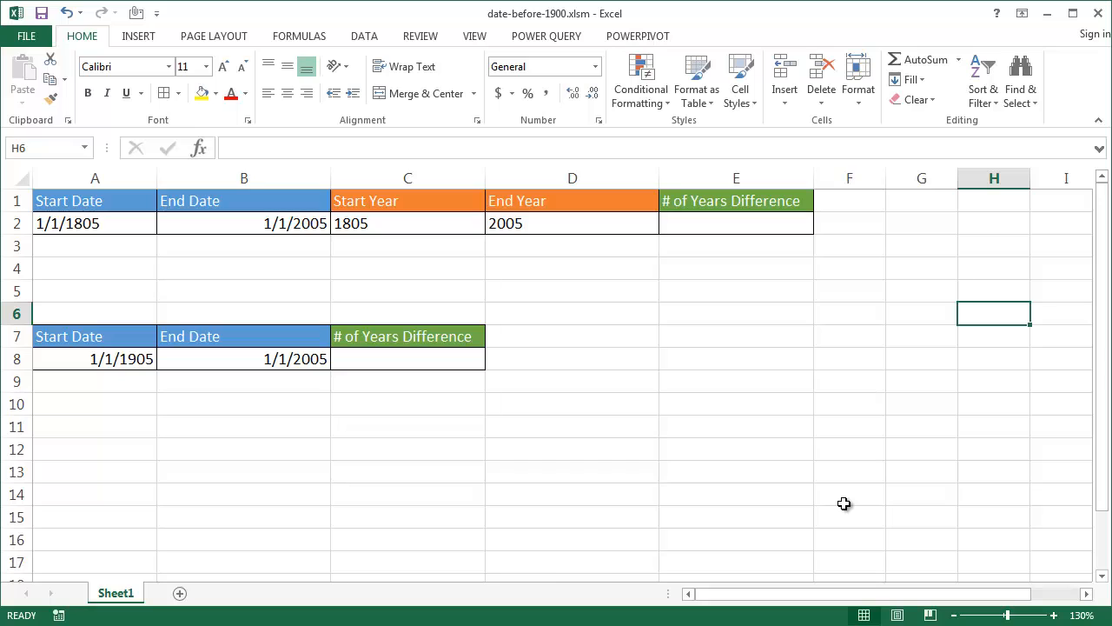
mouse_move(168, 366)
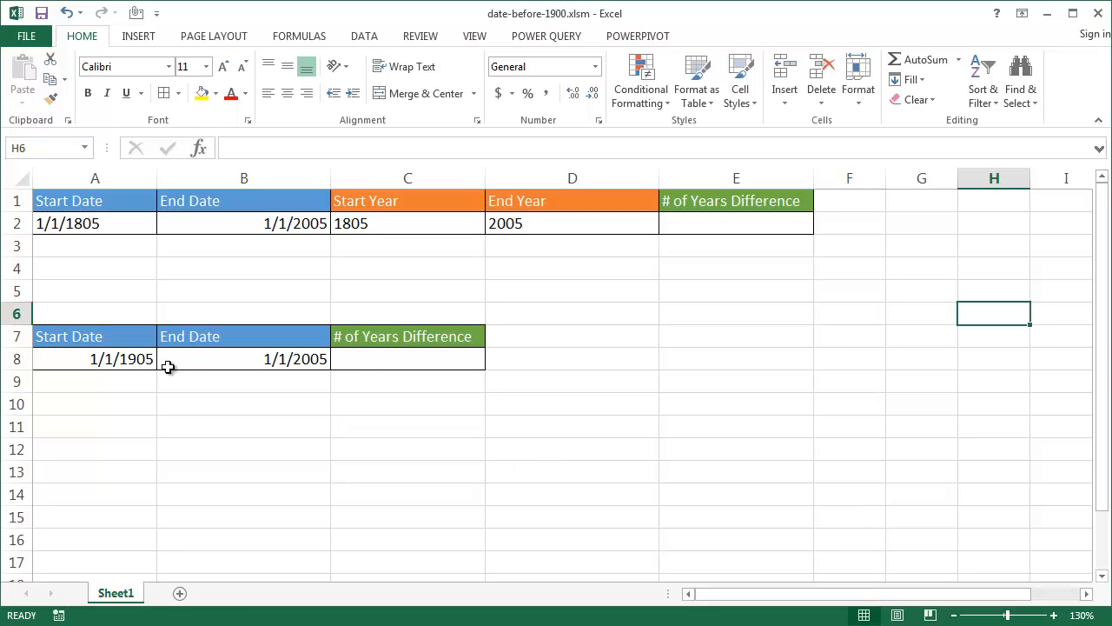
mouse_move(289, 345)
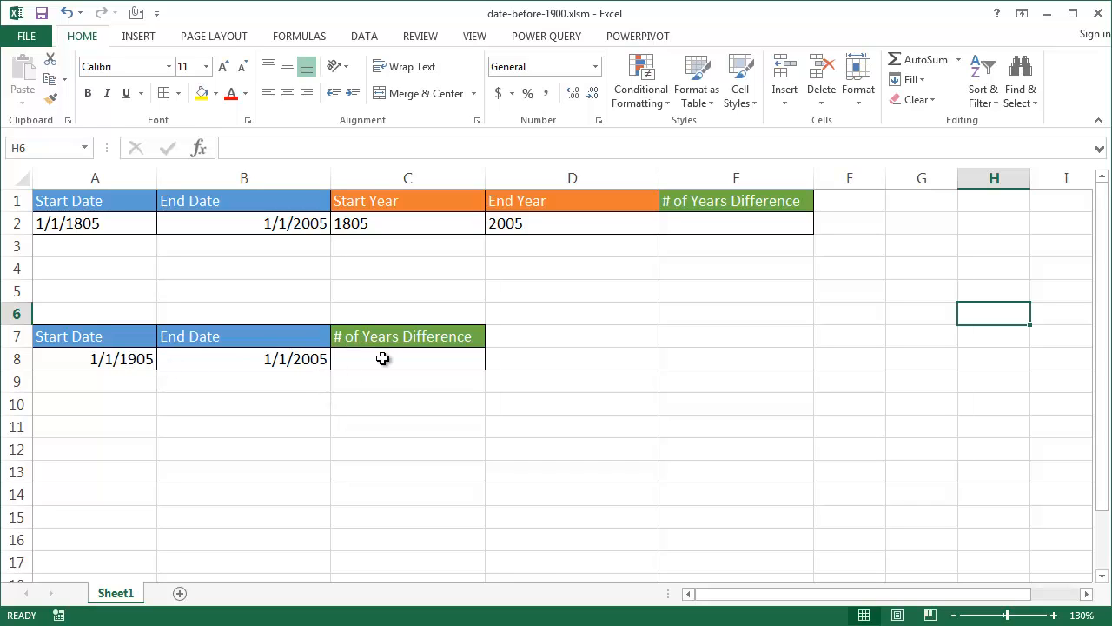
Enter =YEAR(B8)-YEAR(A8) in C8 so it shows 100 years
click(406, 358)
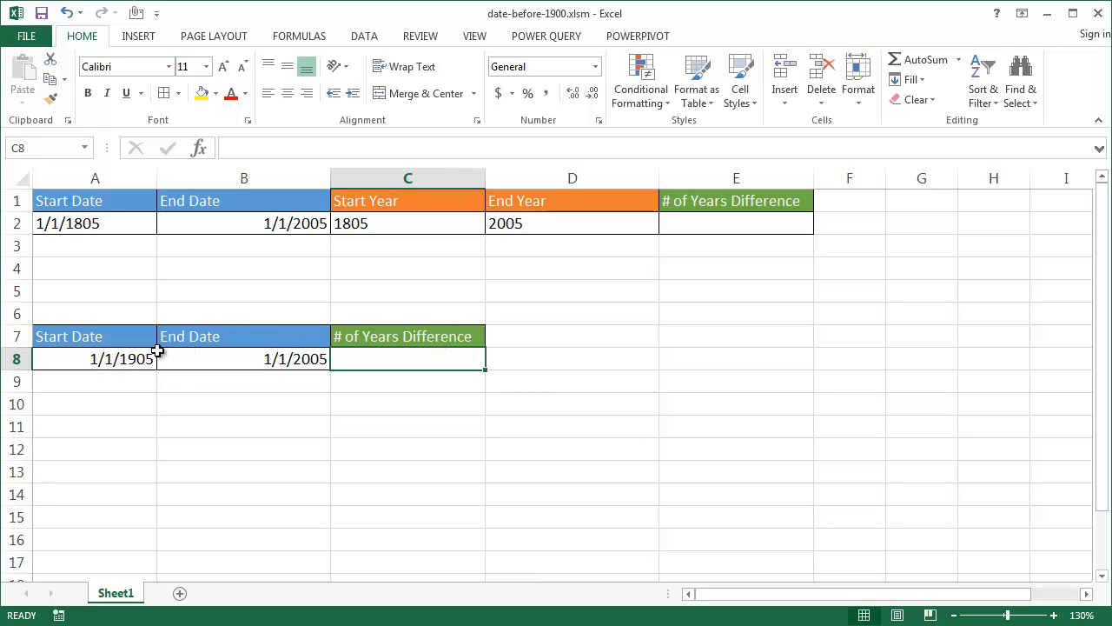
mouse_move(134, 363)
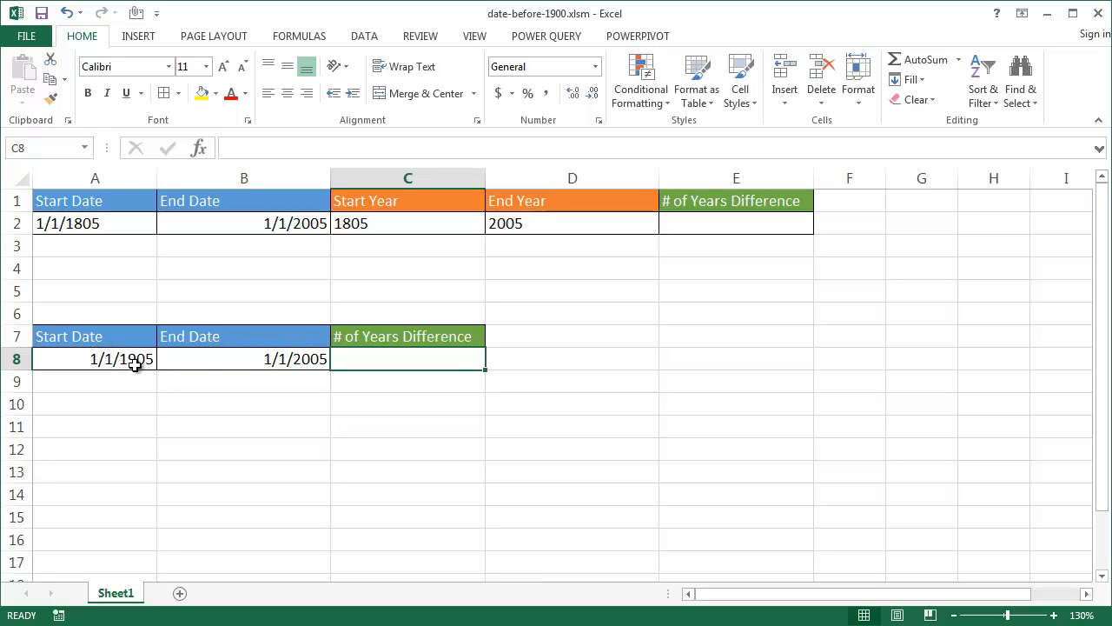
mouse_move(310, 367)
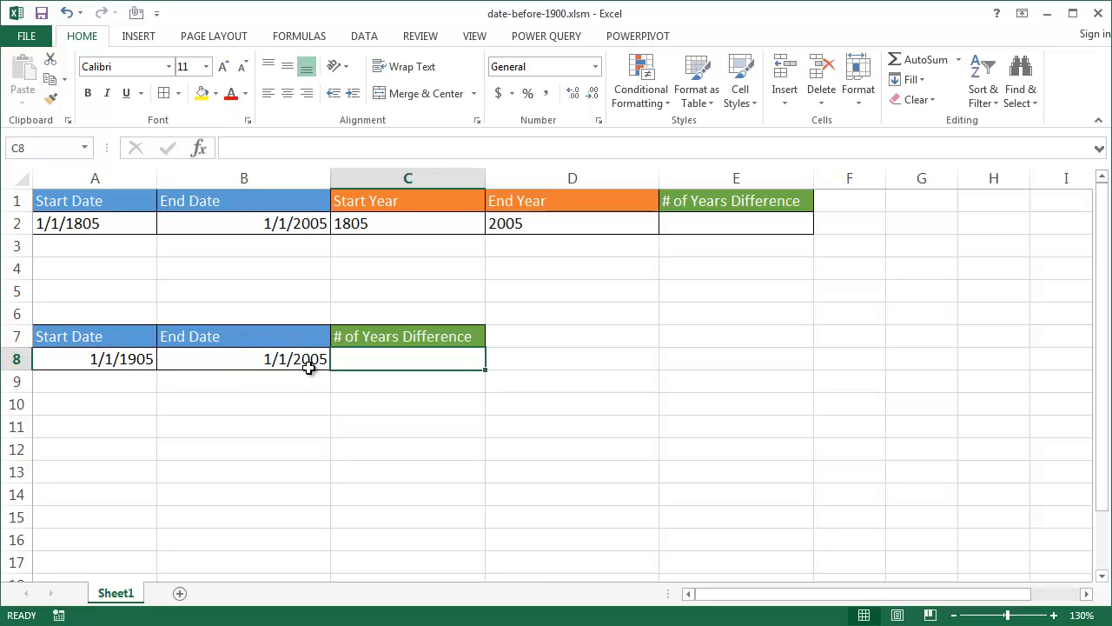
mouse_move(376, 363)
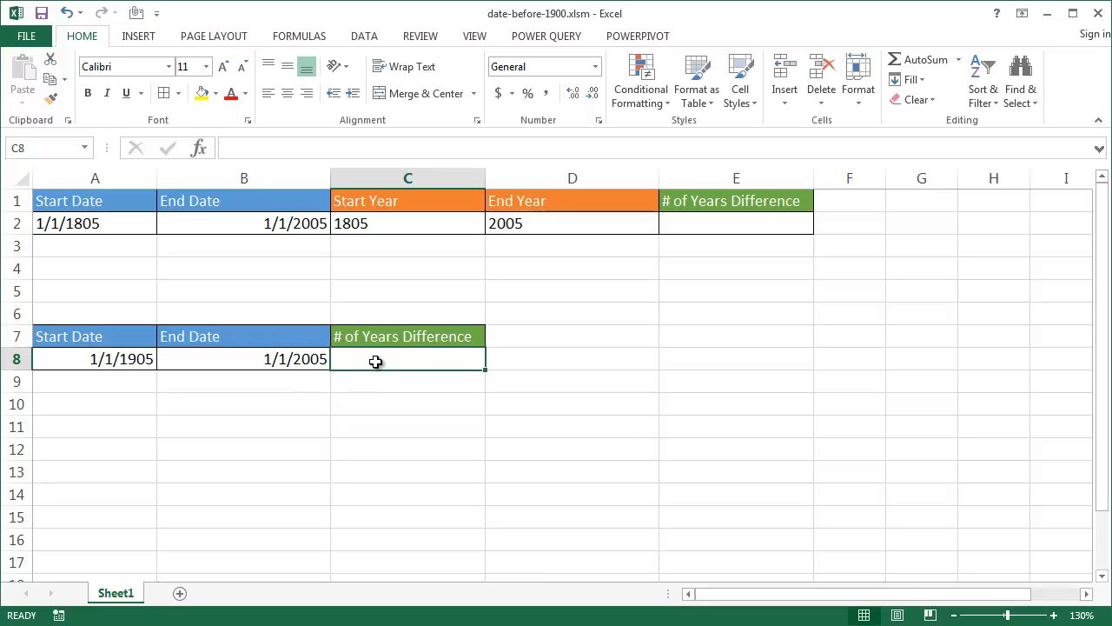
text(=)
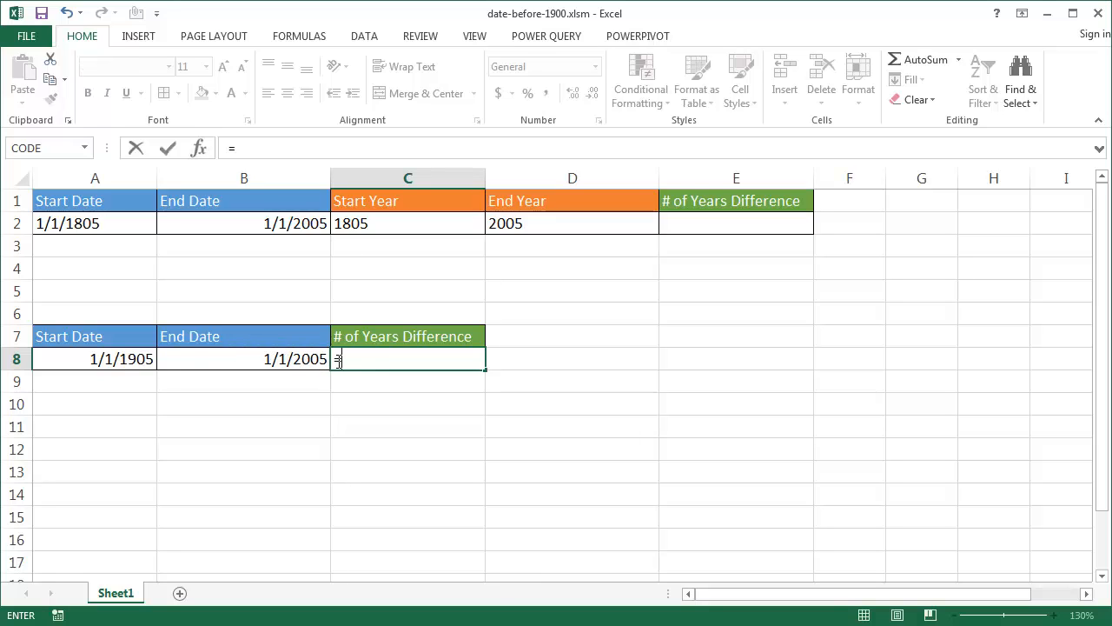
text(=)
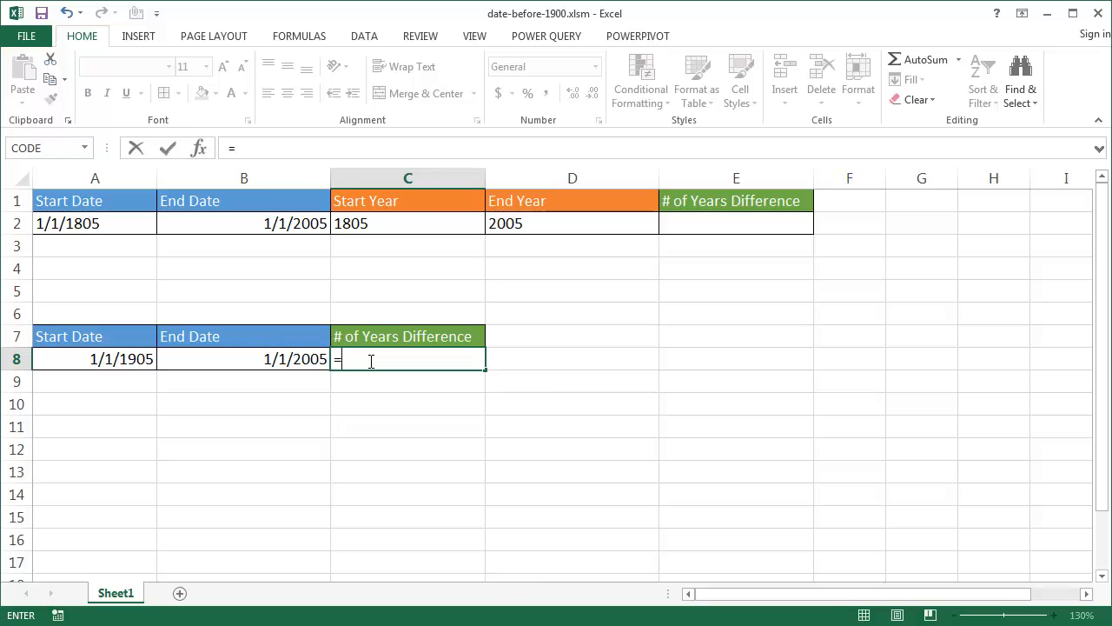
text(YEAR()
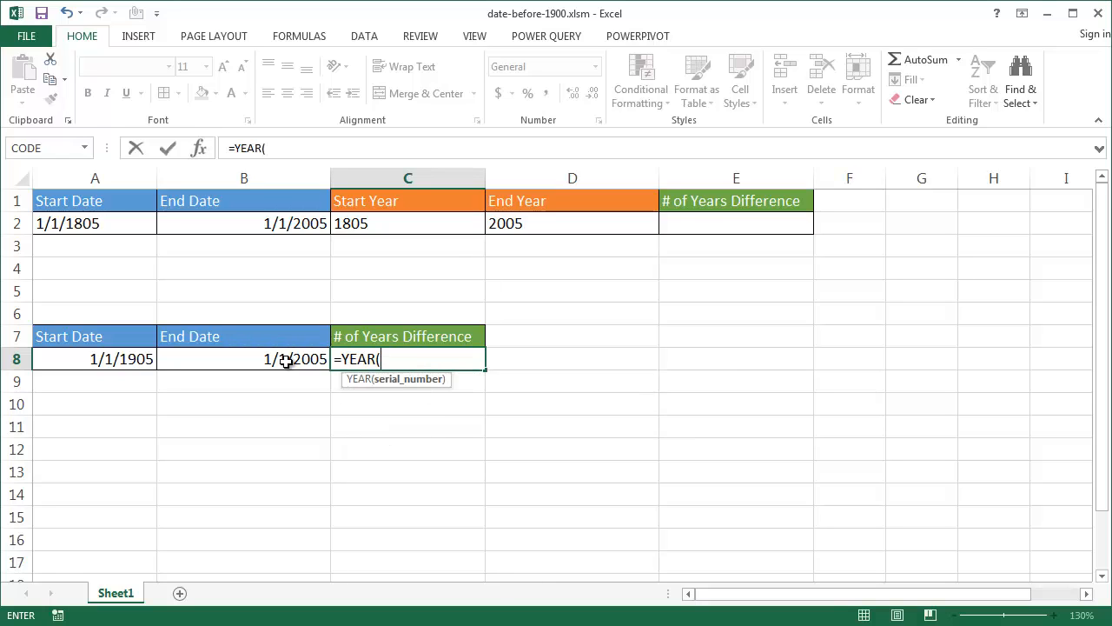
mouse_move(277, 359)
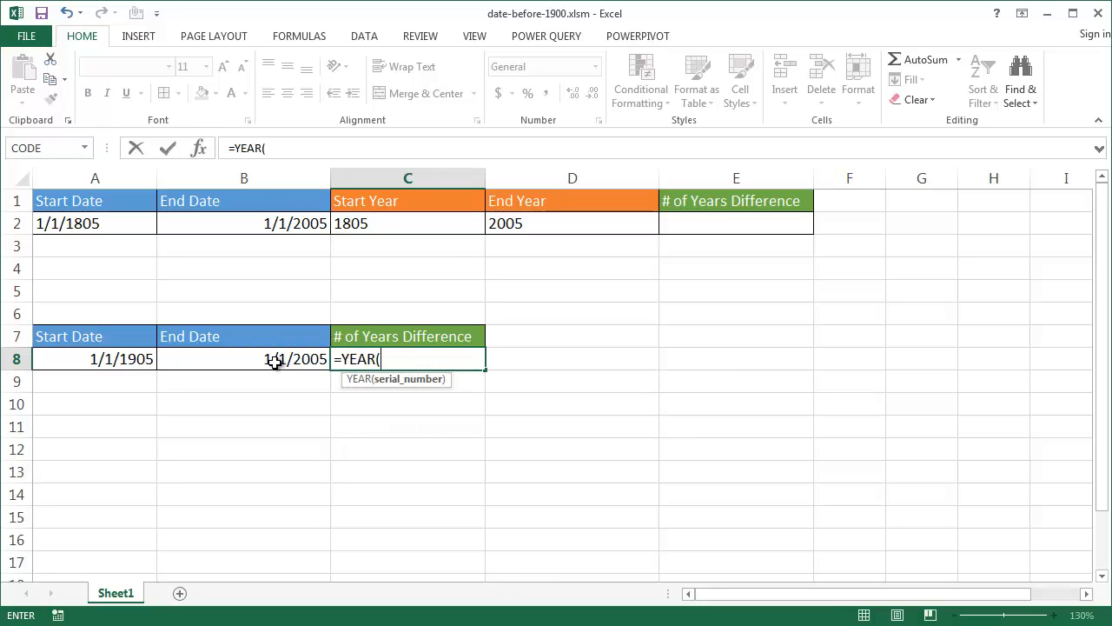
click(256, 359)
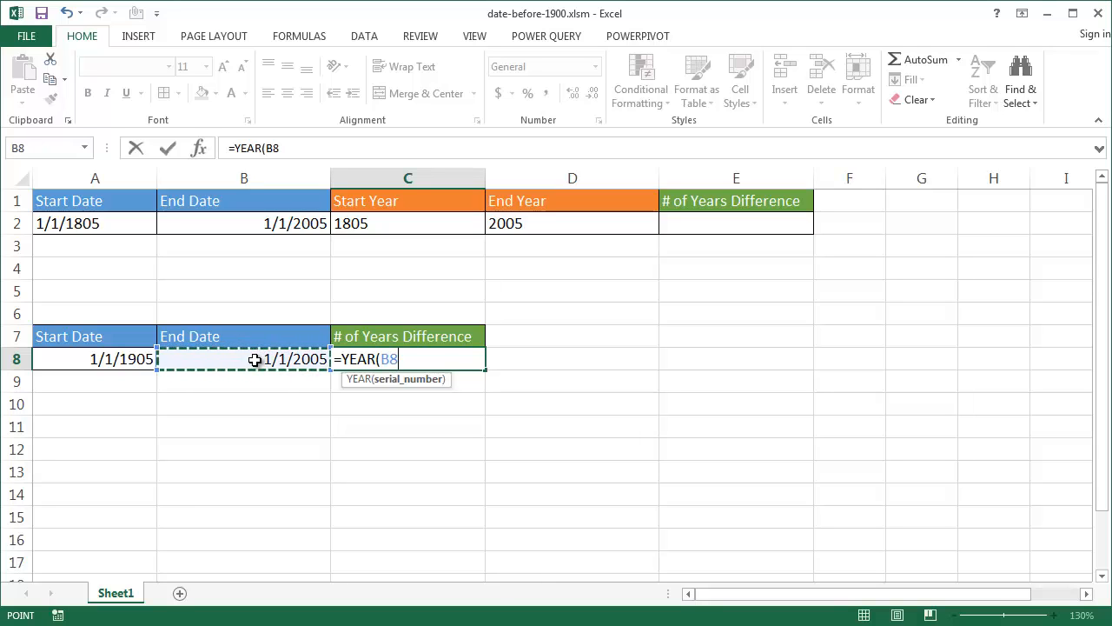
text())
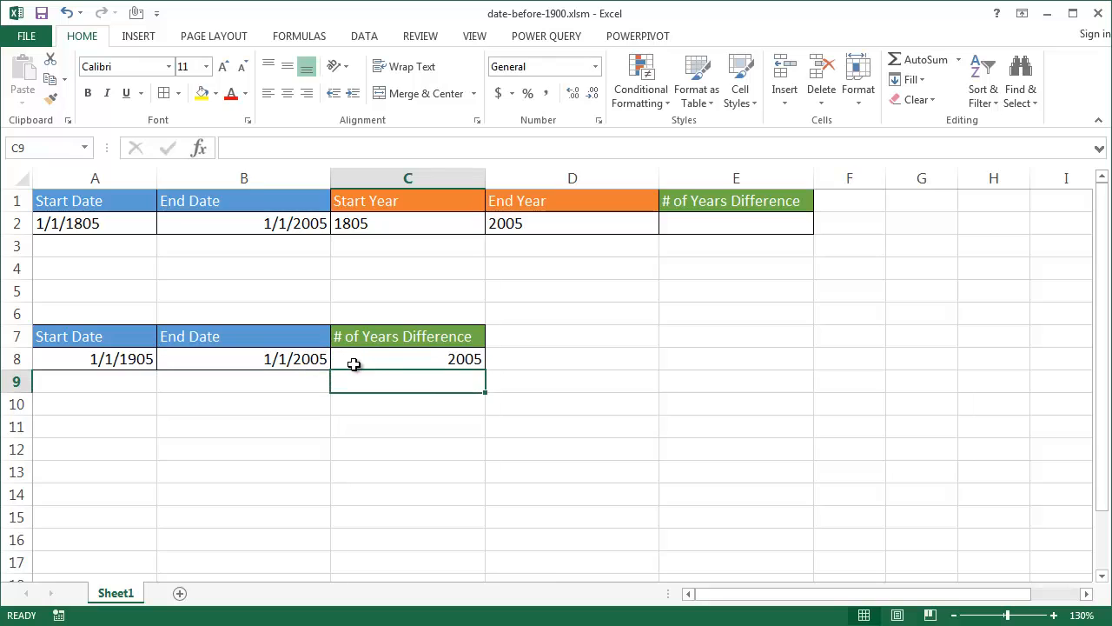
mouse_move(400, 360)
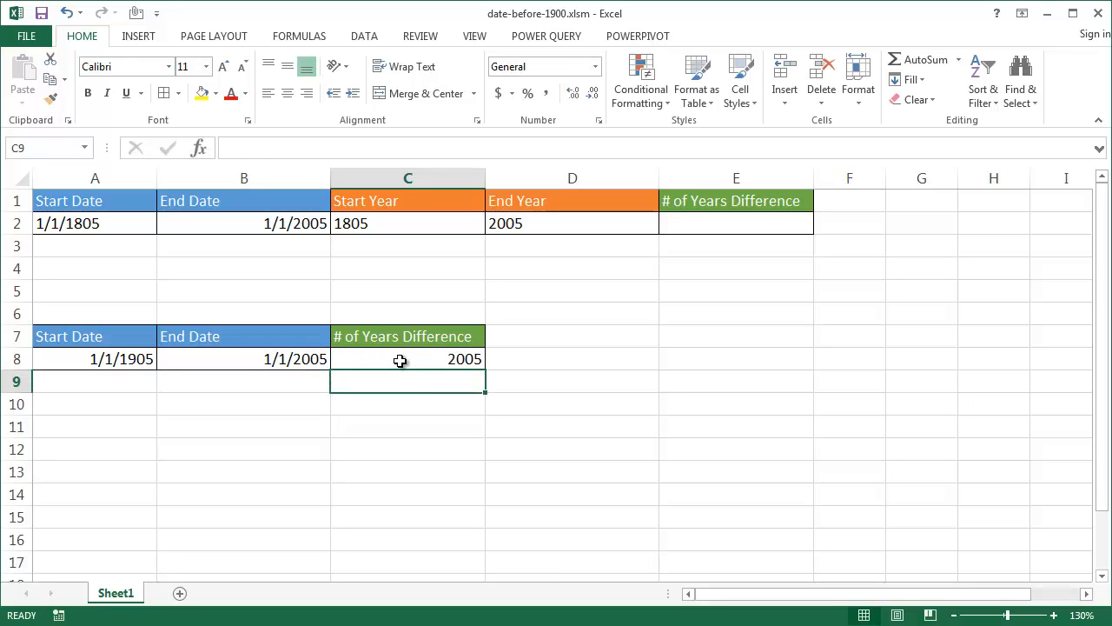
click(400, 360)
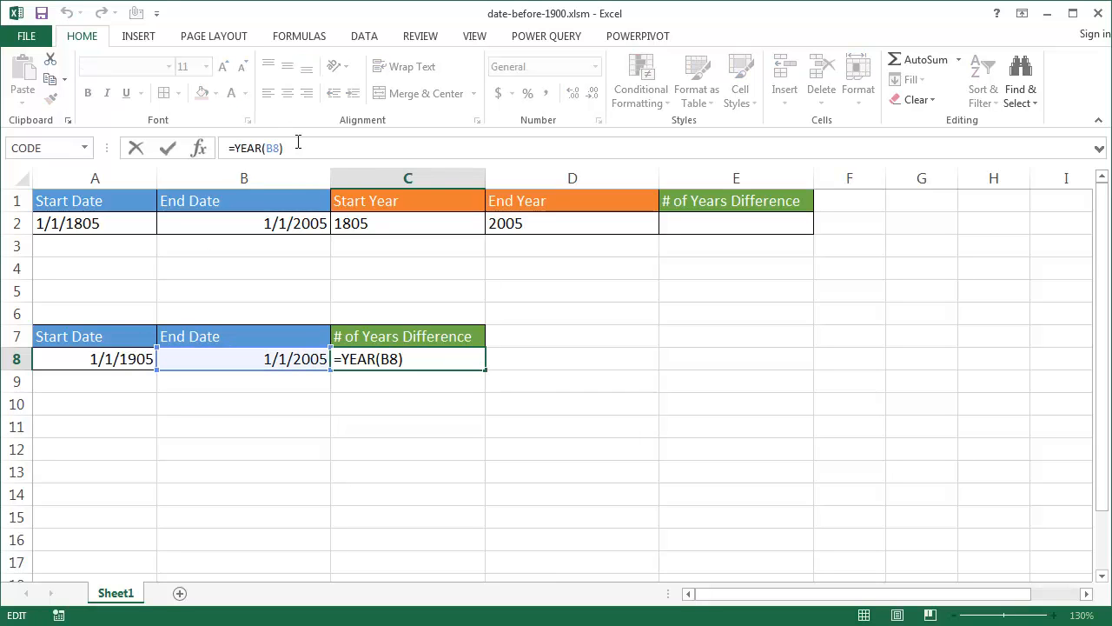
text(-YEAR()
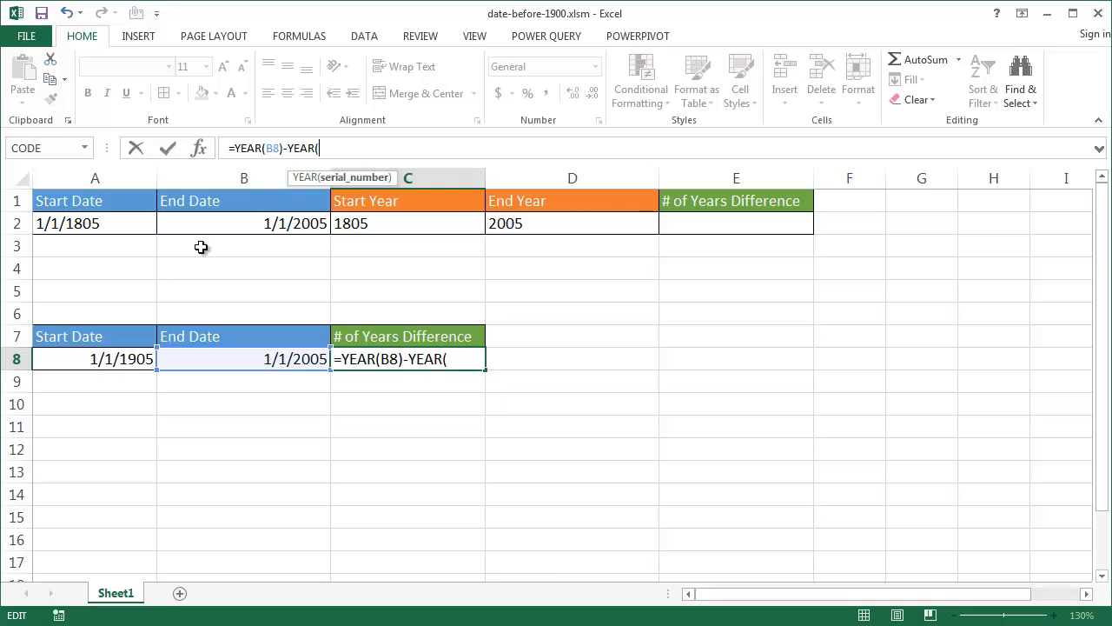
click(112, 359)
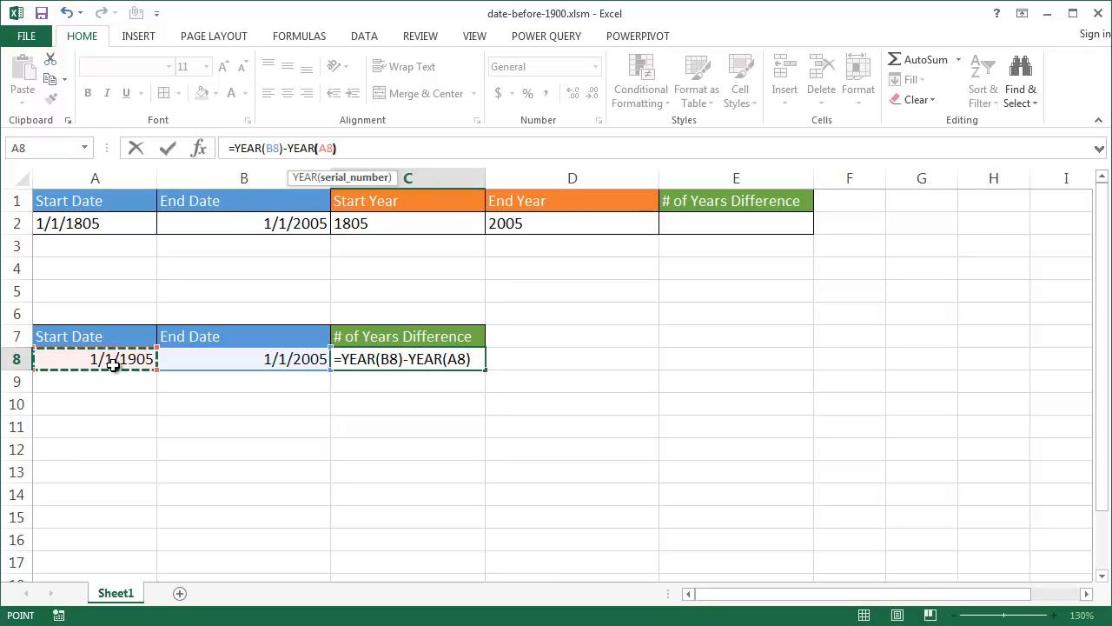
key(Enter)
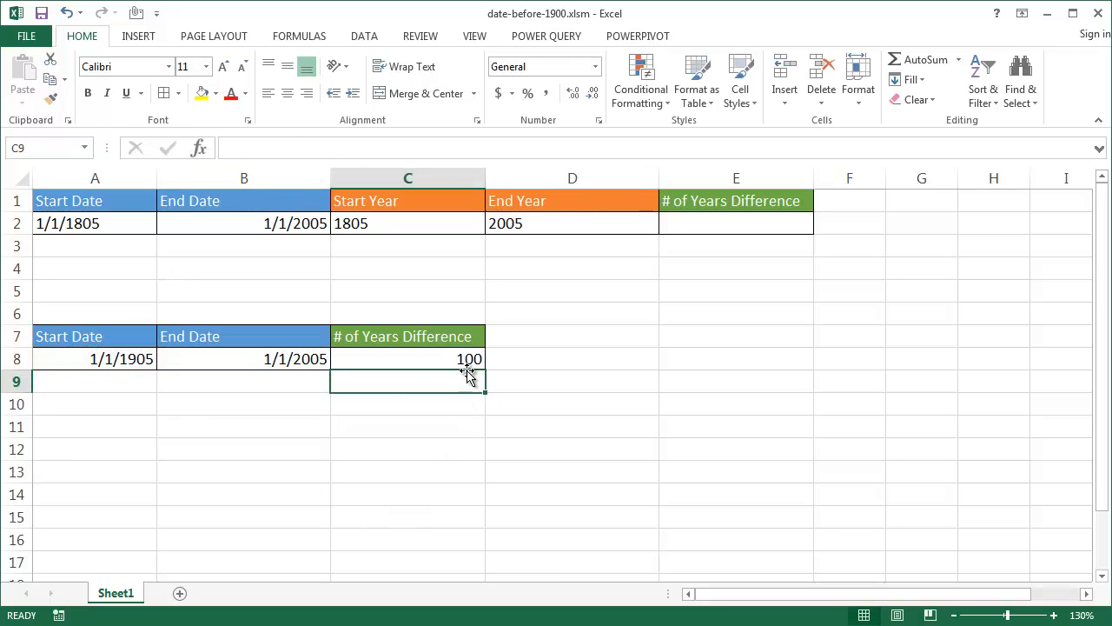
Change start date A8 to 1/1/1805 and inspect C8's resulting #VALUE! formula
click(122, 358)
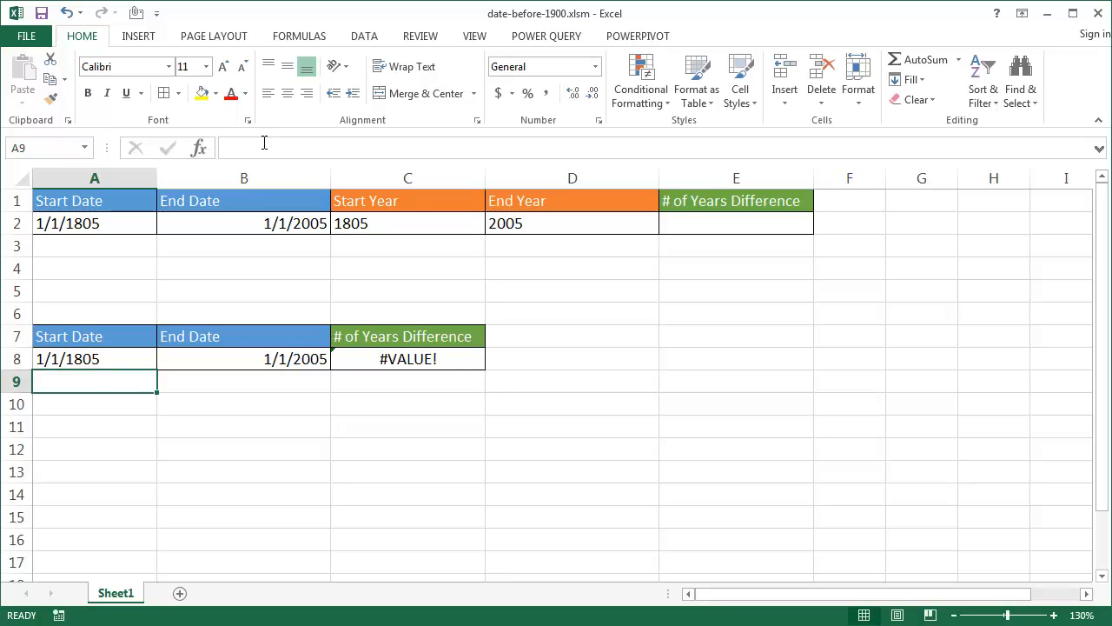
mouse_move(190, 388)
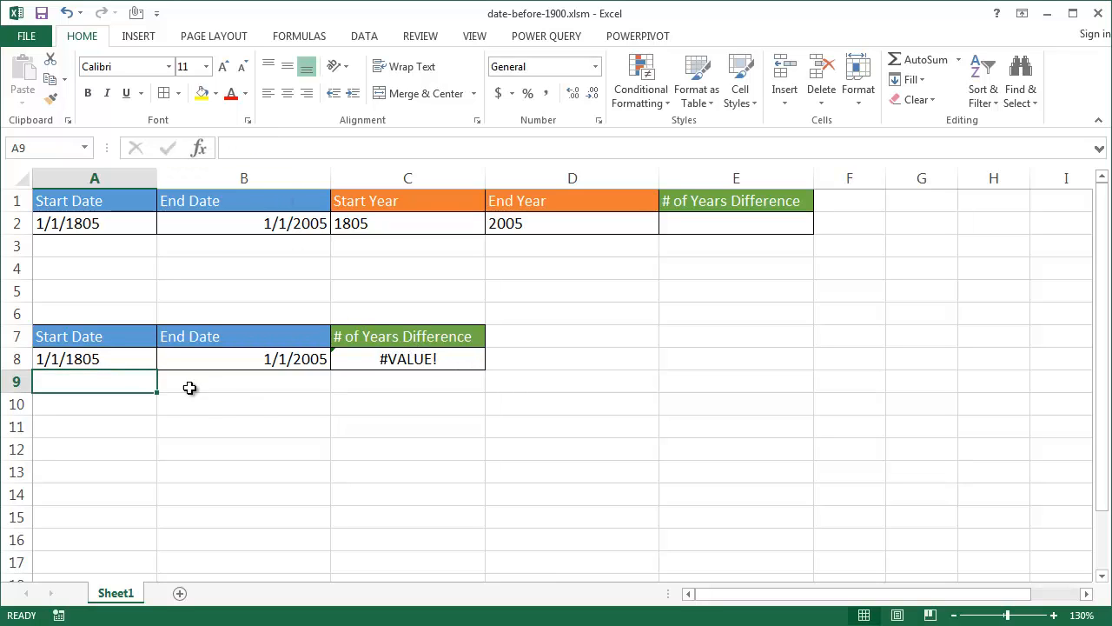
mouse_move(131, 356)
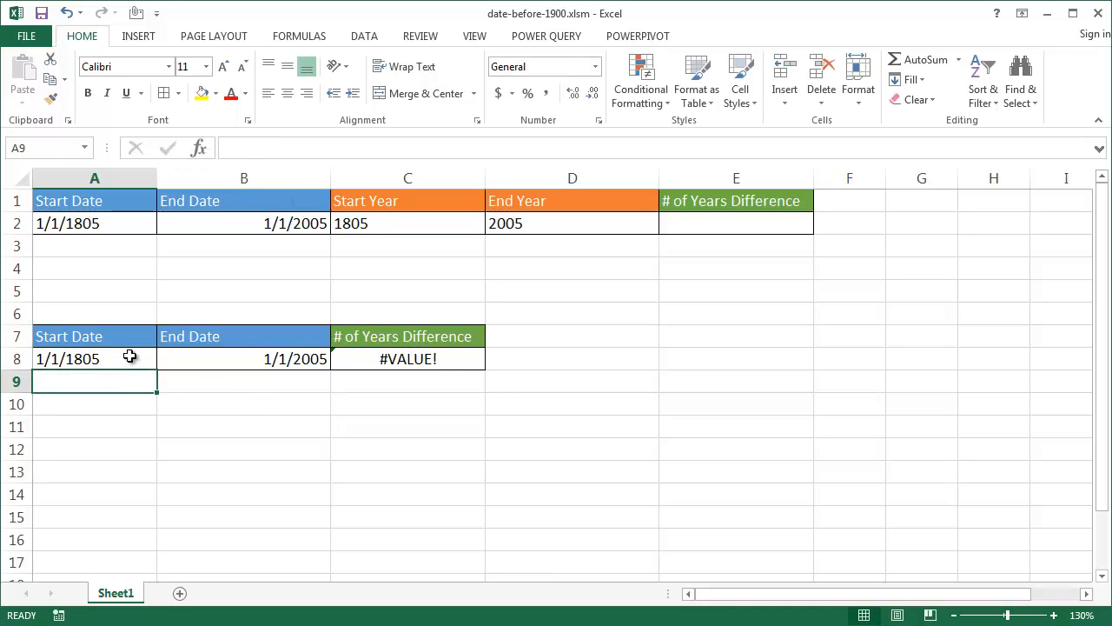
mouse_move(112, 358)
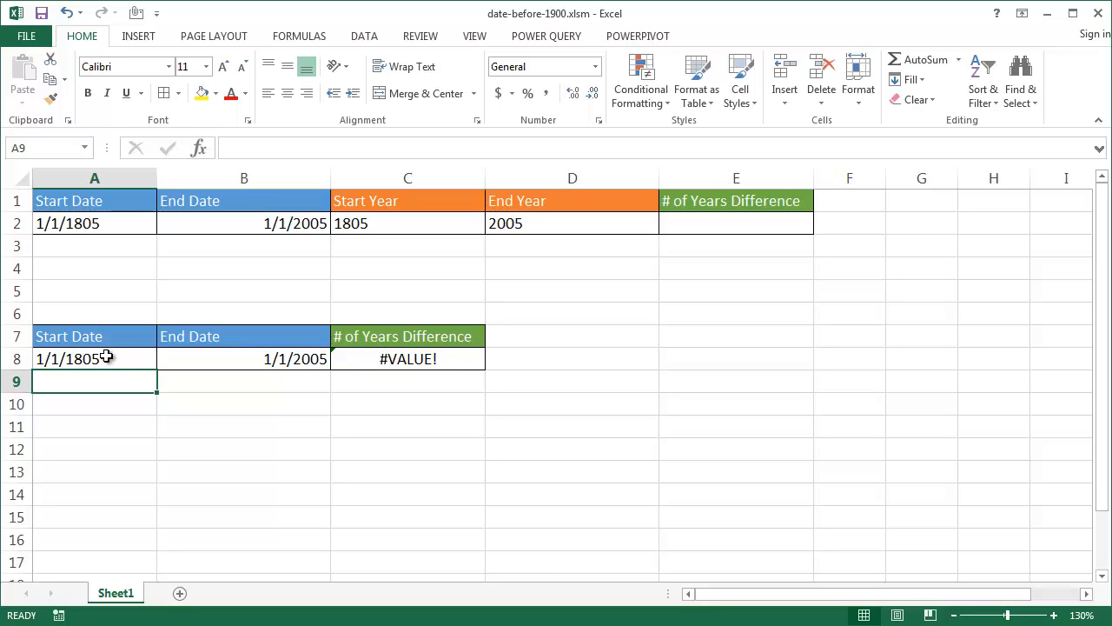
mouse_move(74, 358)
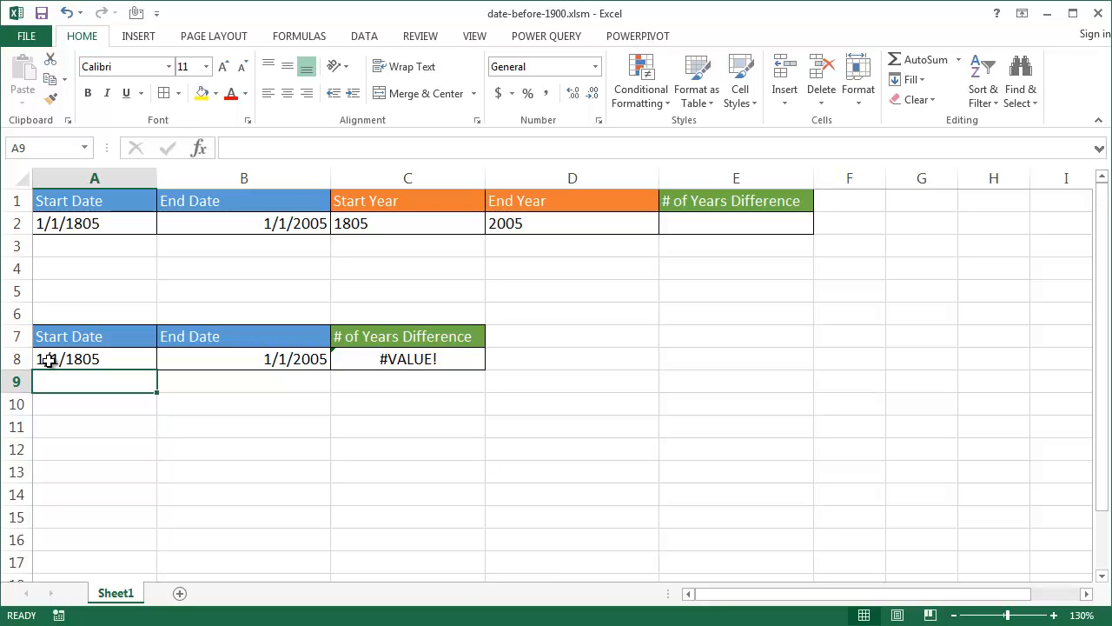
mouse_move(290, 359)
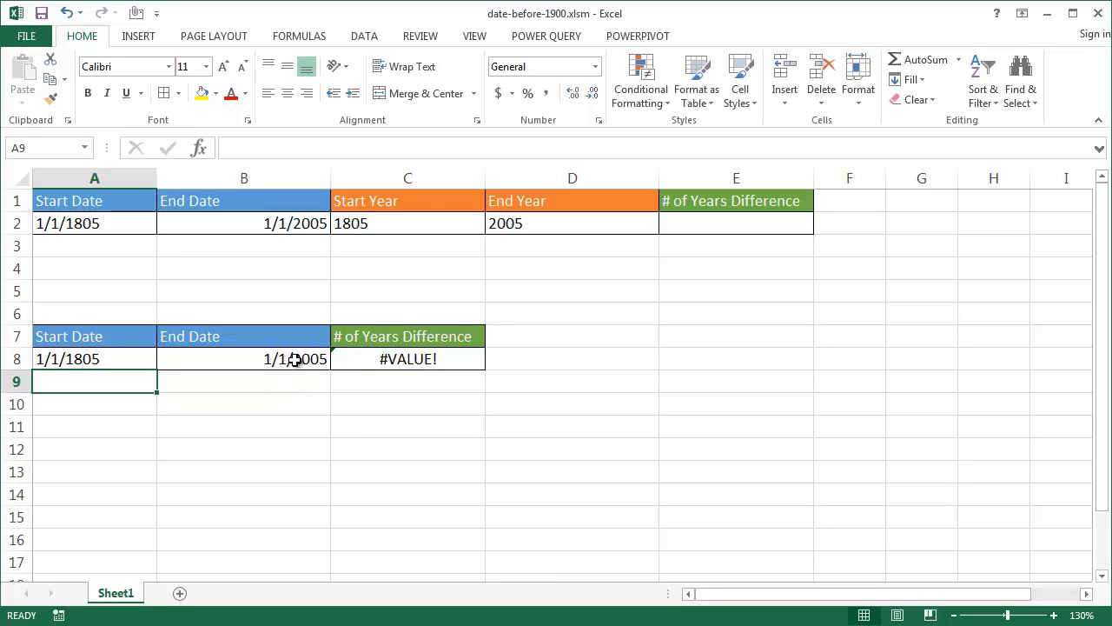
mouse_move(387, 360)
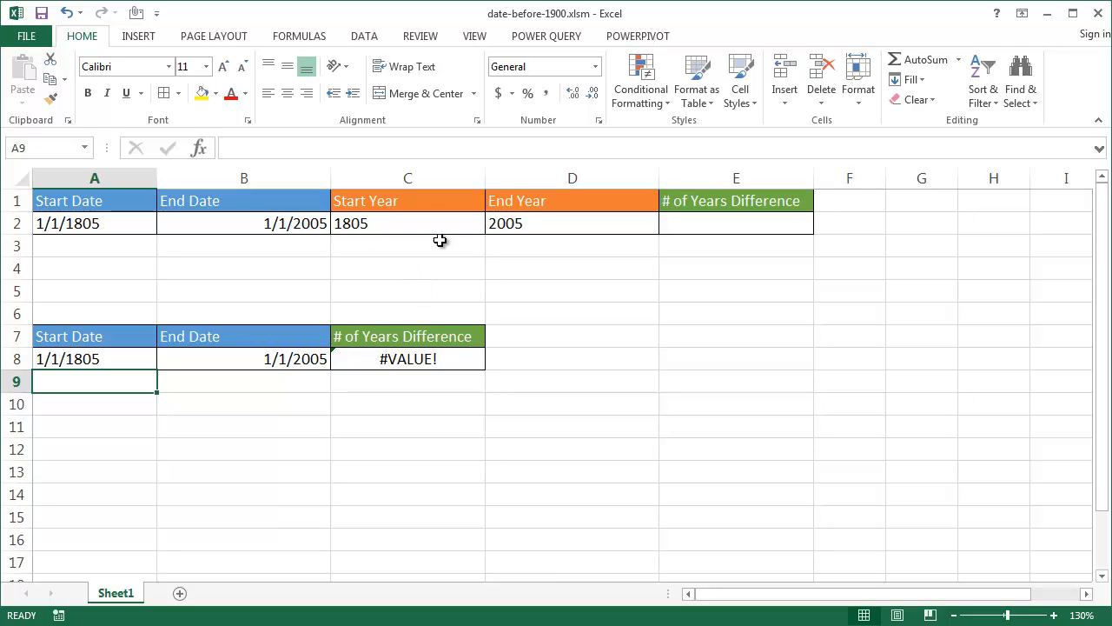
click(407, 358)
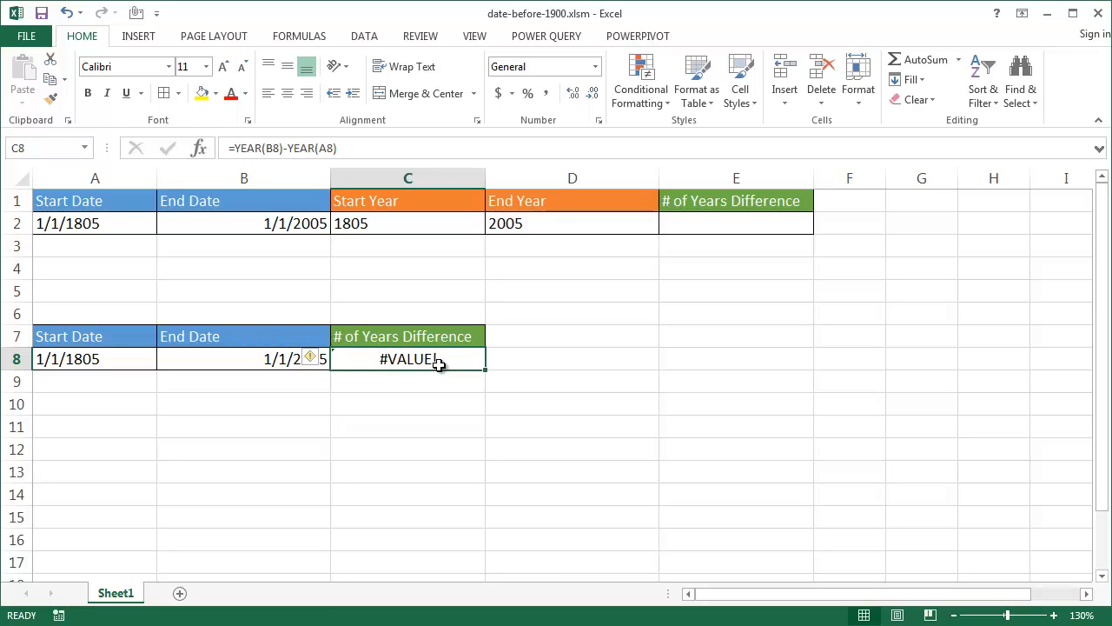
mouse_move(405, 344)
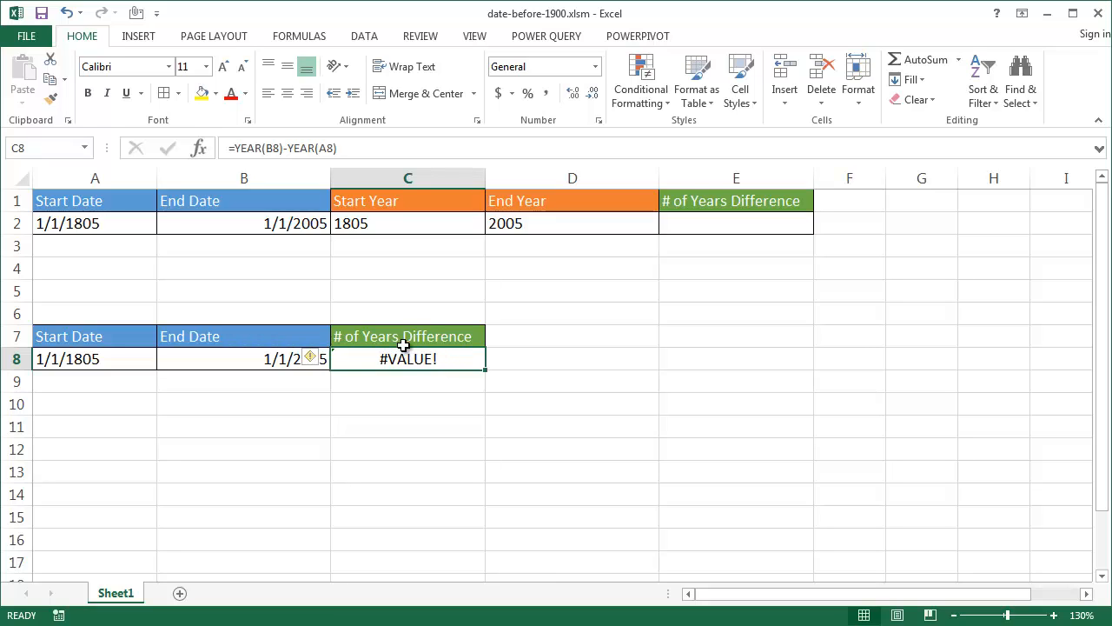
mouse_move(389, 223)
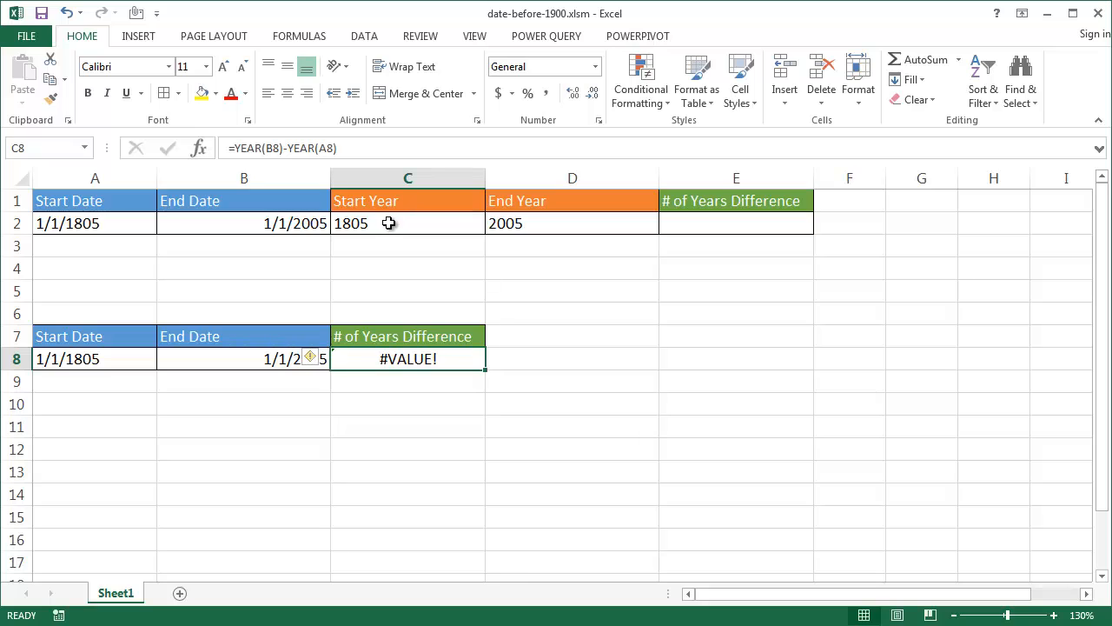
Review the Start Year and End Year formulas in C2 and D2, then begin =D2- in E2
click(384, 224)
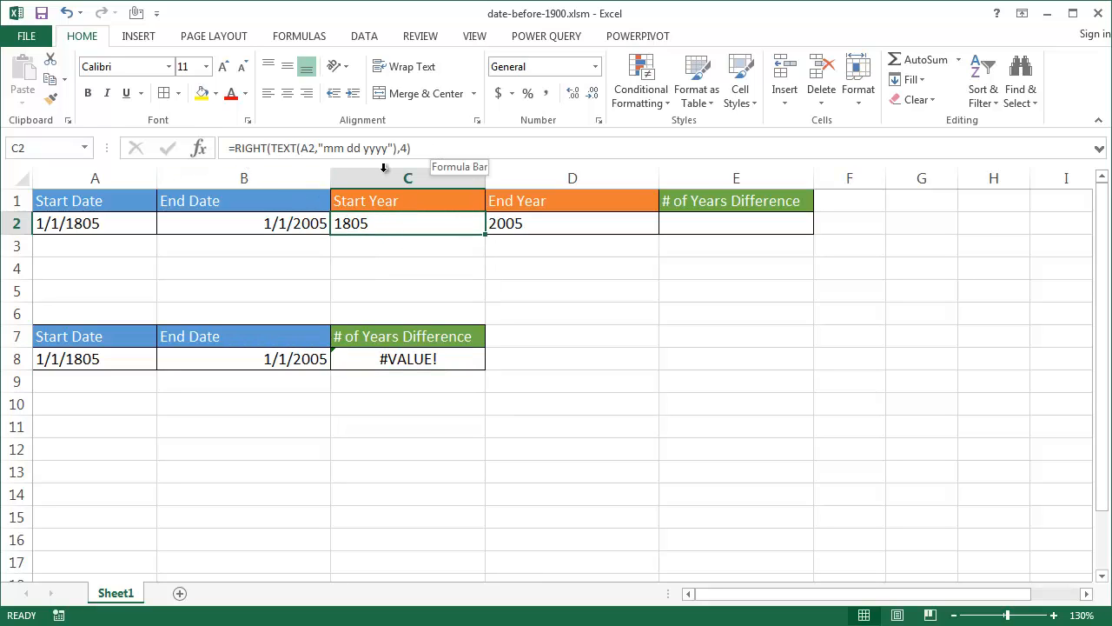
mouse_move(249, 148)
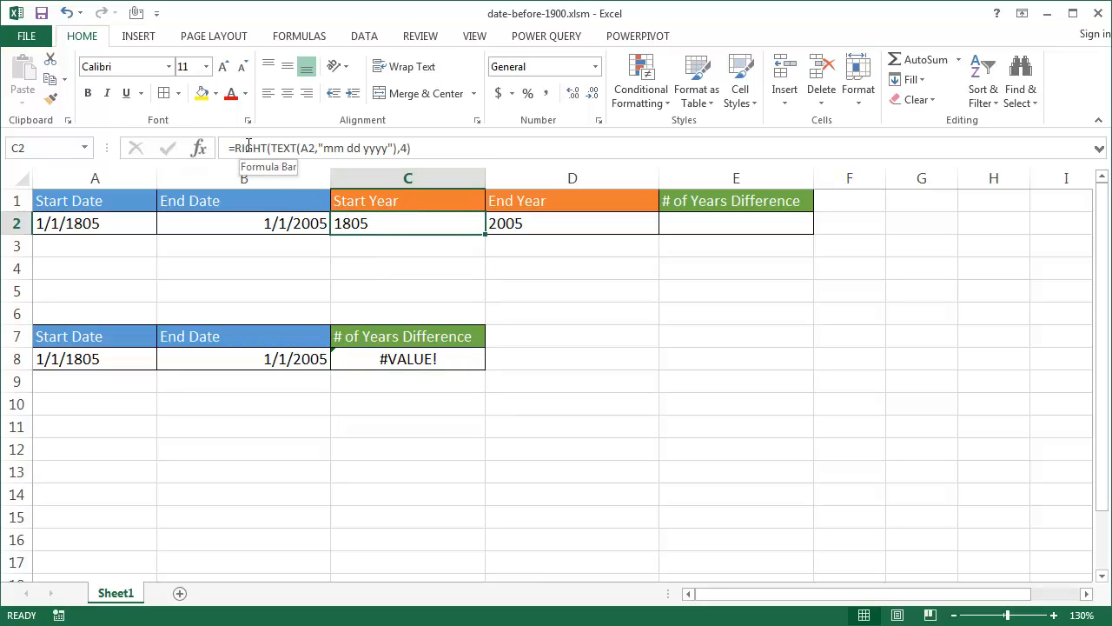
click(419, 267)
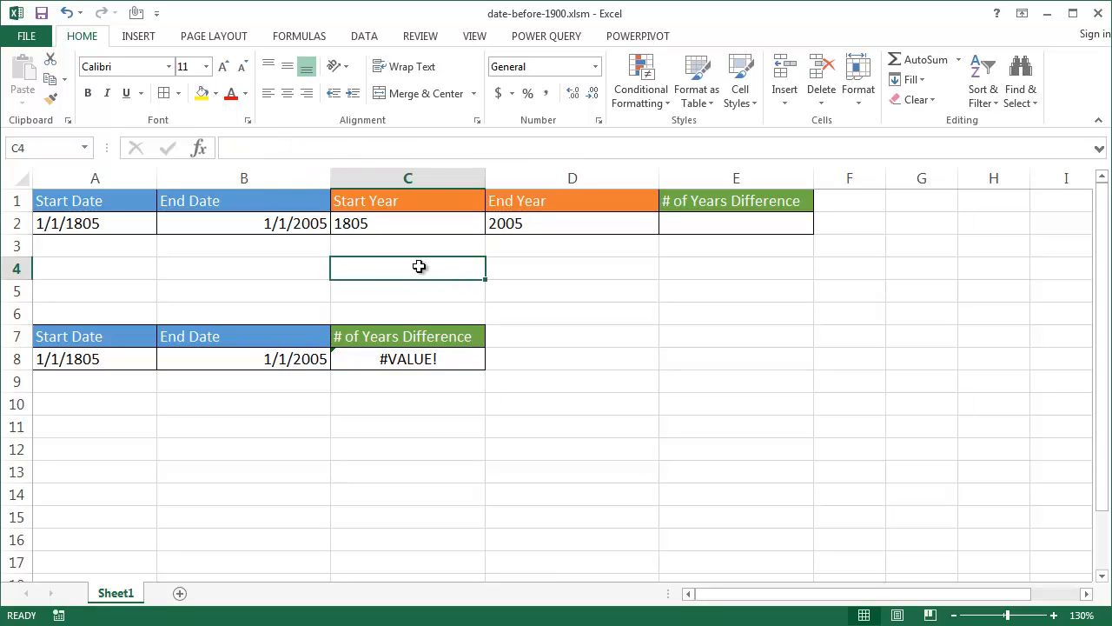
mouse_move(107, 223)
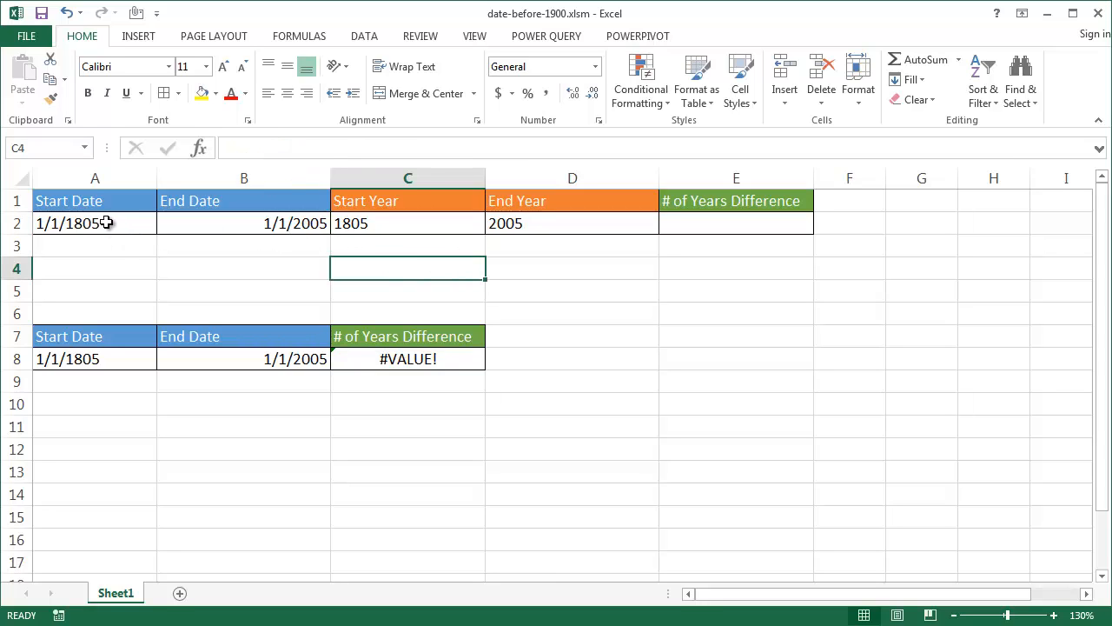
mouse_move(129, 242)
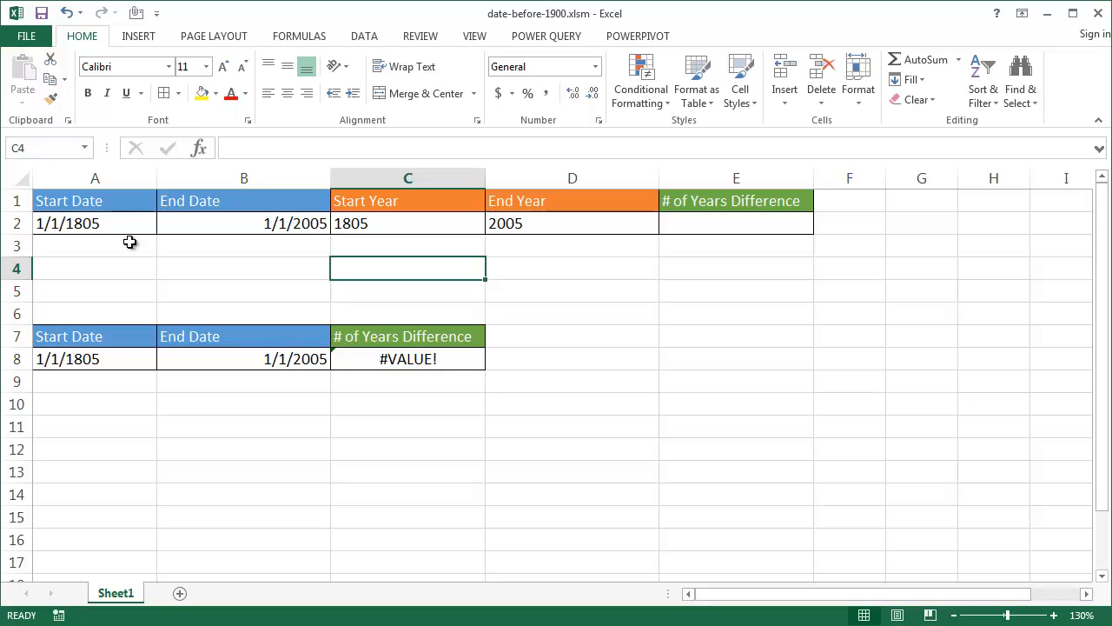
mouse_move(79, 223)
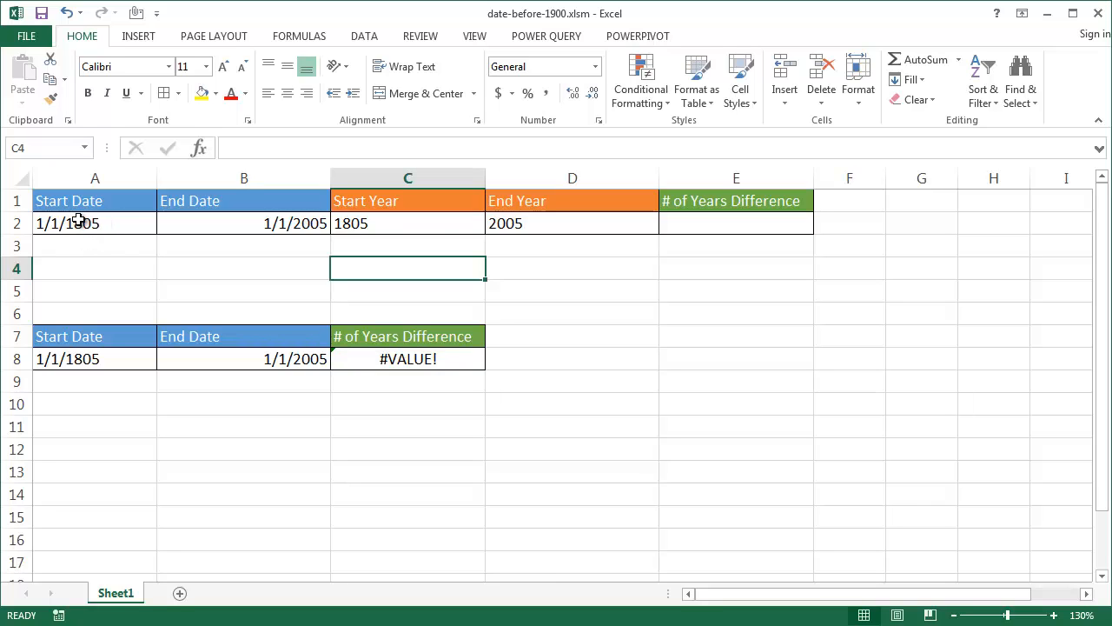
click(407, 223)
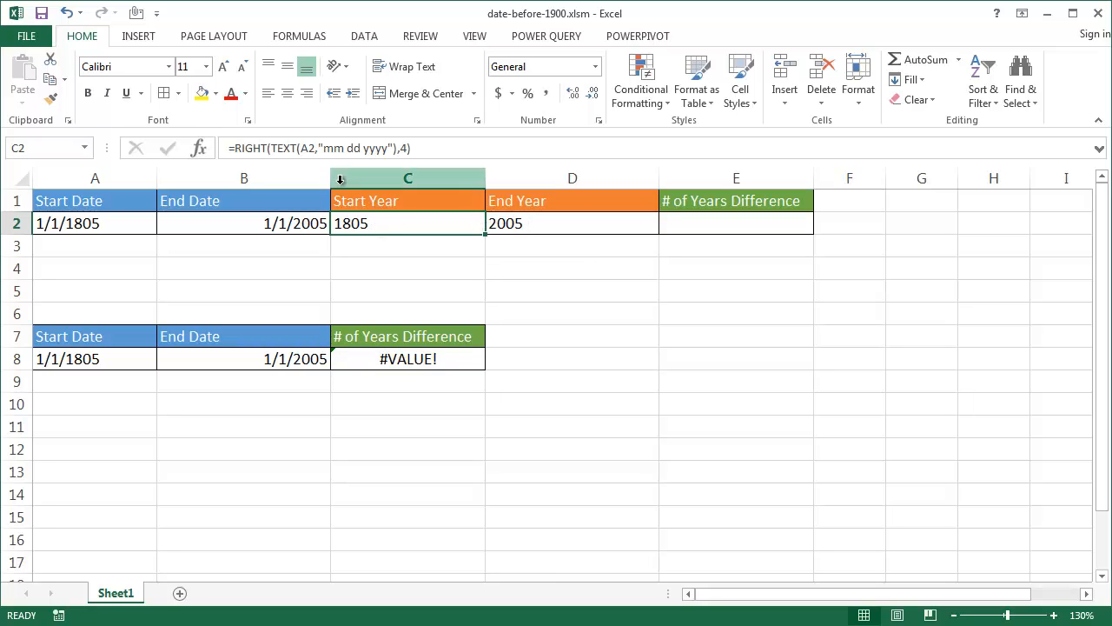
click(572, 223)
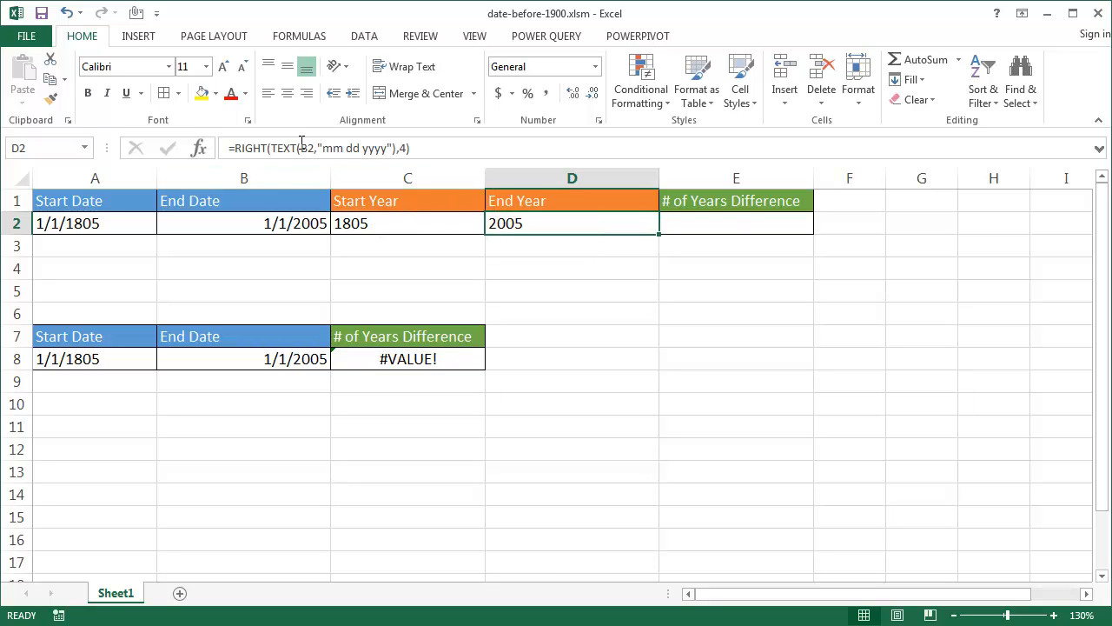
click(729, 223)
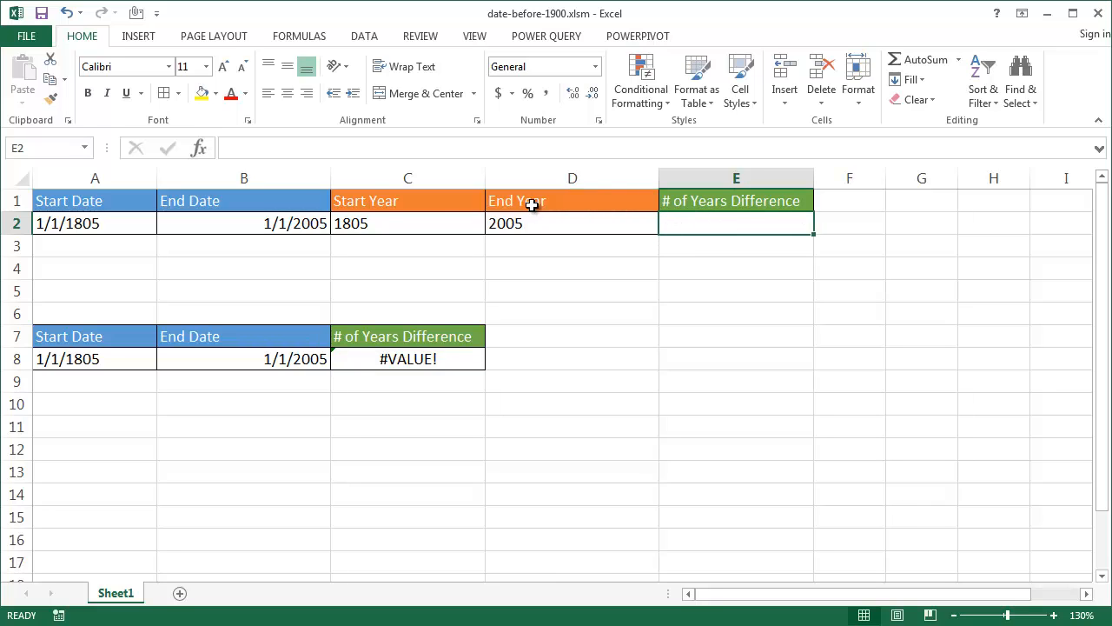
mouse_move(549, 222)
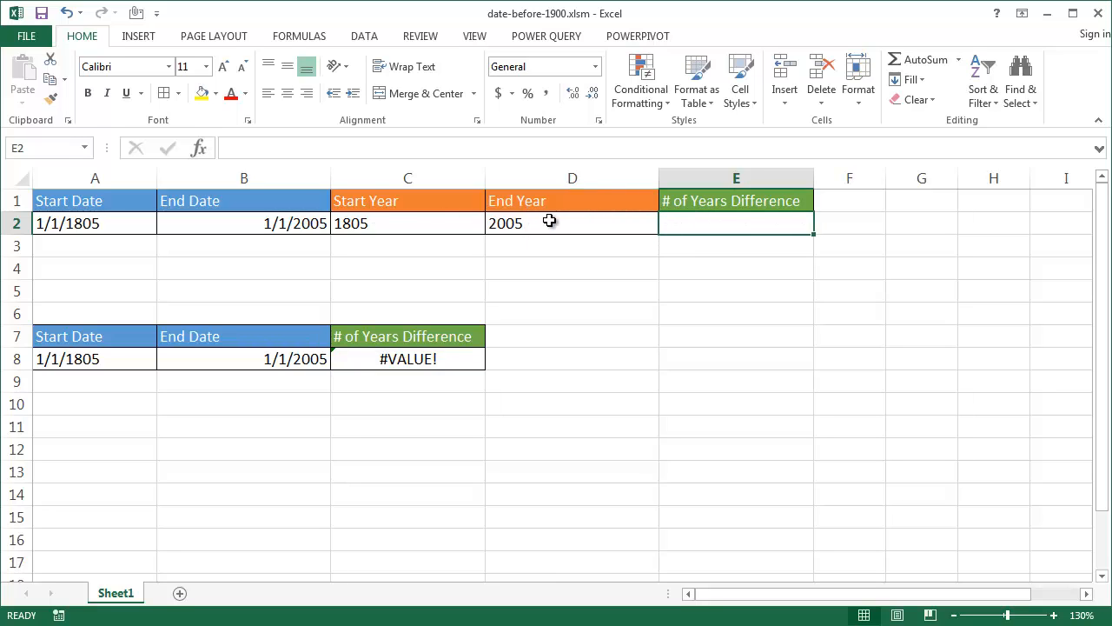
text(=D2-)
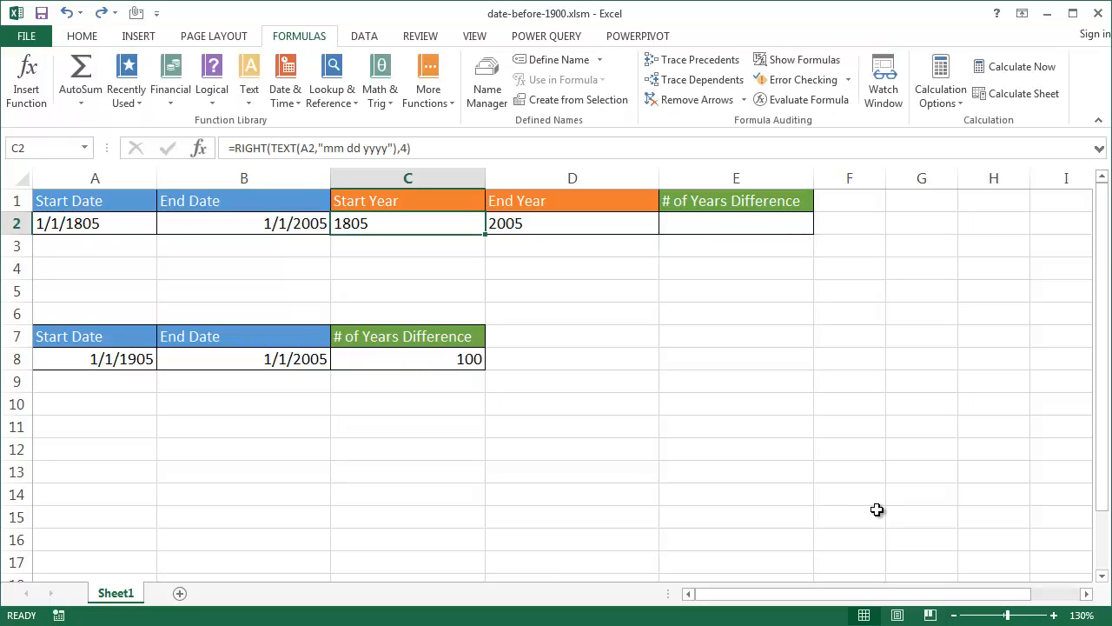
mouse_move(282, 148)
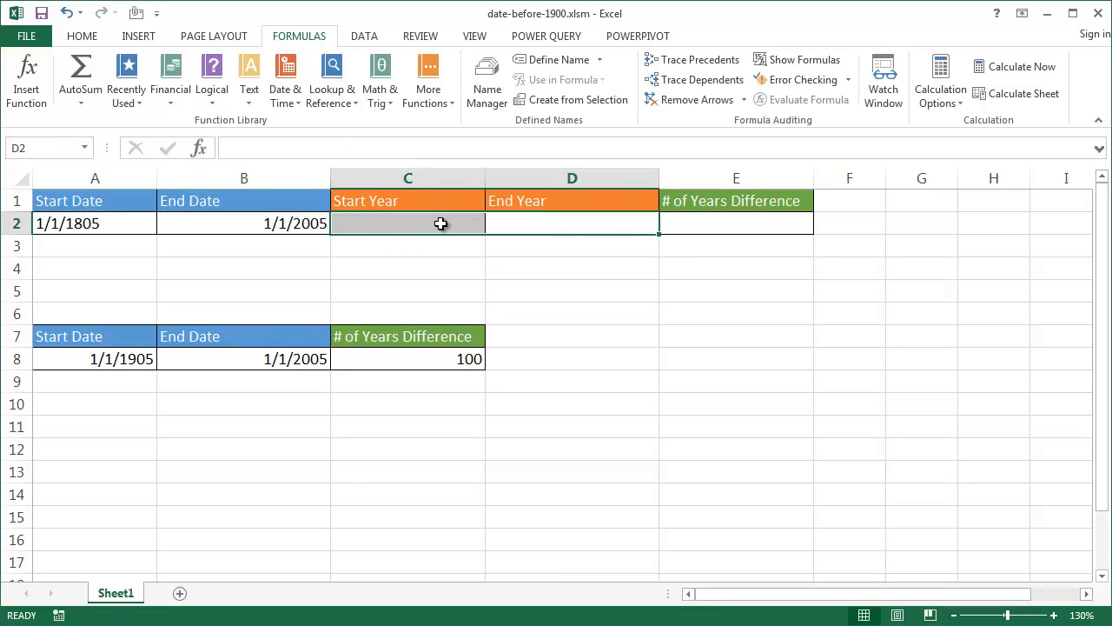
Enter =TEXT(A2,"mm dd yyyy") in C2 to show the start date as text
double_click(408, 223)
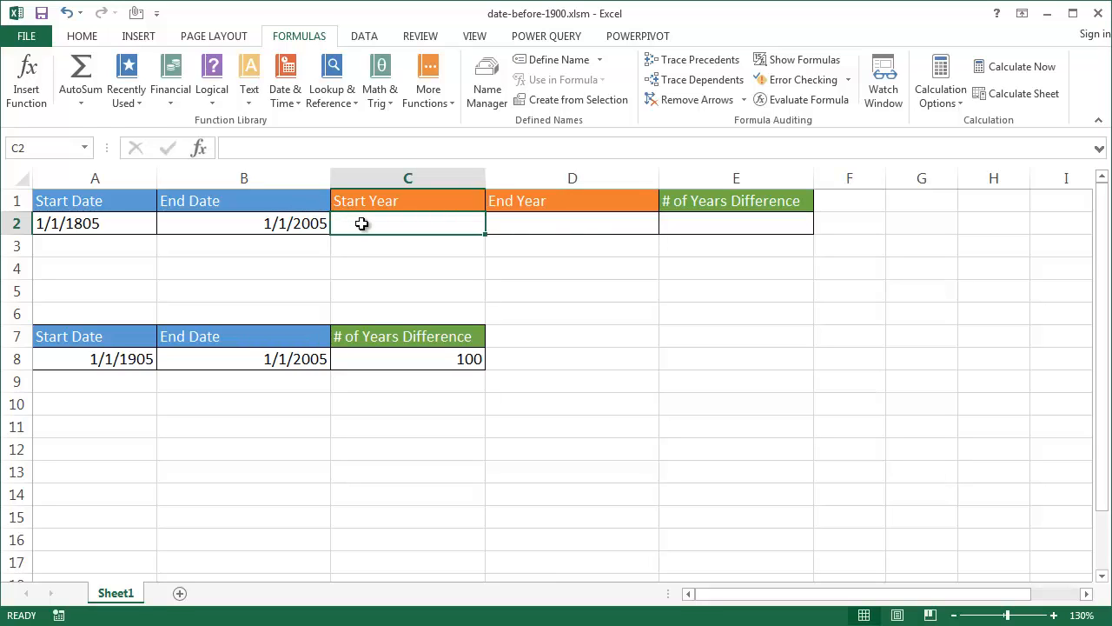
text(=text)
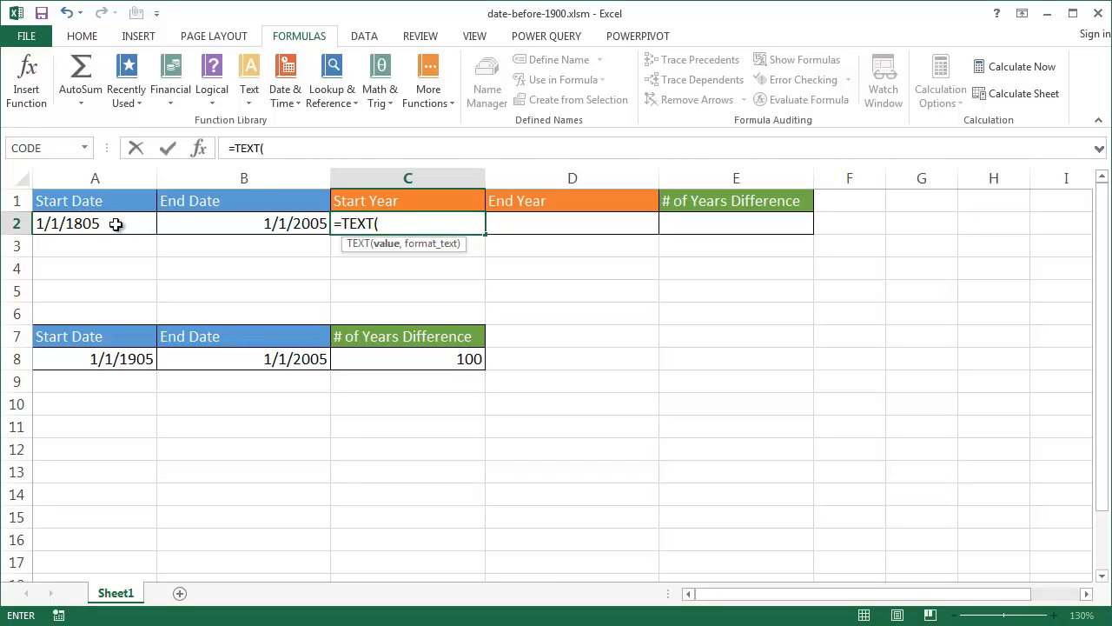
click(94, 223)
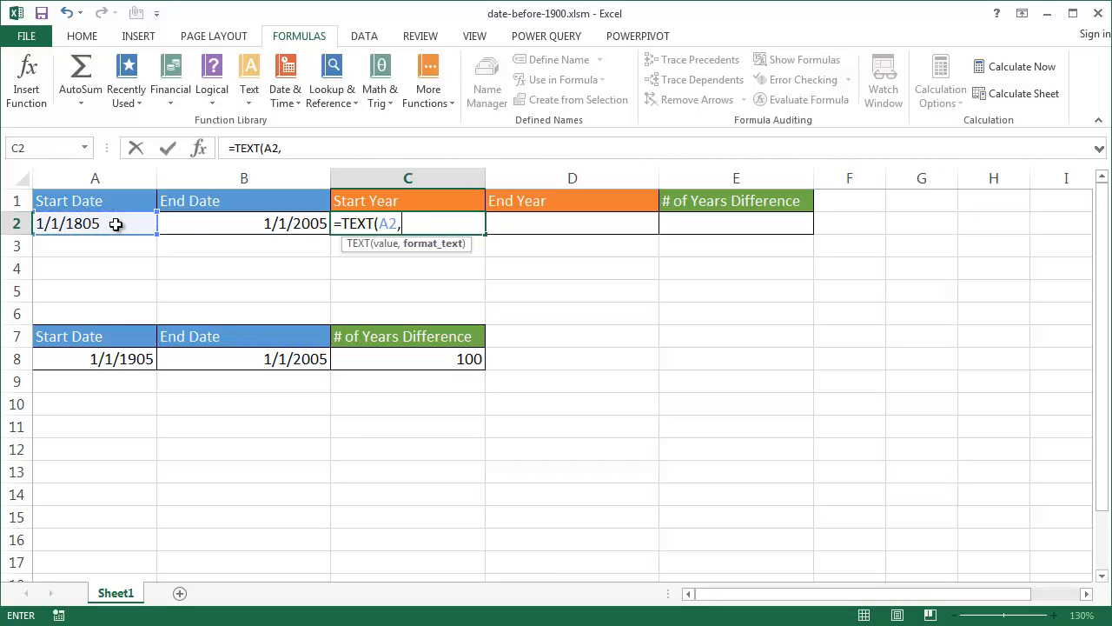
text("m)
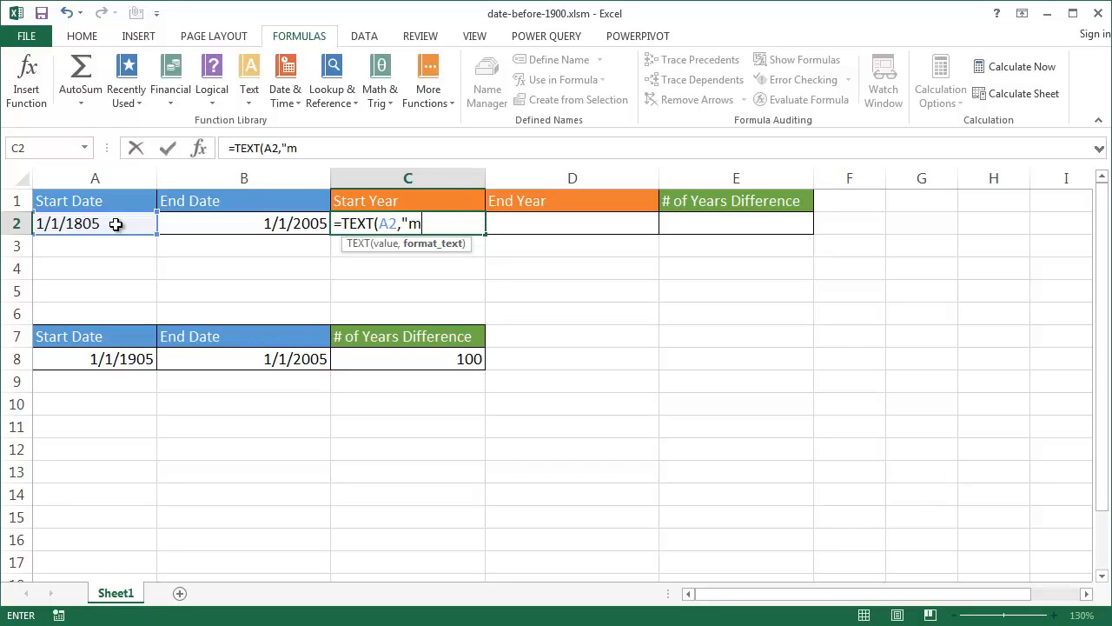
text(m dd)
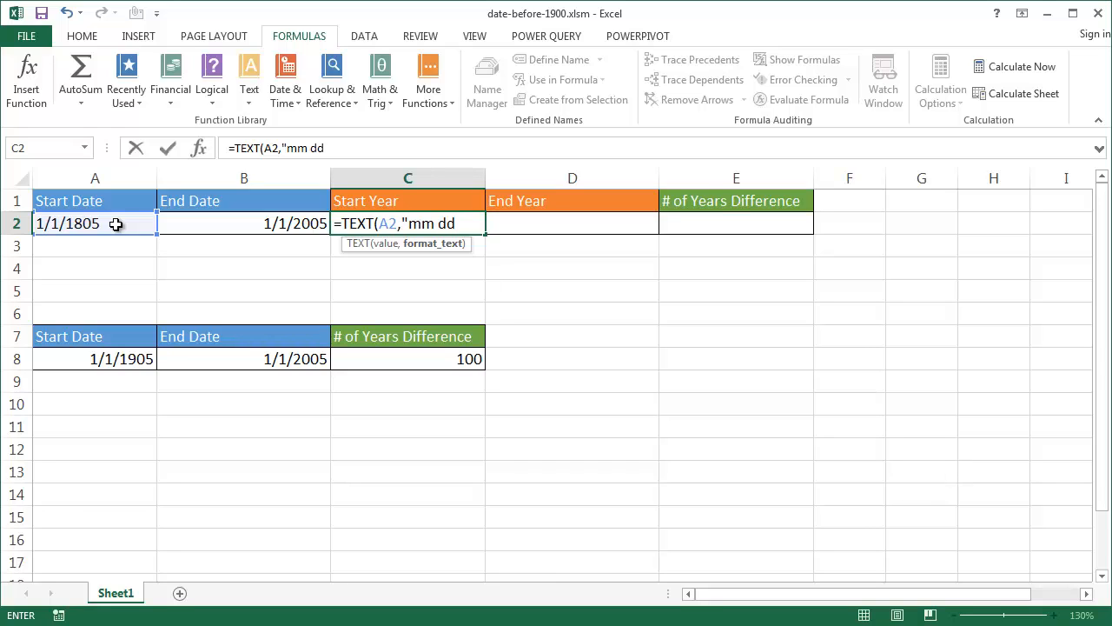
text(yyyy)
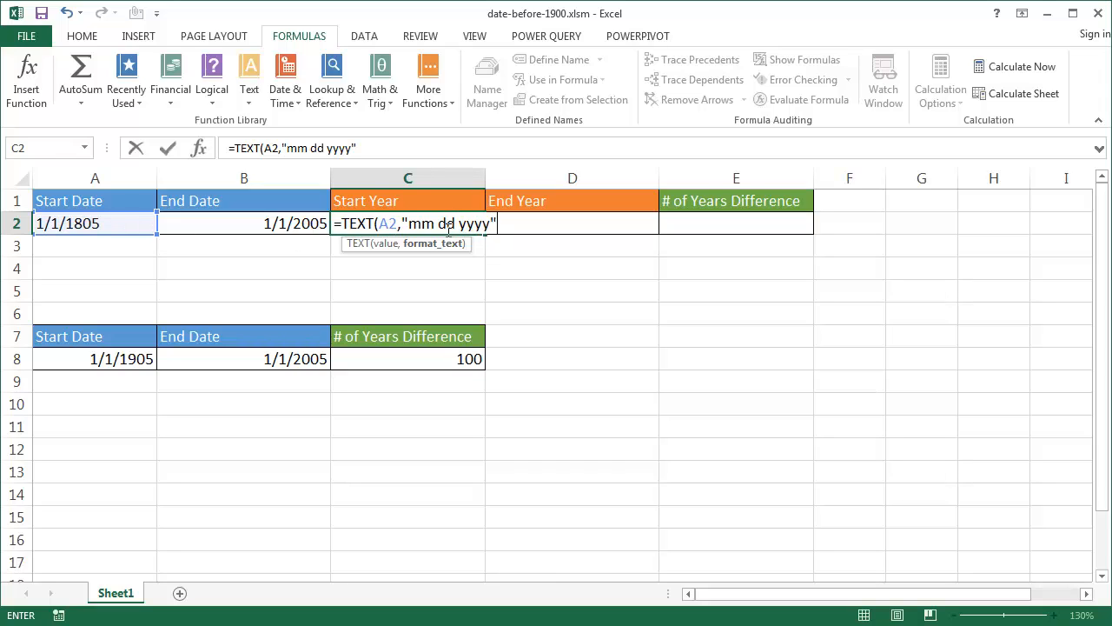
text())
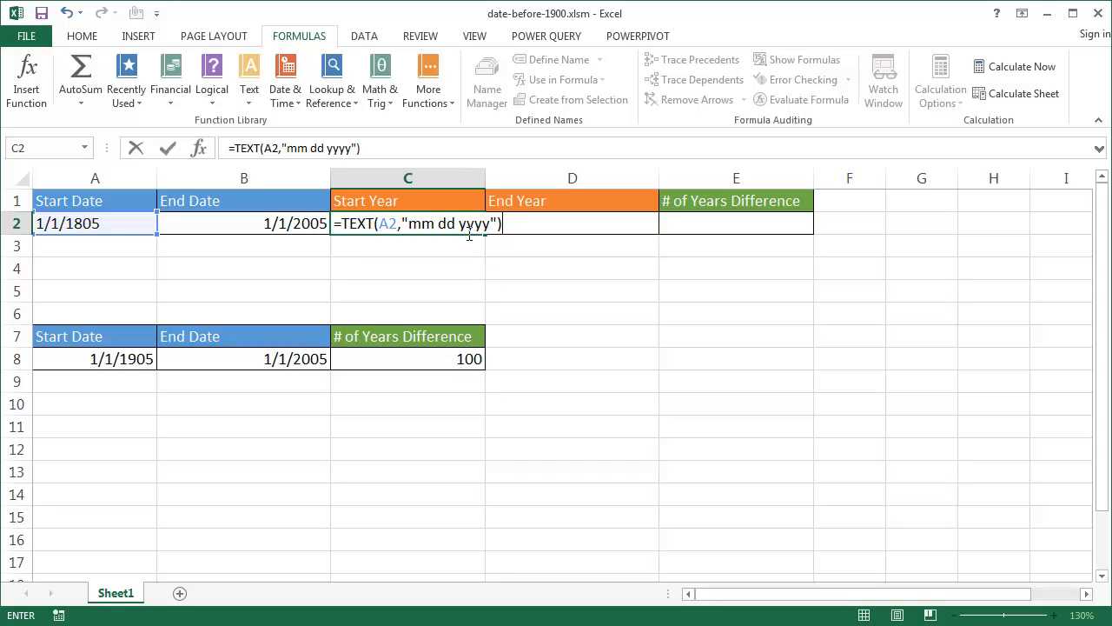
key(Enter)
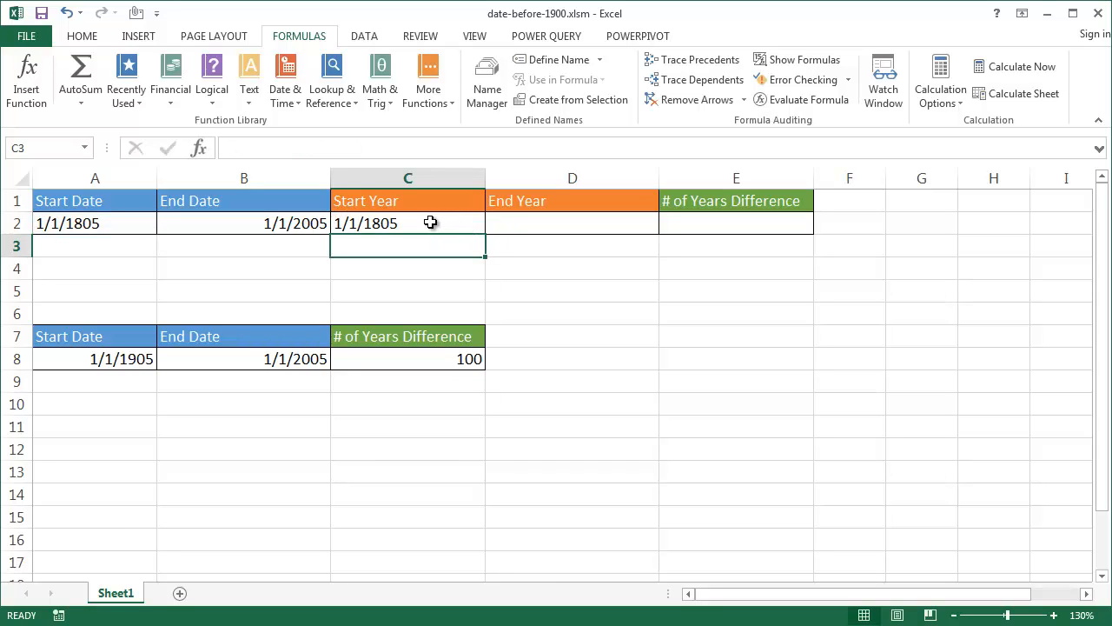
Enter =TEXT(B2,"mm dd yyyy") in D2, displaying 01 01 2005
click(408, 223)
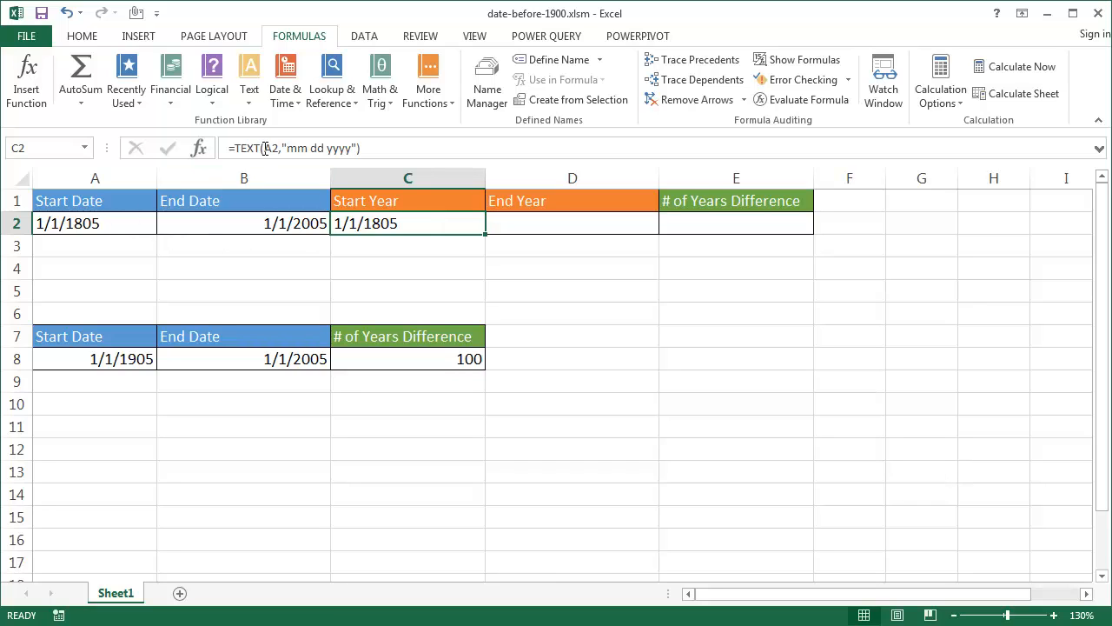
mouse_move(326, 148)
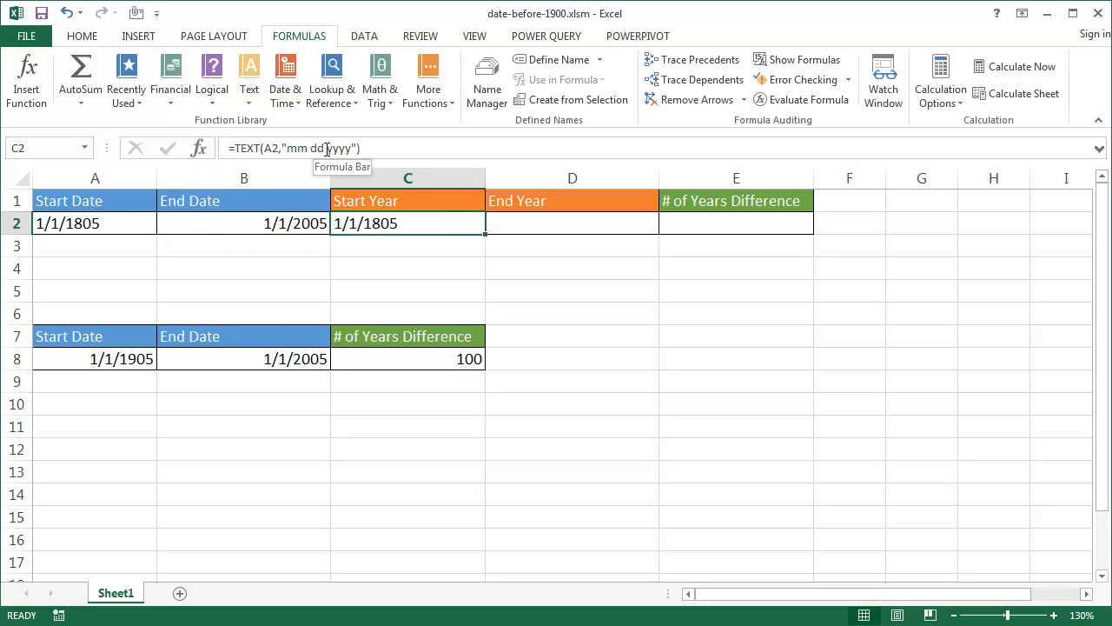
mouse_move(380, 225)
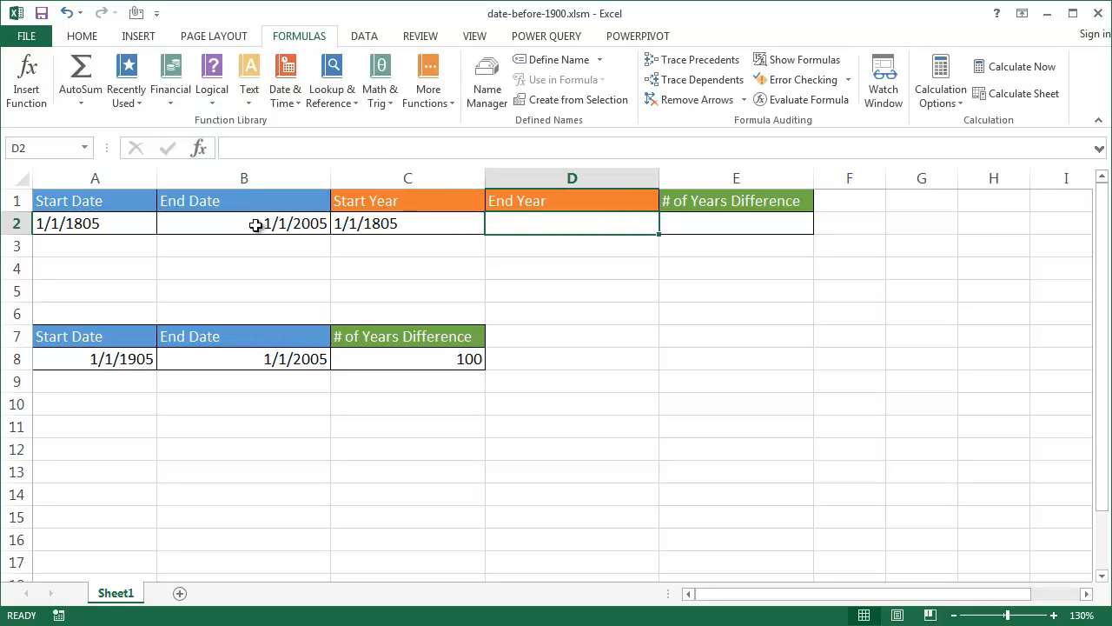
text(=te)
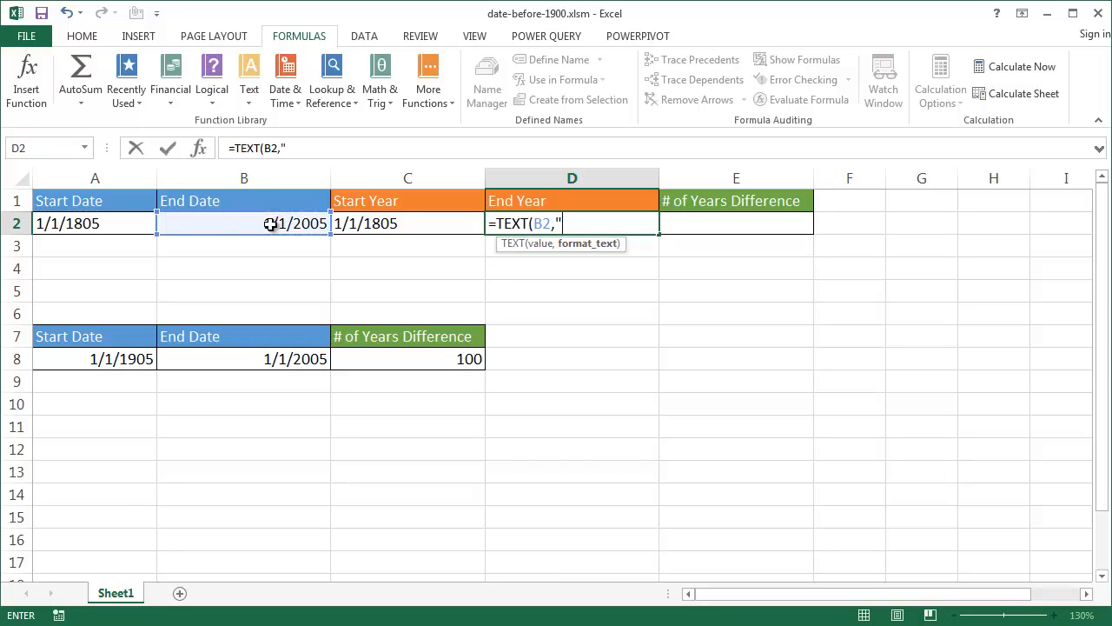
text(mm dd)
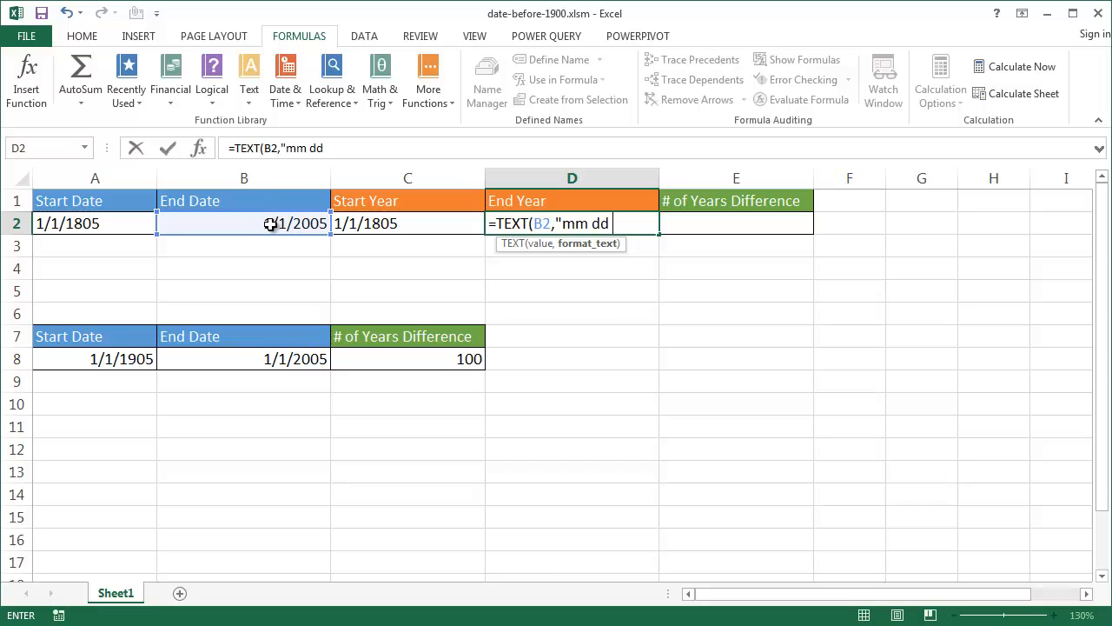
text(yyyy")
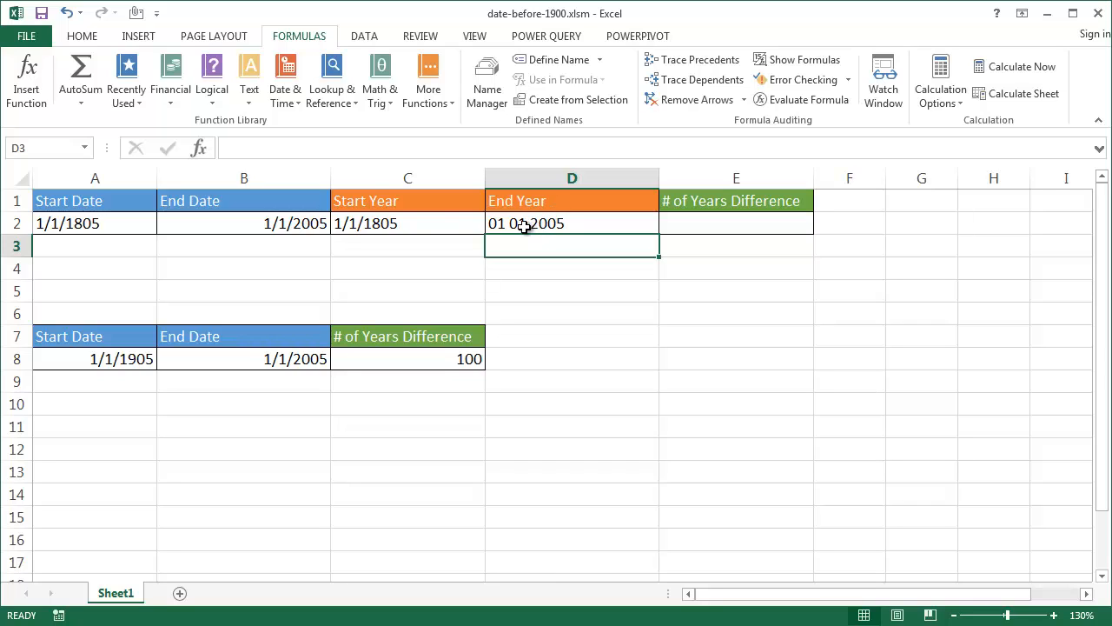
mouse_move(361, 235)
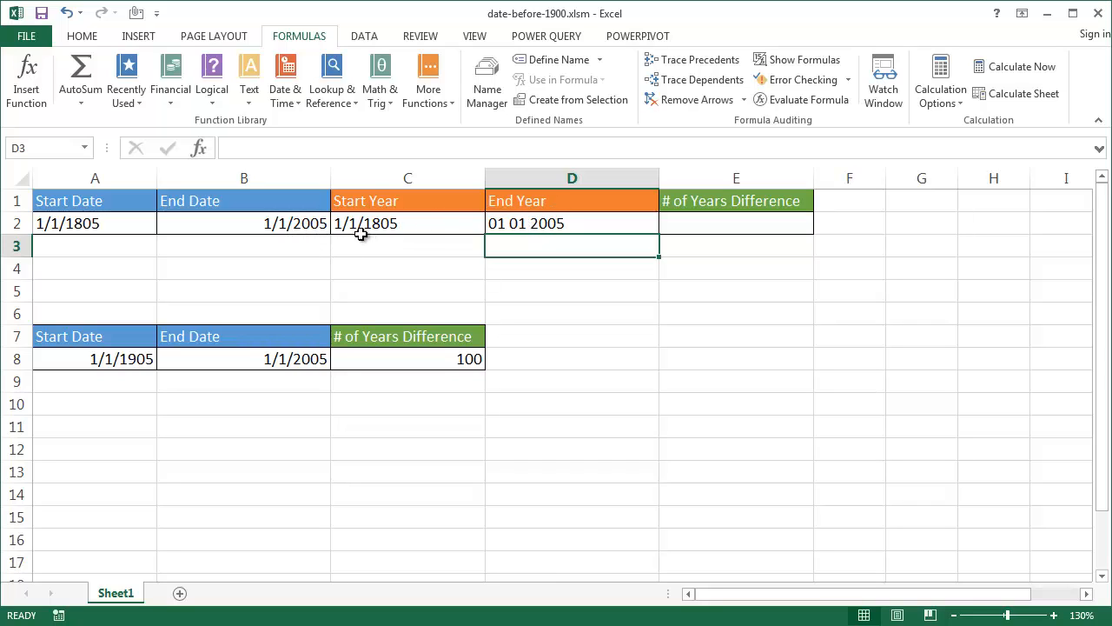
mouse_move(333, 235)
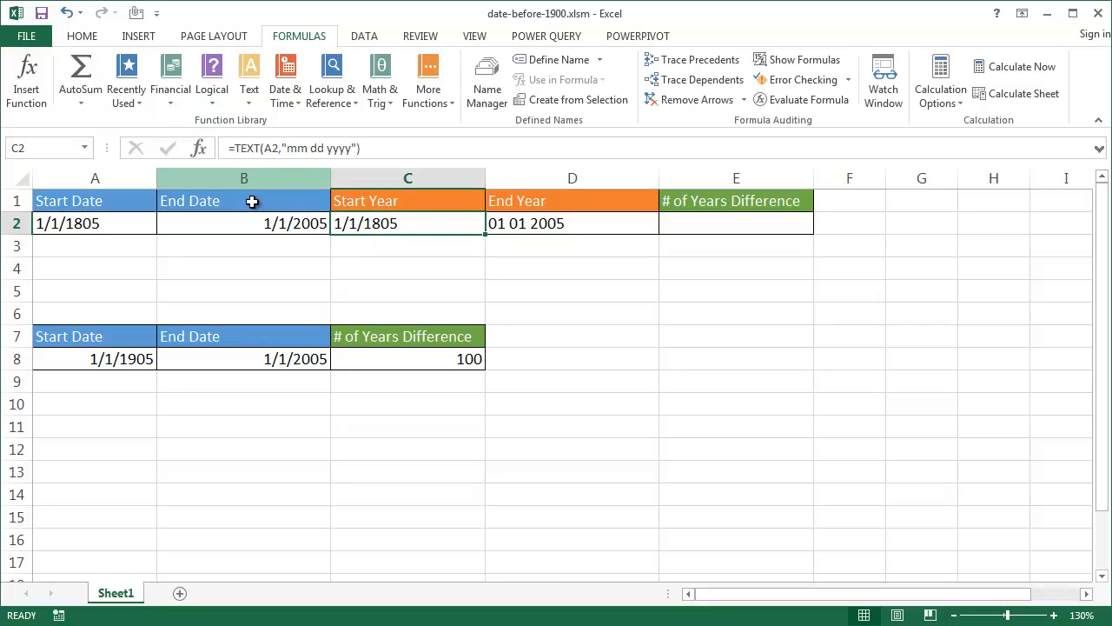
mouse_move(389, 223)
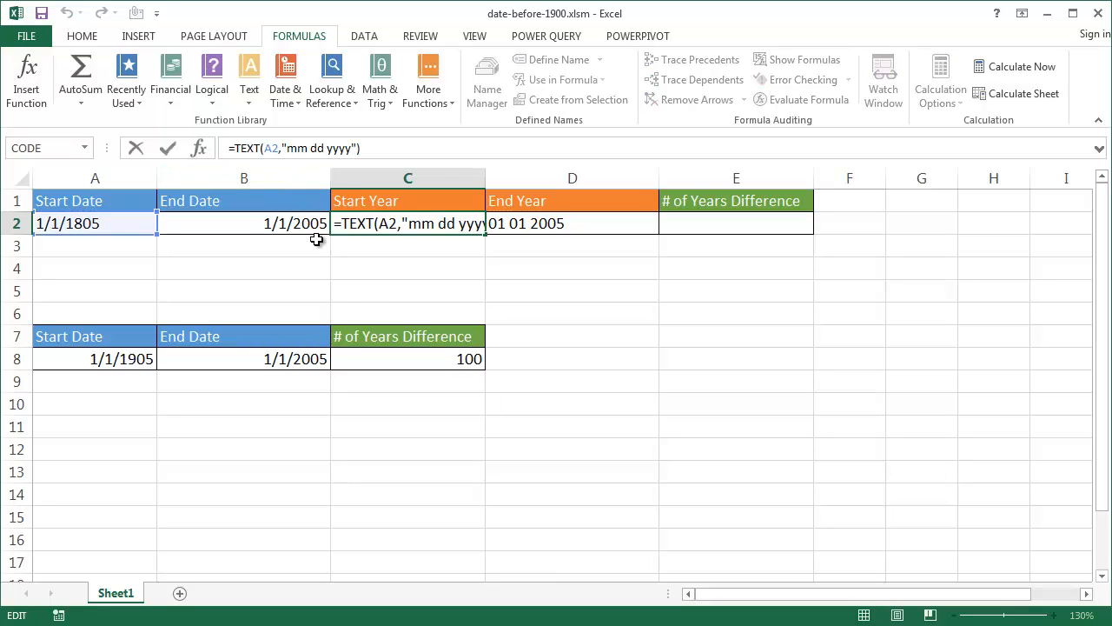
Wrap the TEXT formulas in RIGHT(...,4) so C2 and D2 show 1805 and 2005
text(=RIGHT()
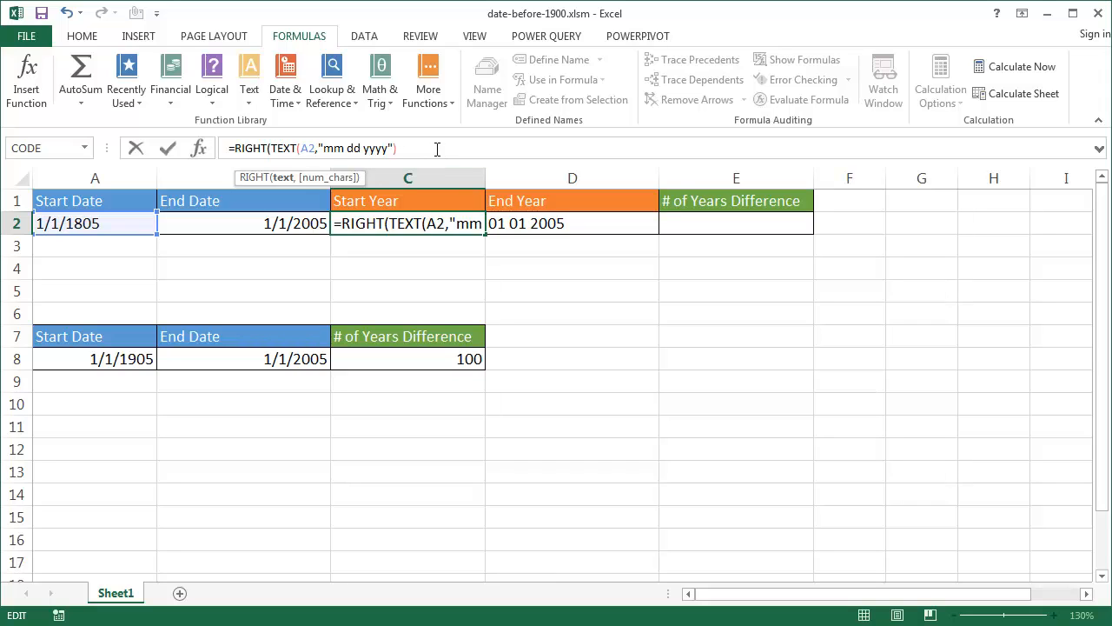
mouse_move(560, 272)
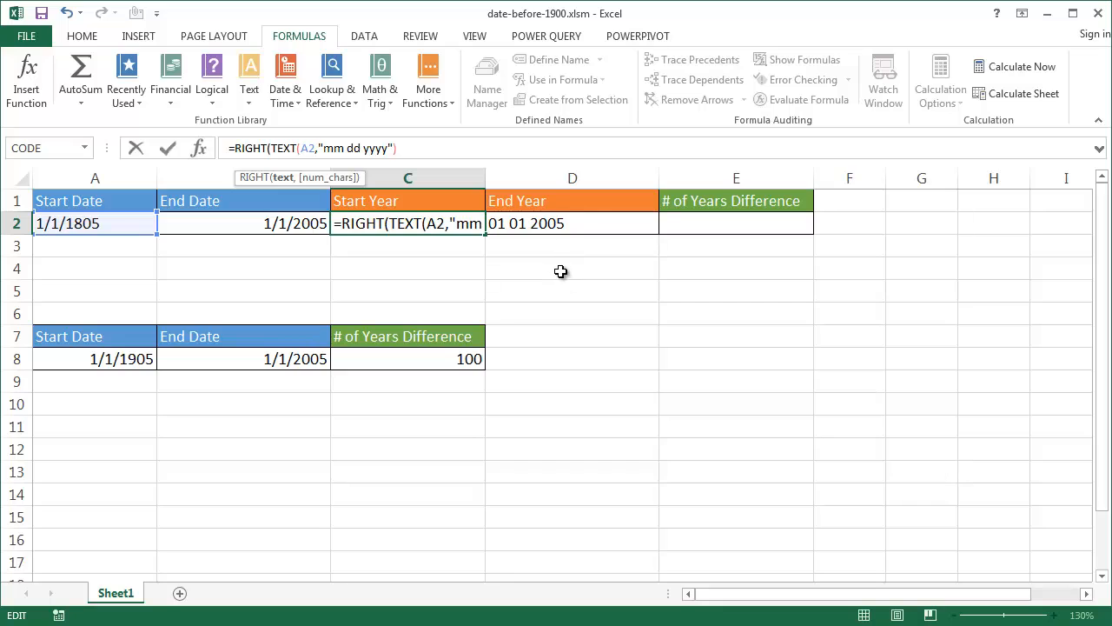
text(,)
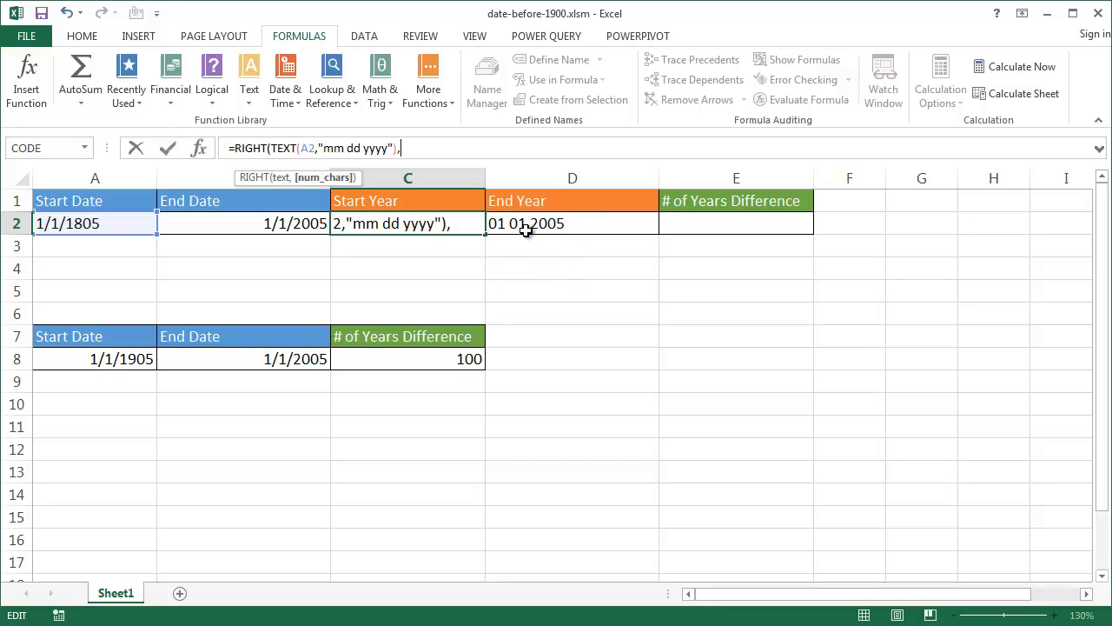
text(4)
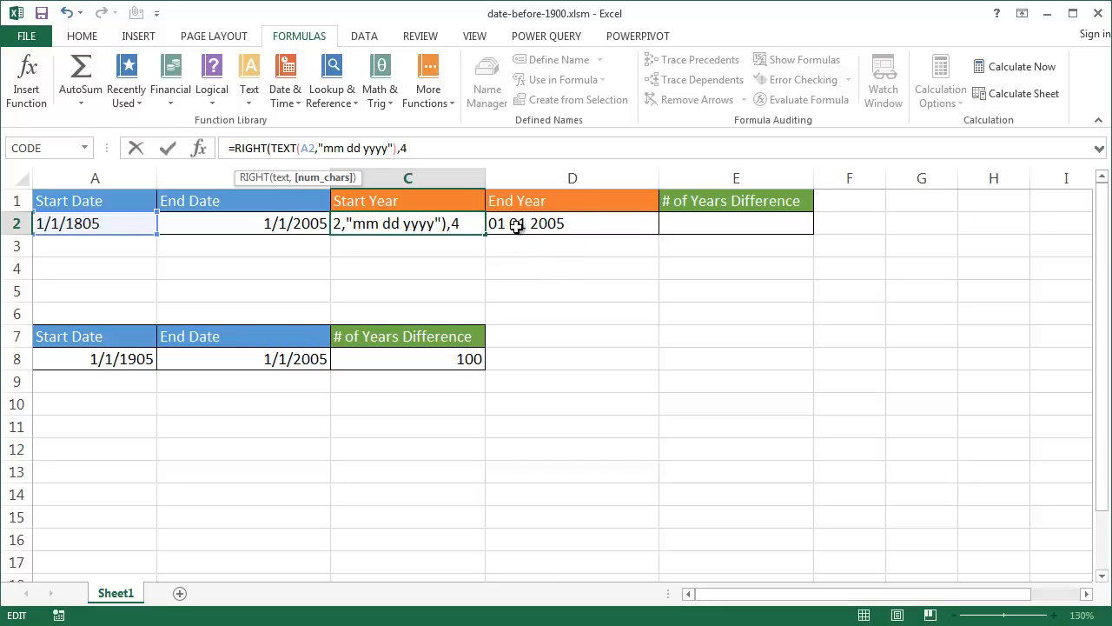
key(Enter)
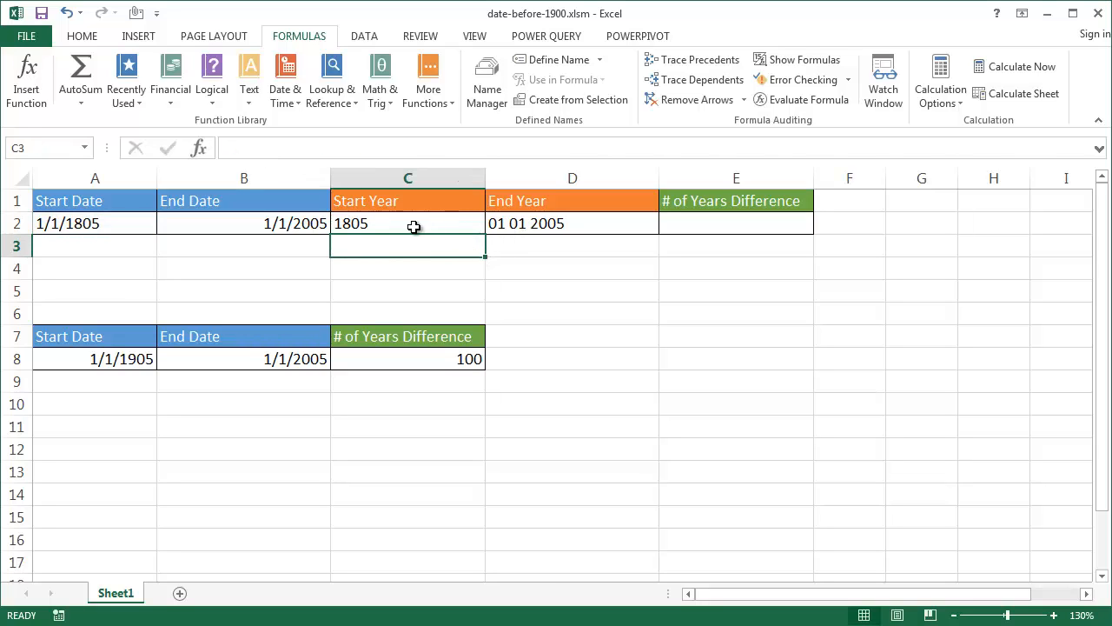
mouse_move(510, 223)
text(=RIGHT(TEXT(B2,"mm dd yyyy"))
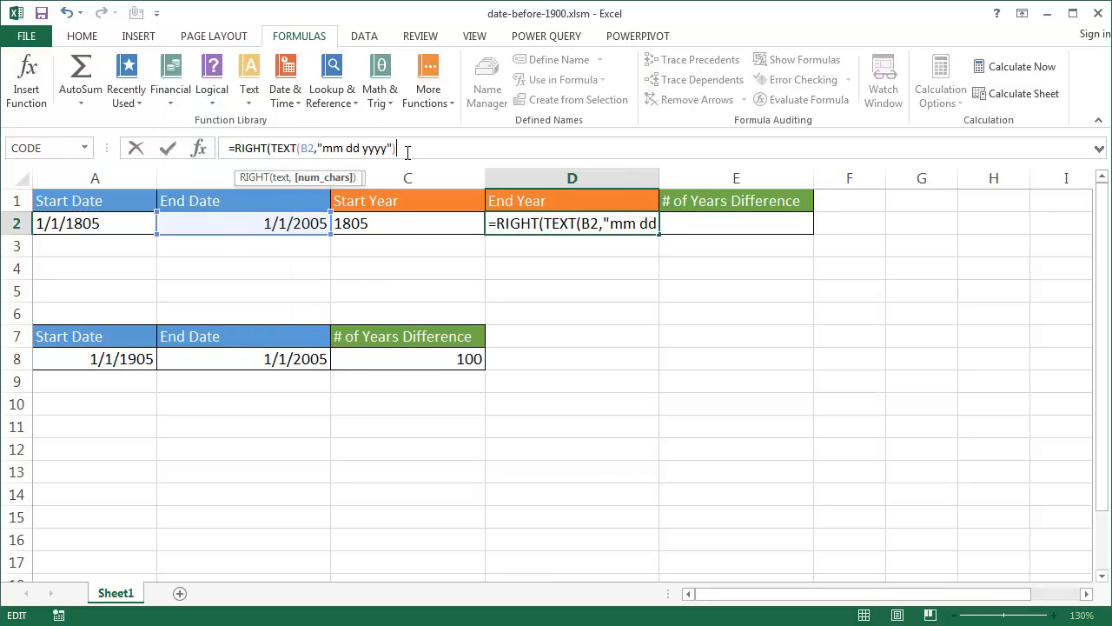
key(Enter)
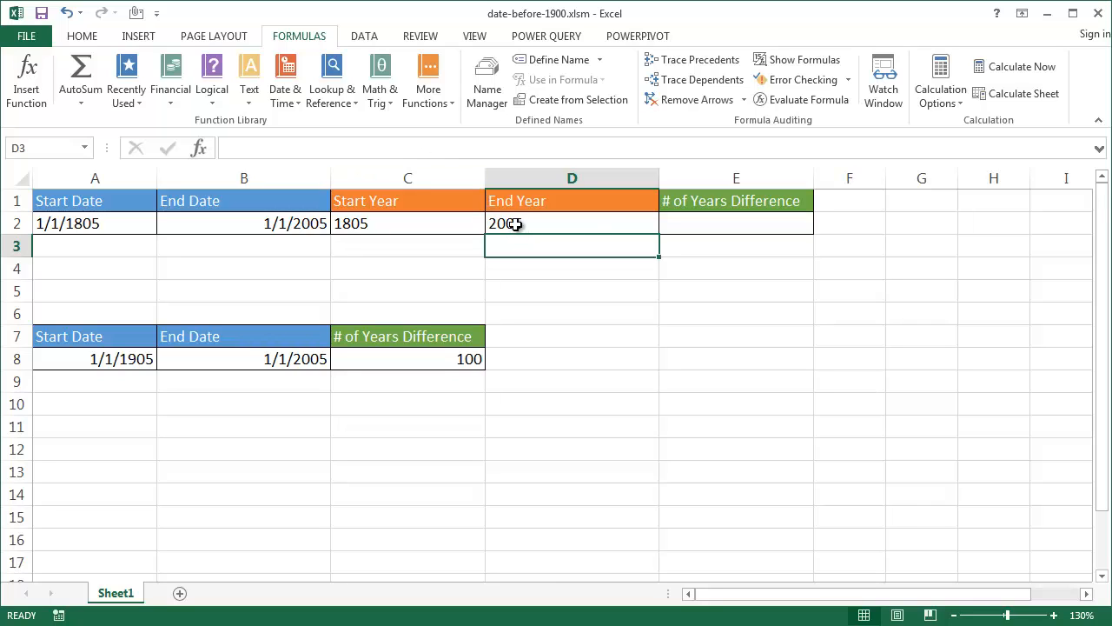
Enter =D2-C2 in E2 and change start date A2 to 1/1/1905, giving 100
click(737, 224)
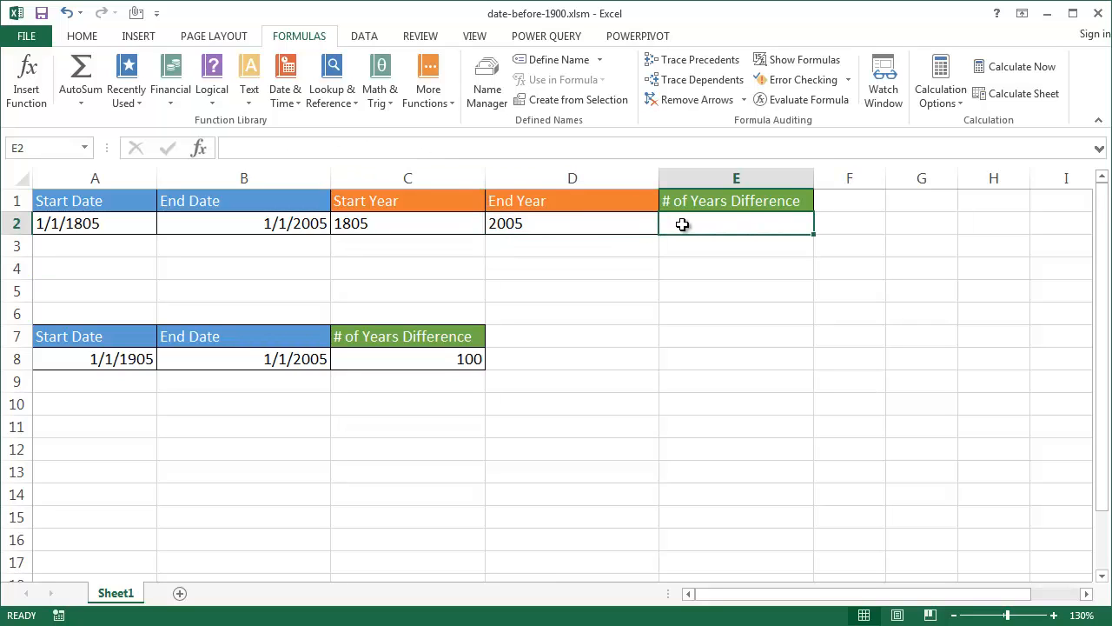
click(572, 223)
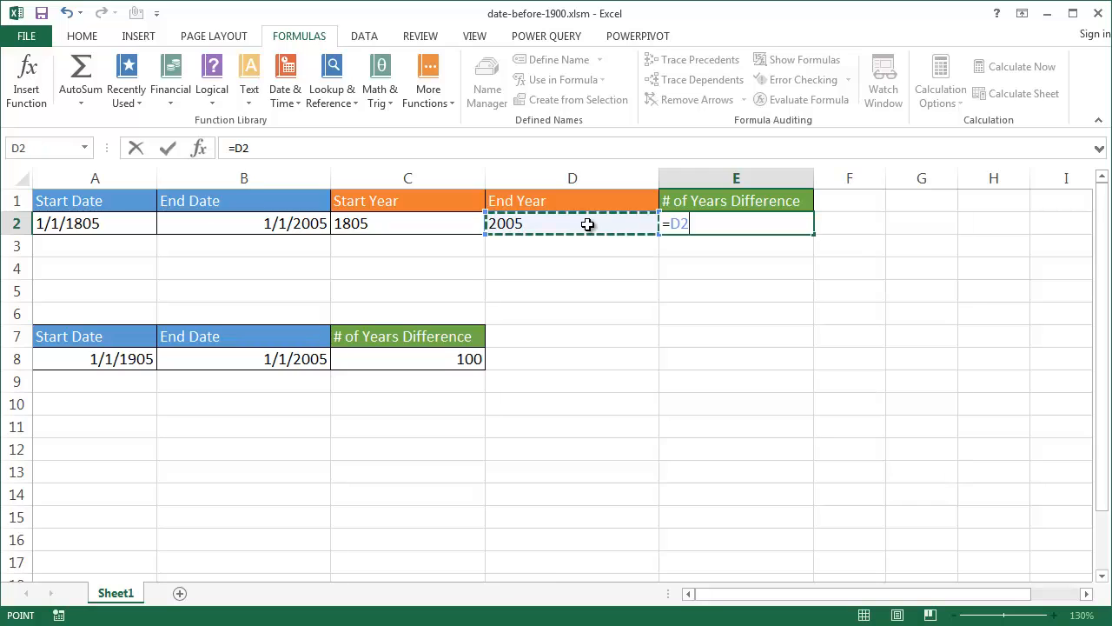
text(-)
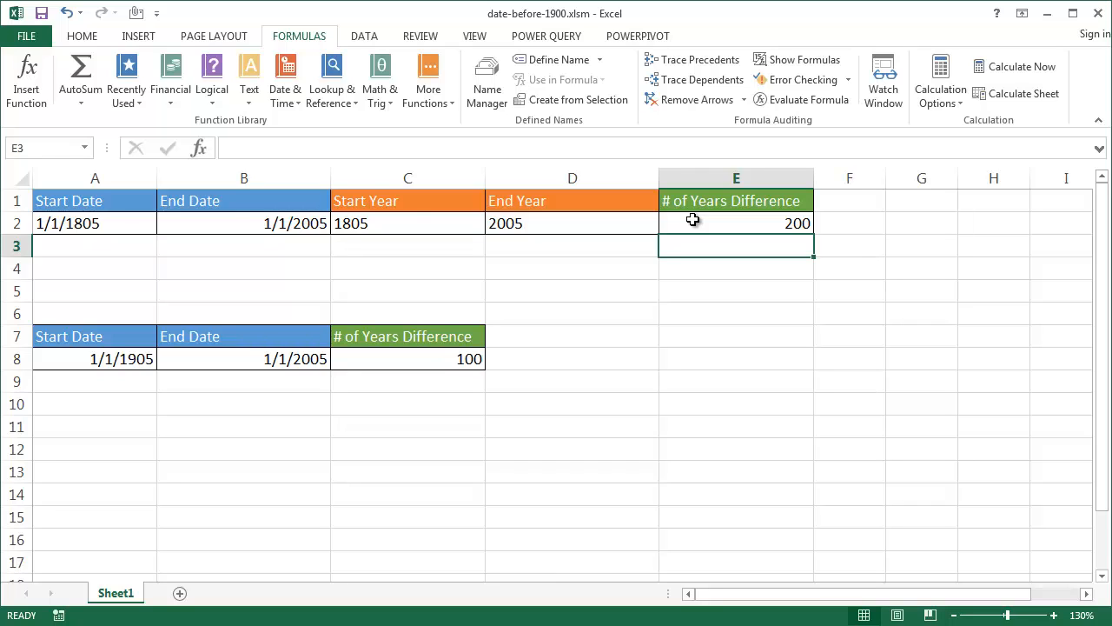
click(94, 224)
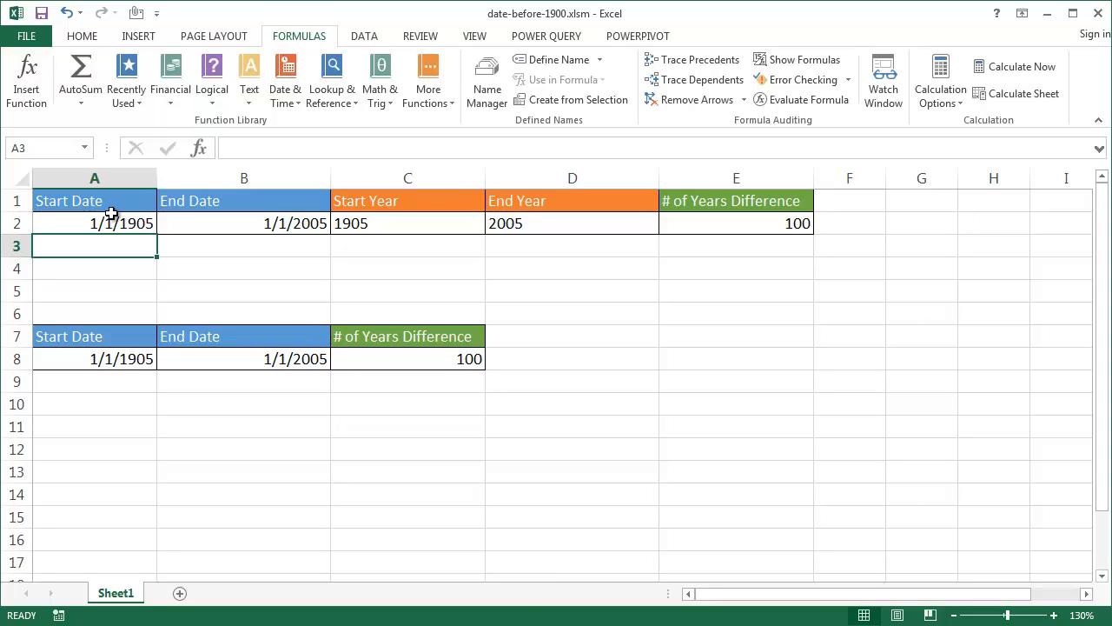
mouse_move(166, 270)
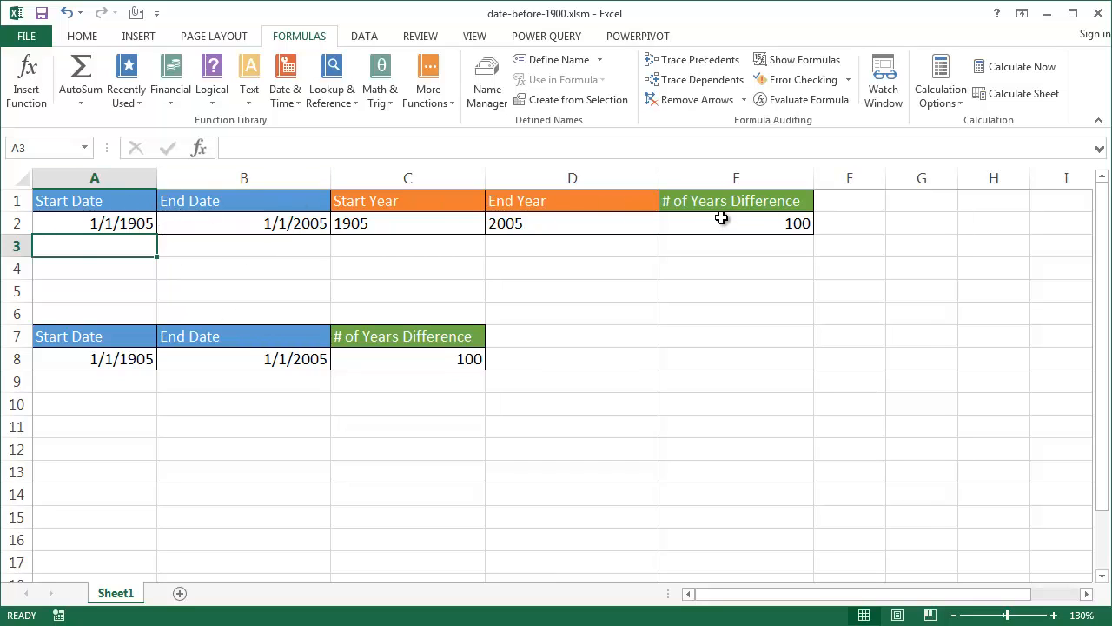
mouse_move(516, 201)
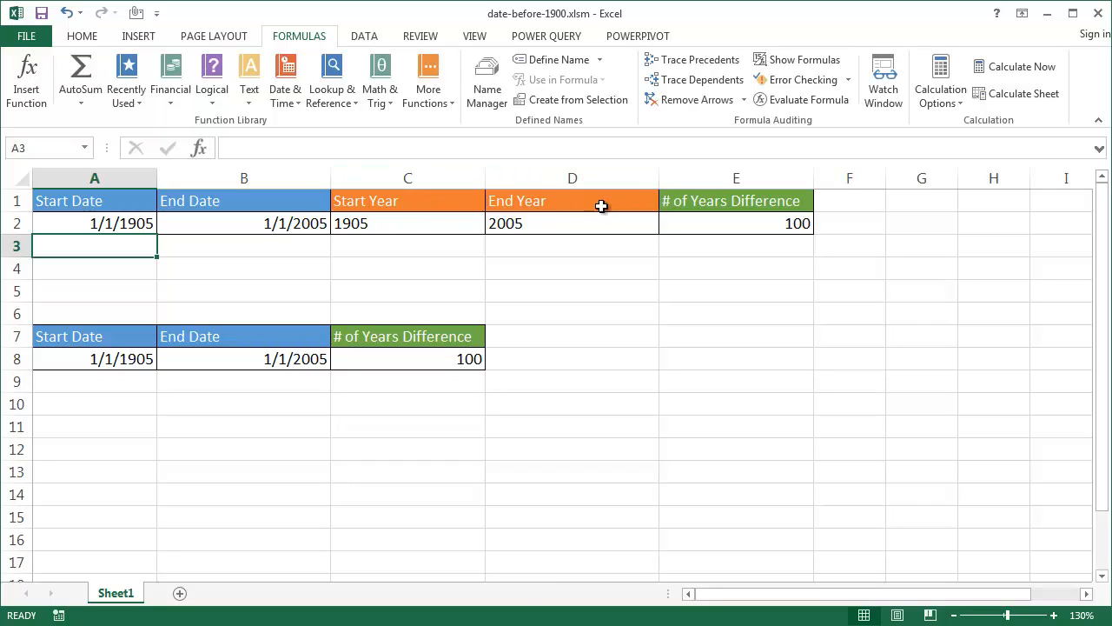
mouse_move(566, 223)
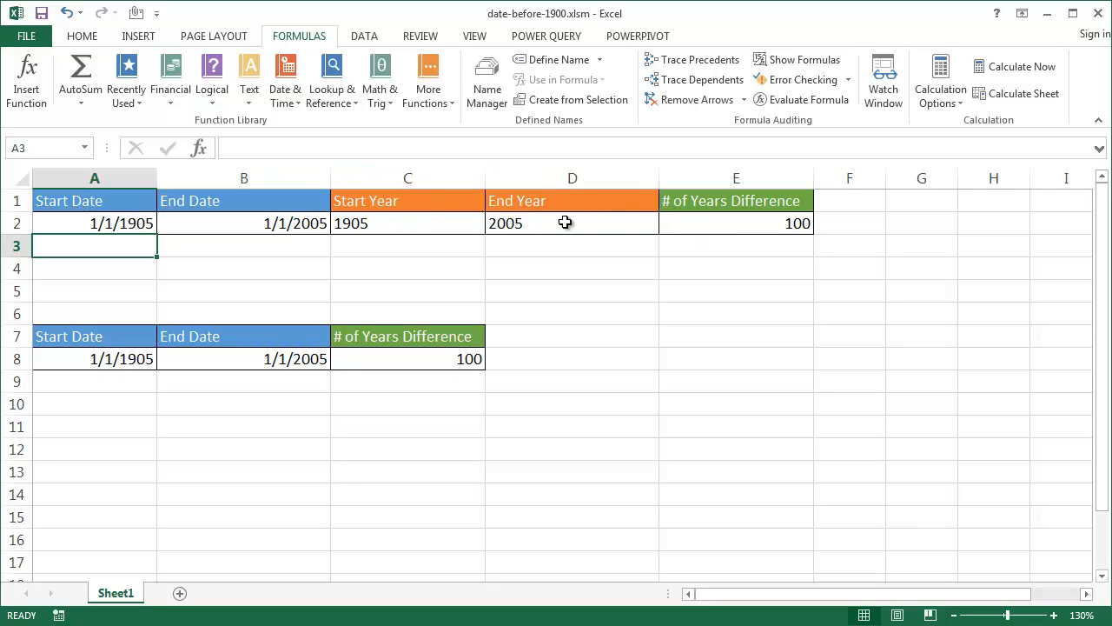
mouse_move(537, 391)
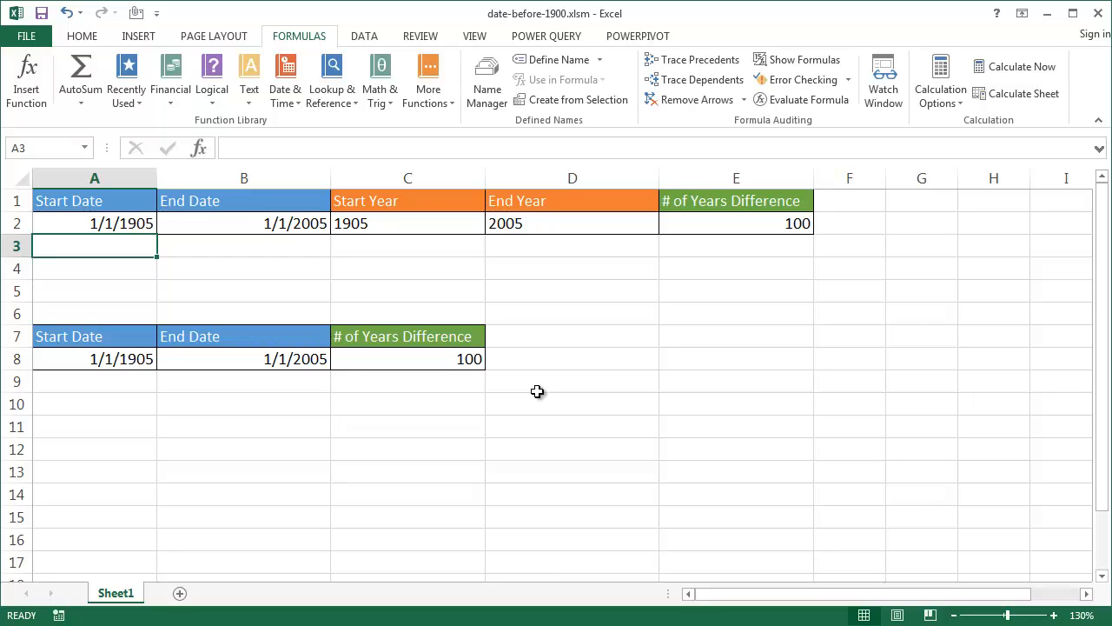
Replace C8 with =AgeFunc(A8,B8) and set A8 to 1/1/1805, showing 200
click(408, 359)
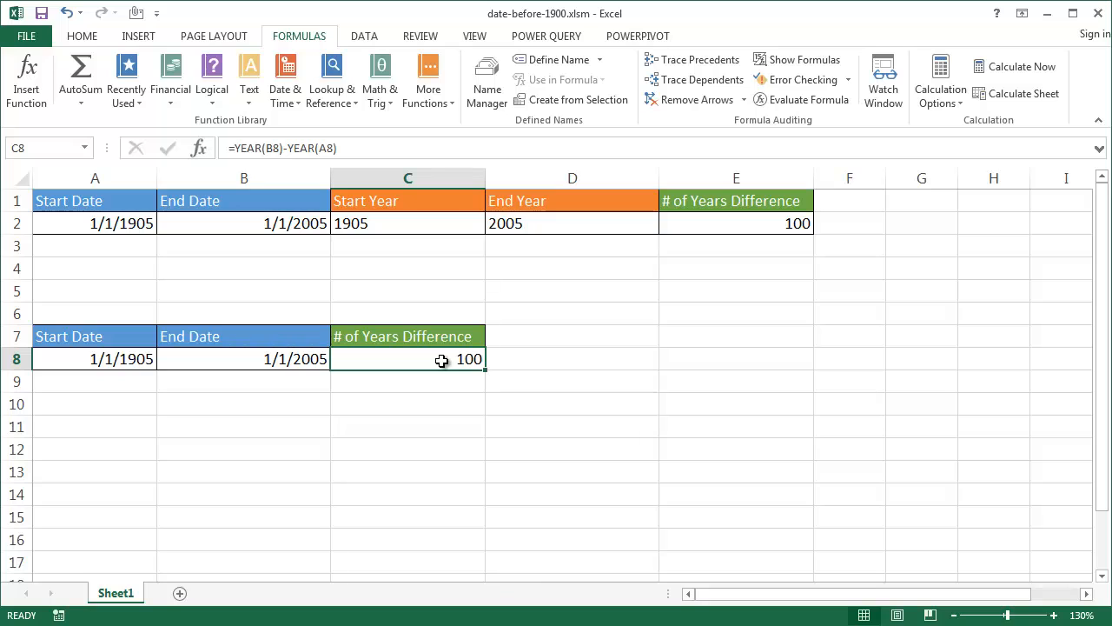
text(=a)
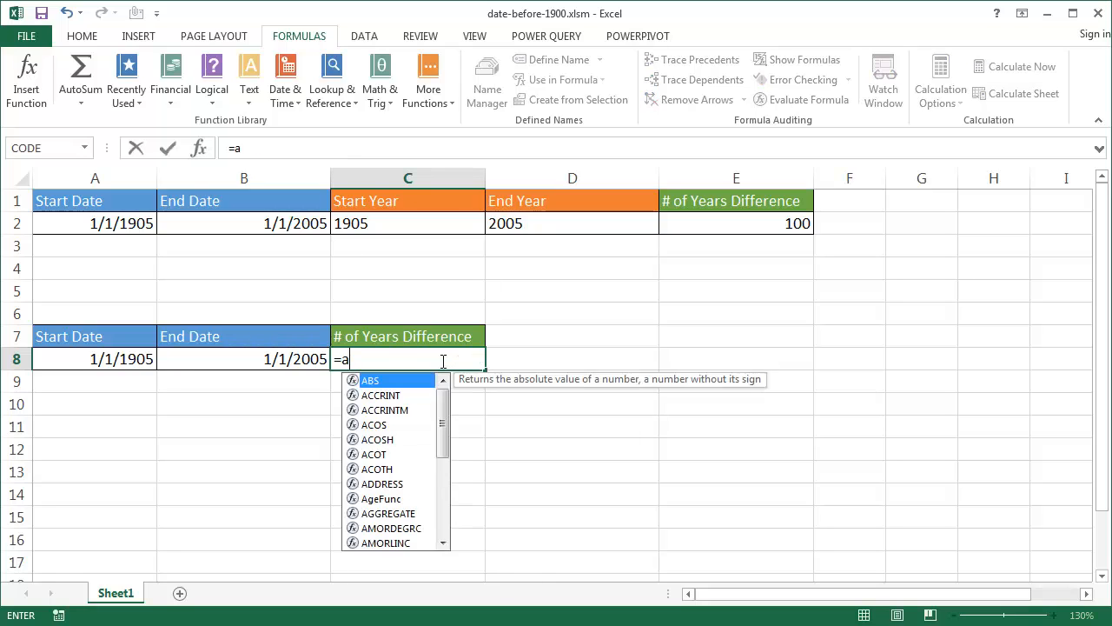
text(geFunc()
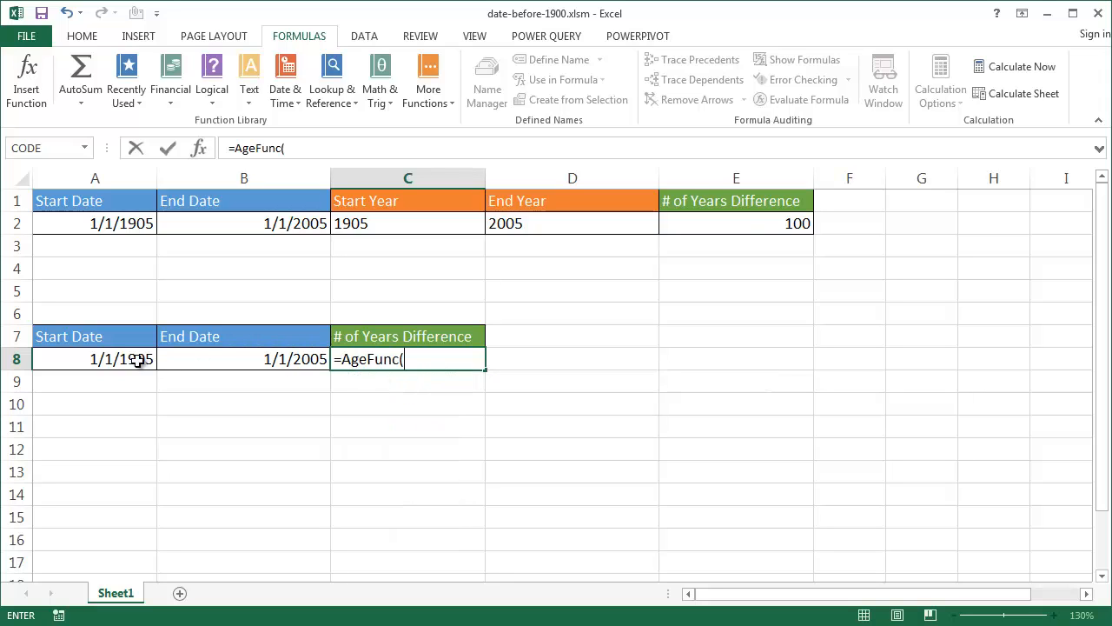
click(94, 358)
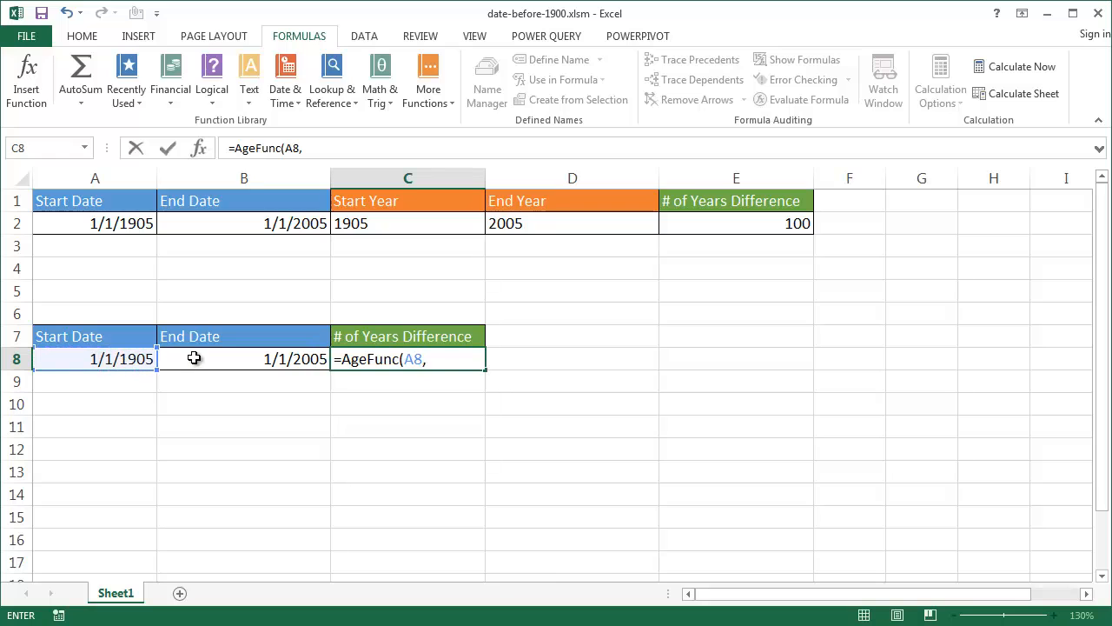
key(Enter)
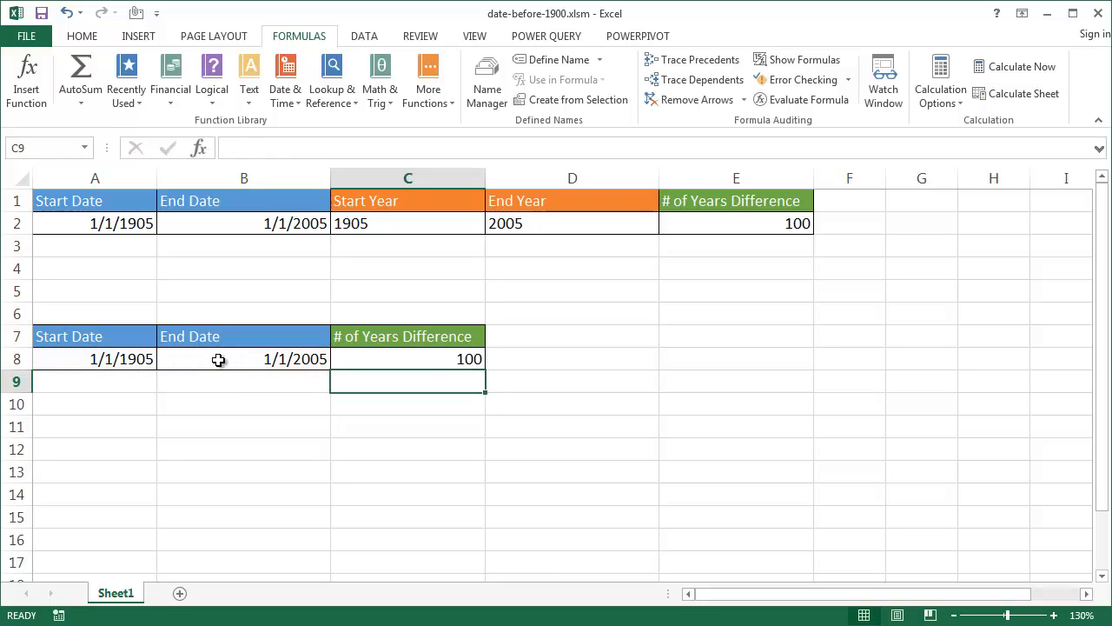
click(94, 359)
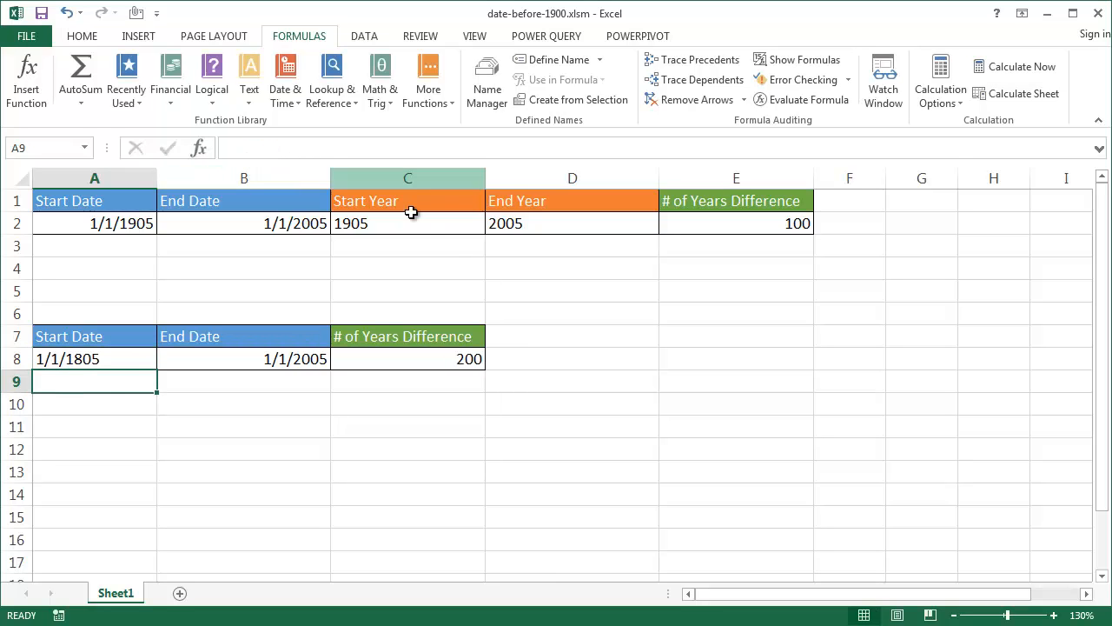
click(408, 359)
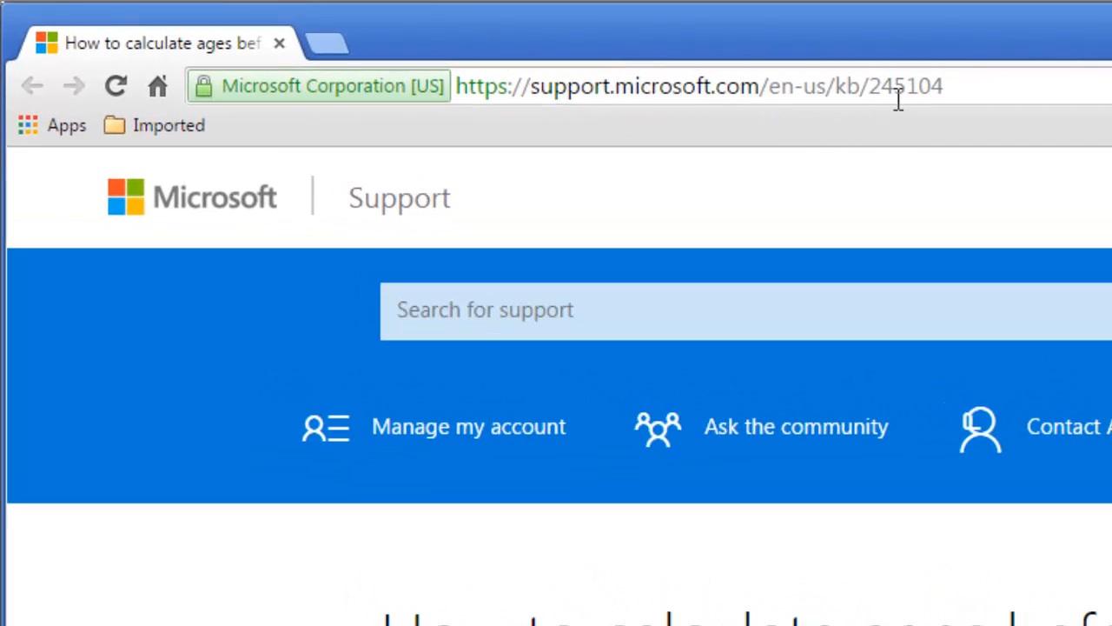
mouse_move(910, 104)
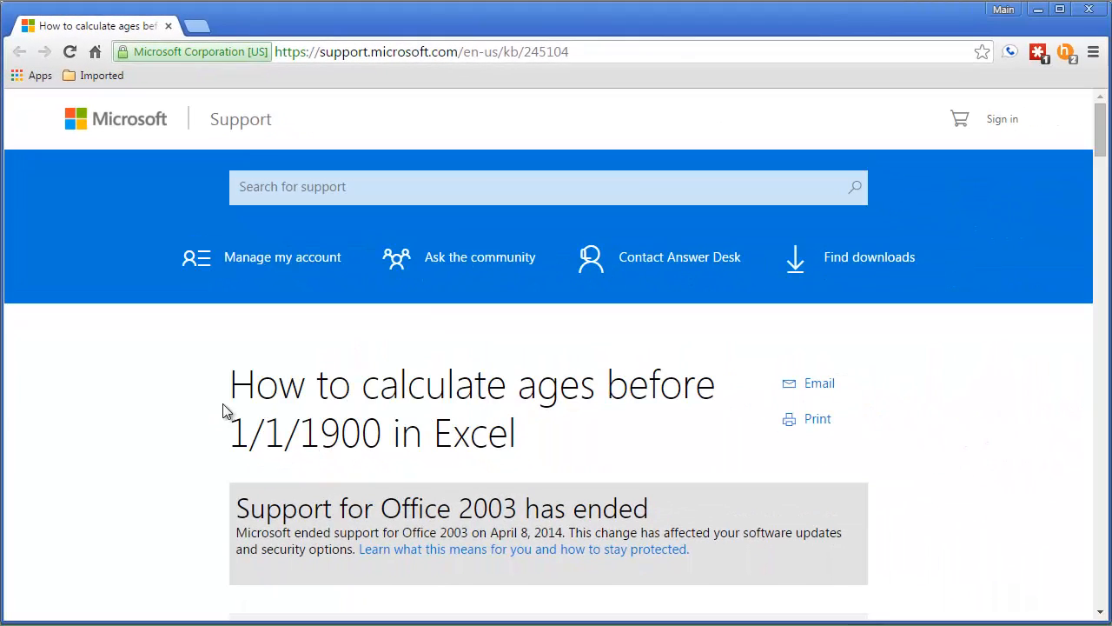
mouse_move(696, 420)
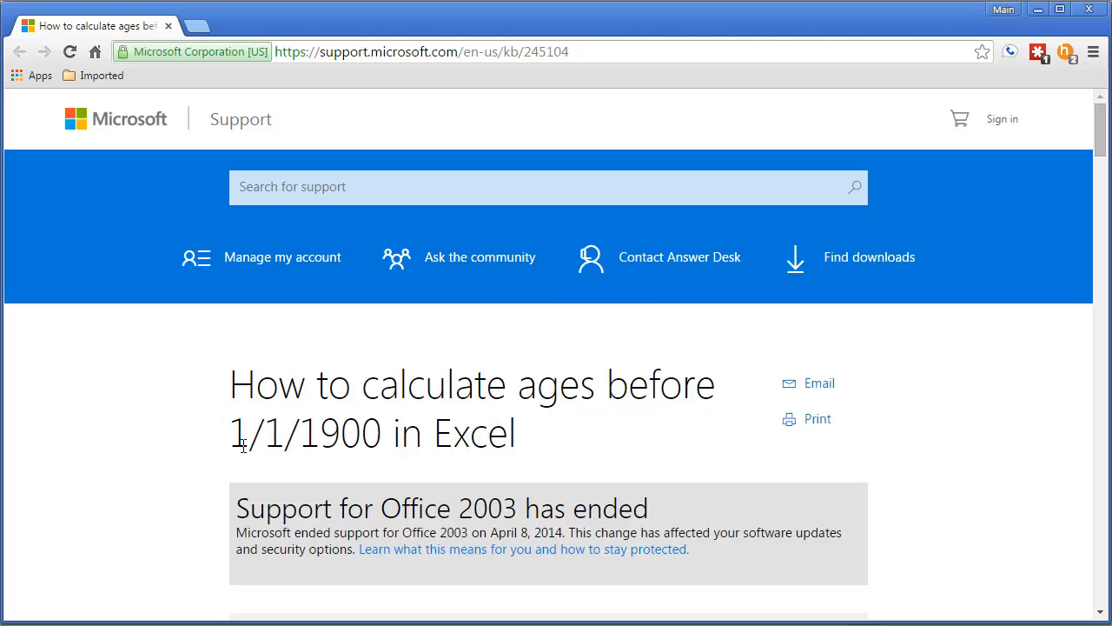
Scroll through the pre-1900 age article's AgeFunc code listing
scroll(down, 3)
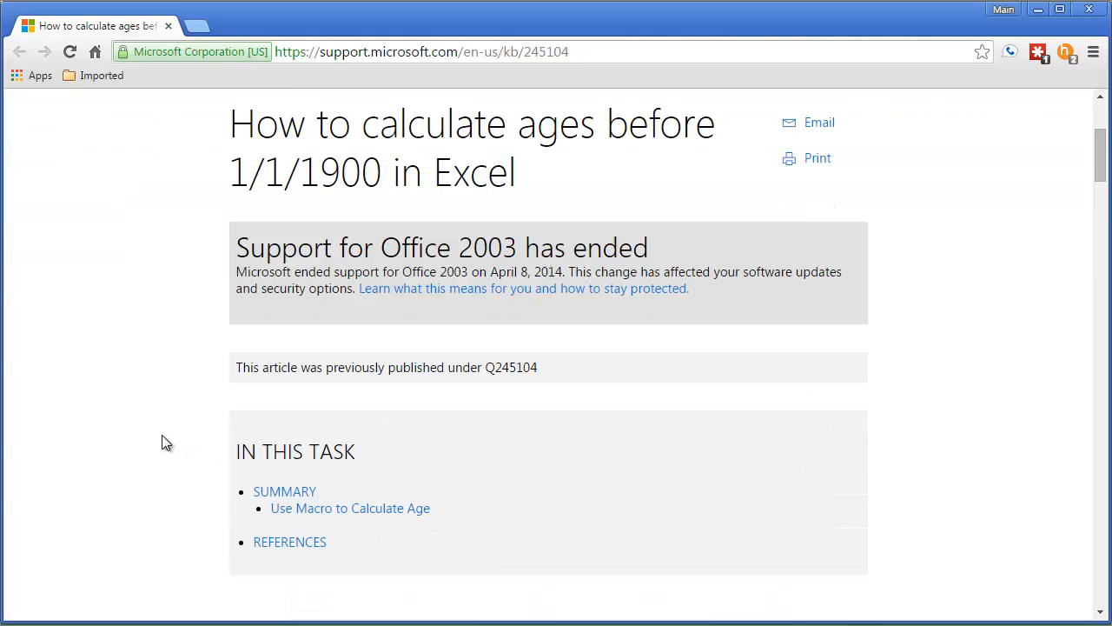
scroll(down, 3)
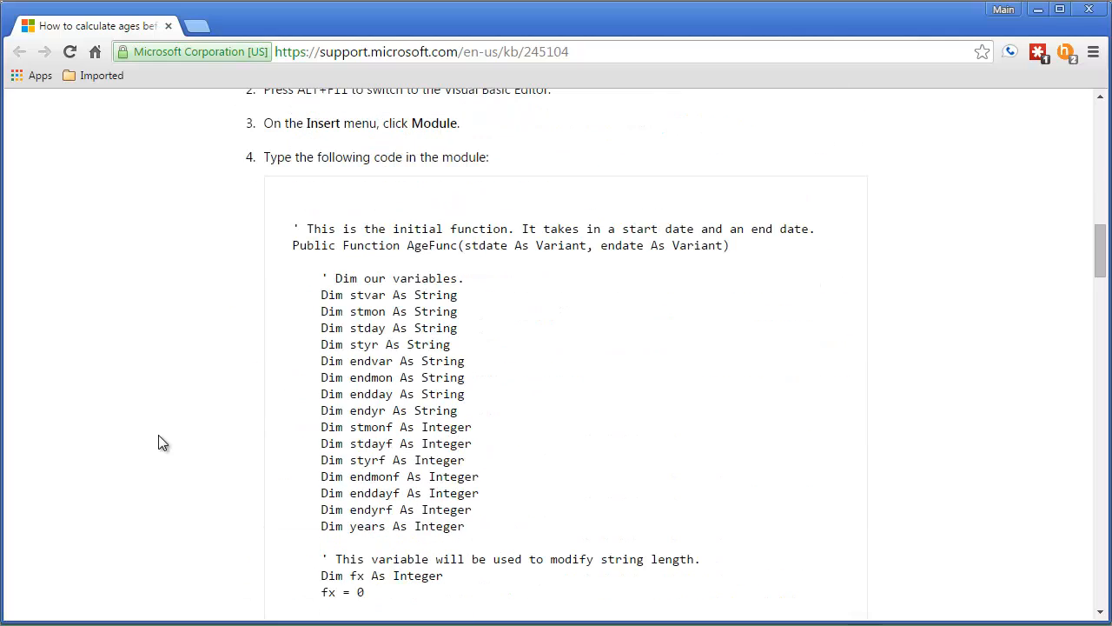
mouse_move(1013, 293)
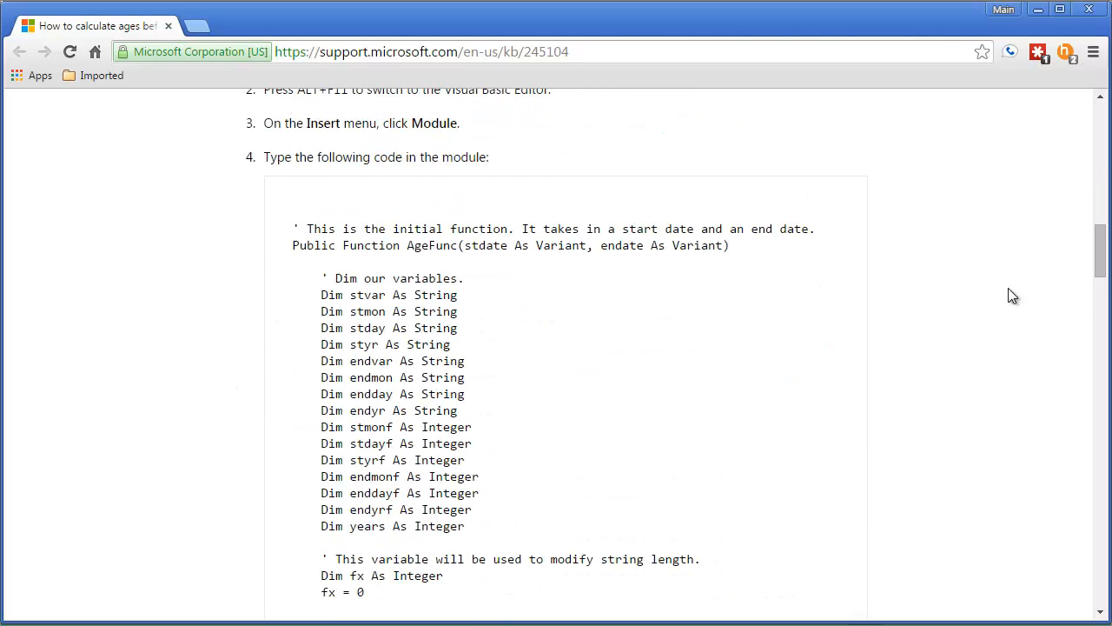
scroll(down, 3)
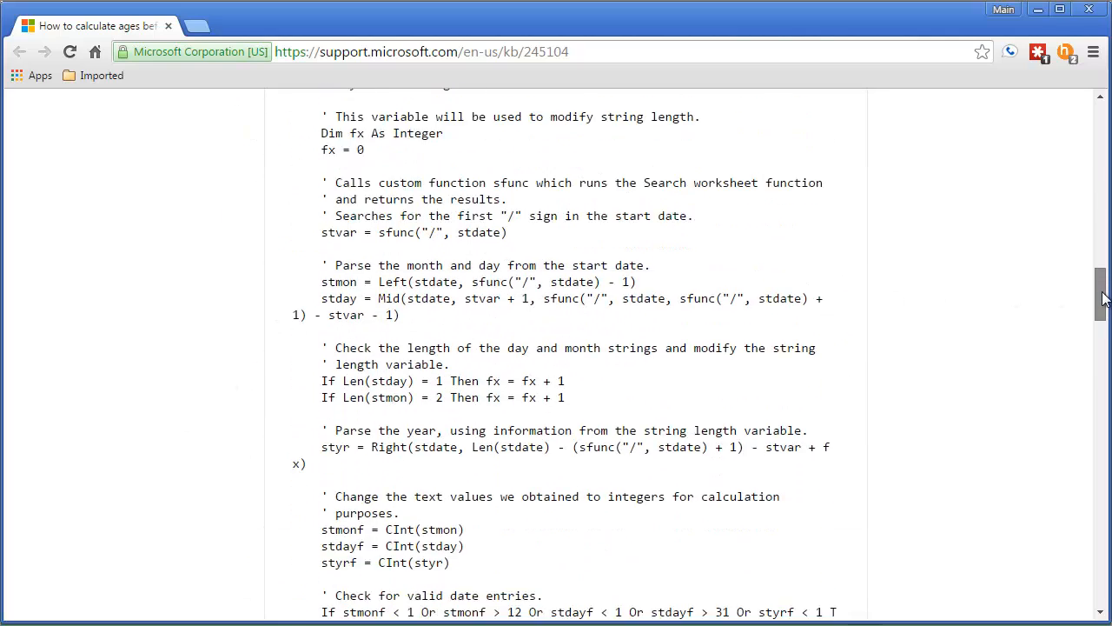
scroll(down, 3)
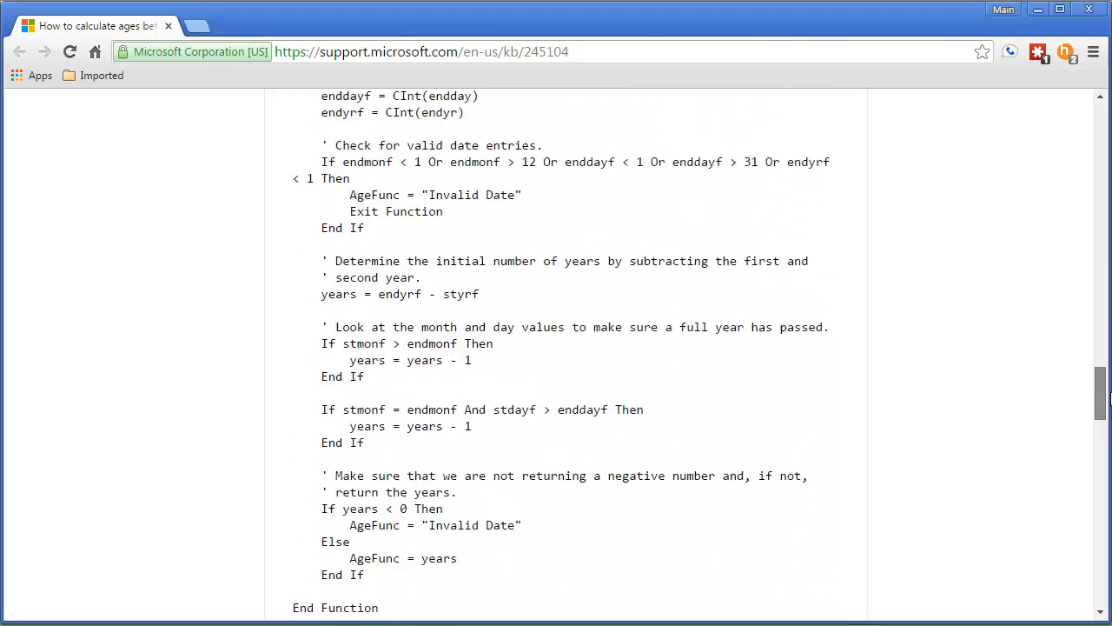
scroll(down, 3)
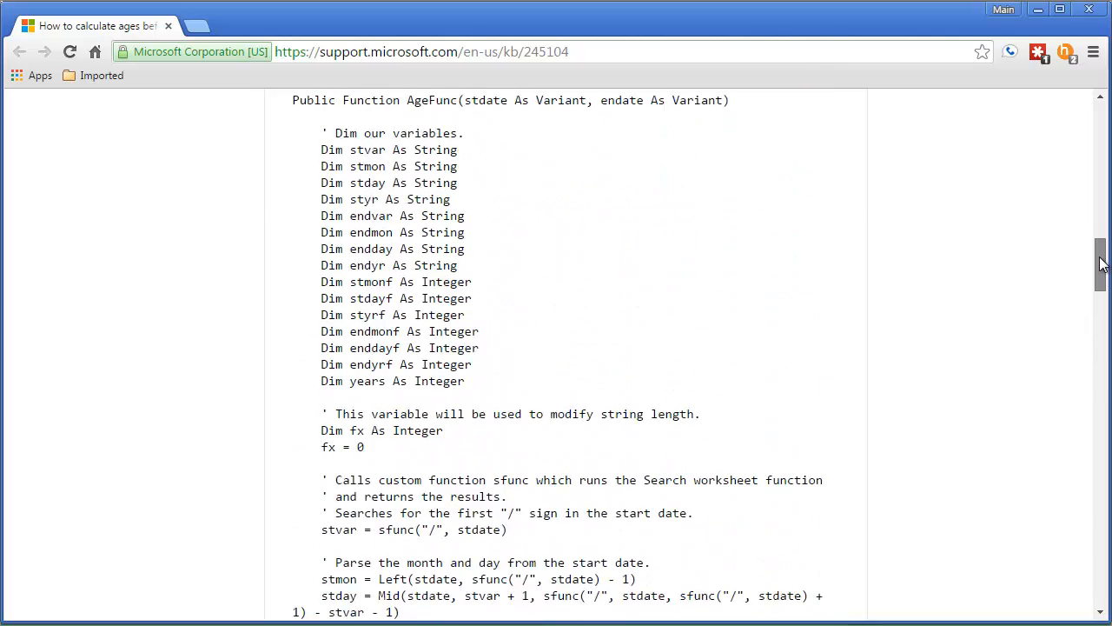
scroll(up, 3)
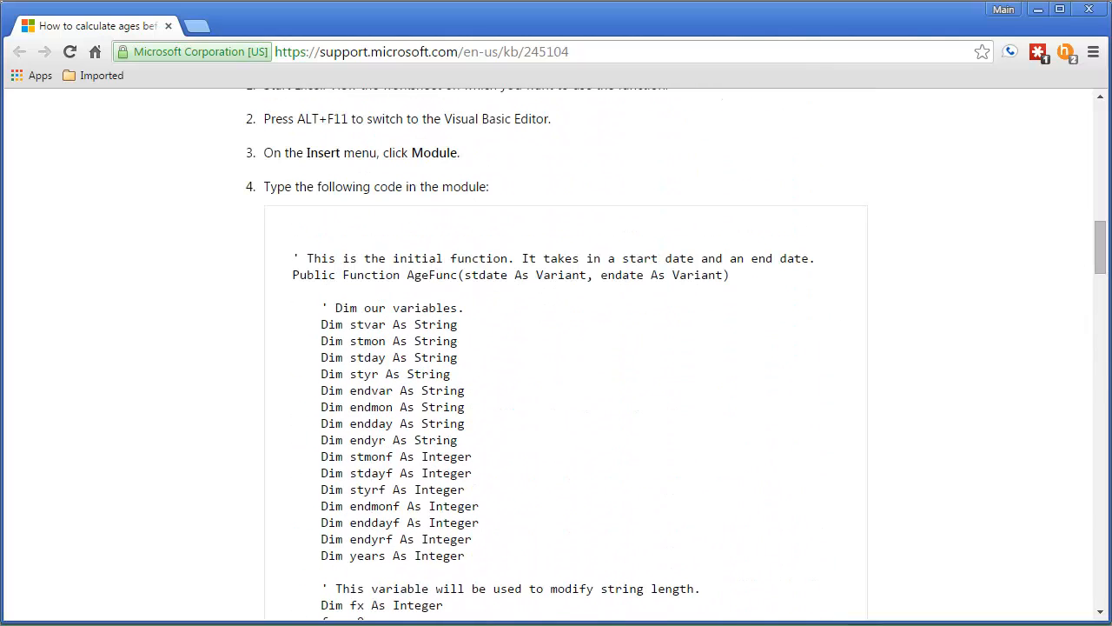
mouse_move(313, 610)
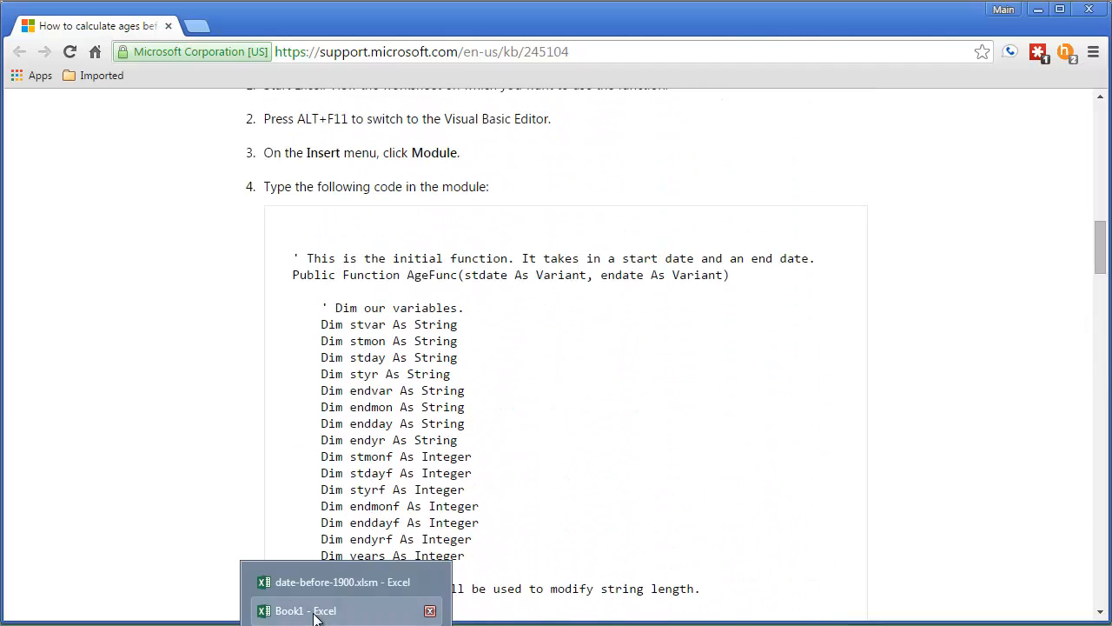
Paste the Start Date/End Date table (1/1/1805, 1/1/2005) into Book1 at A4 and zoom to 130%
click(305, 611)
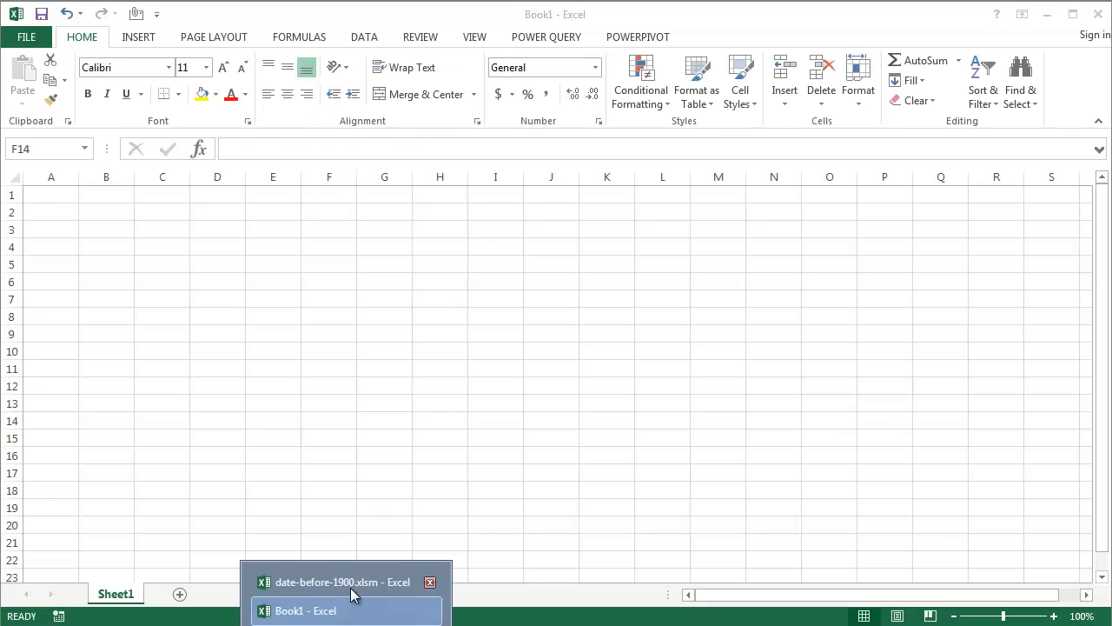
click(338, 582)
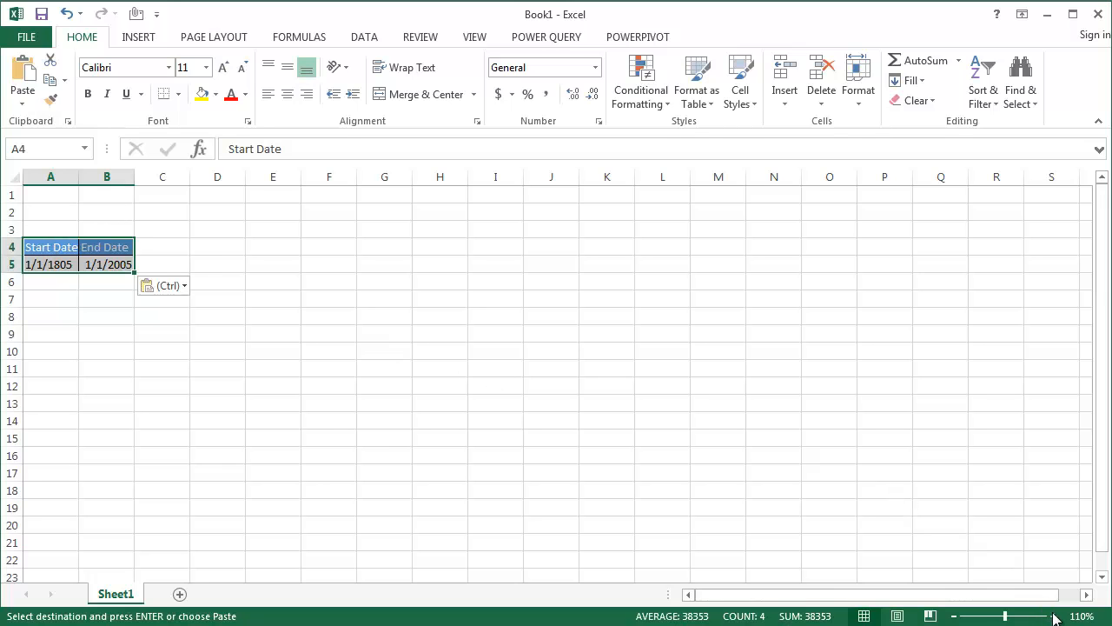
click(1051, 614)
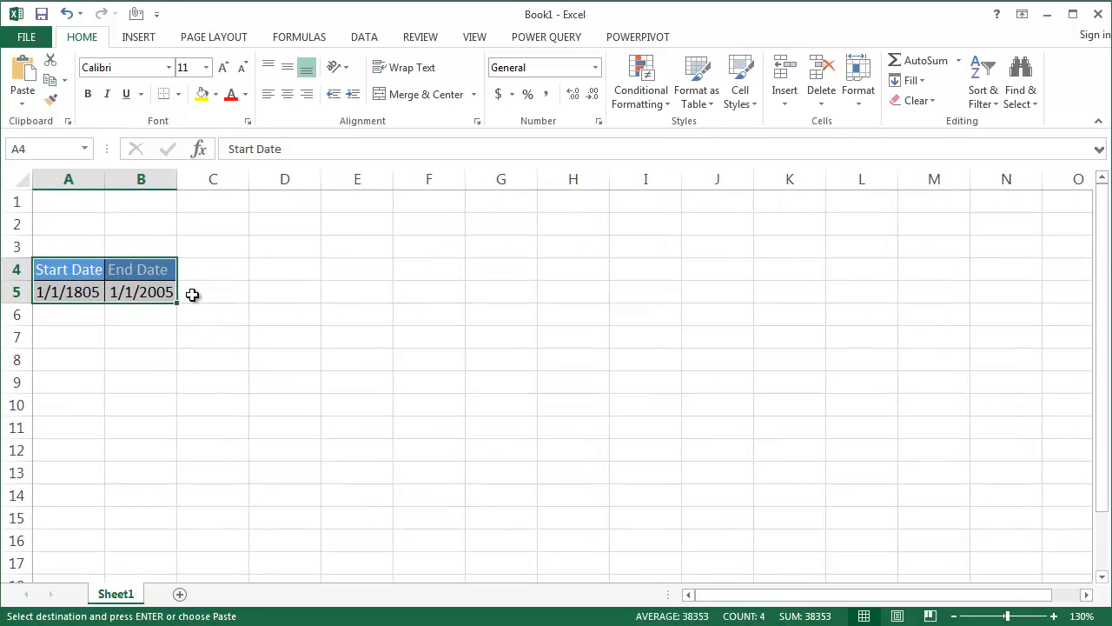
mouse_move(207, 259)
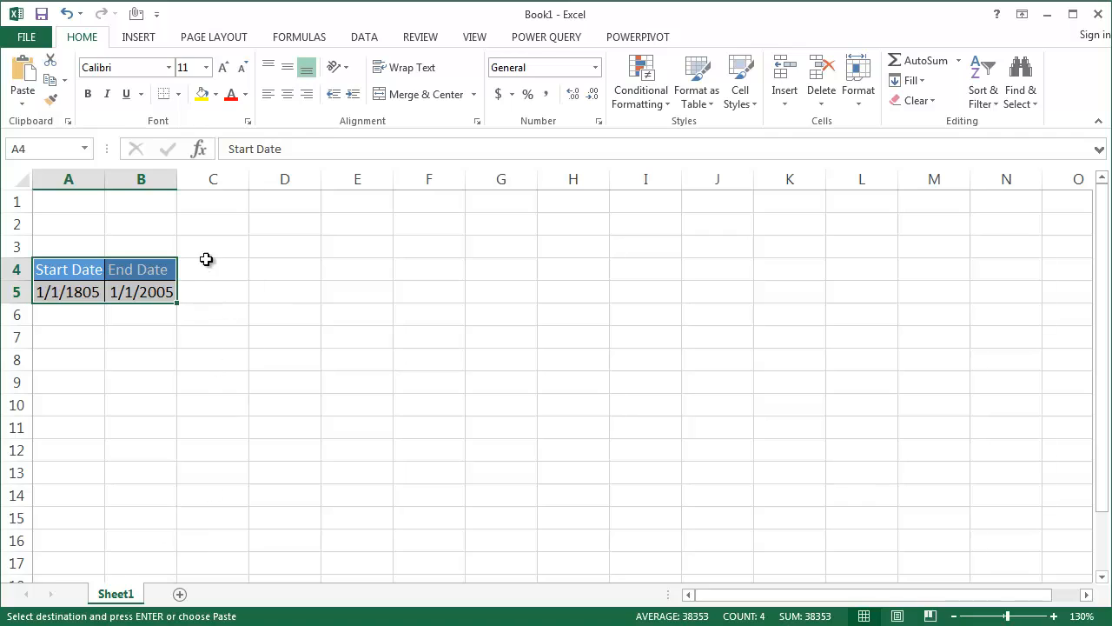
click(213, 427)
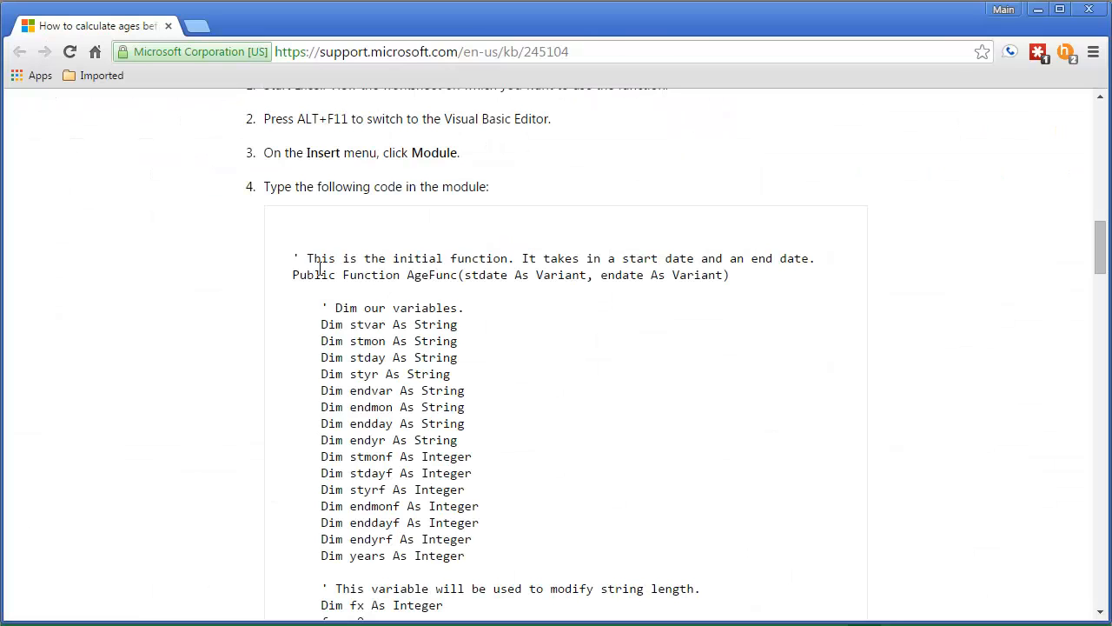
Select the full AgeFunc and sfunc VBA code block in the Microsoft Support article
drag(292, 258, 390, 424)
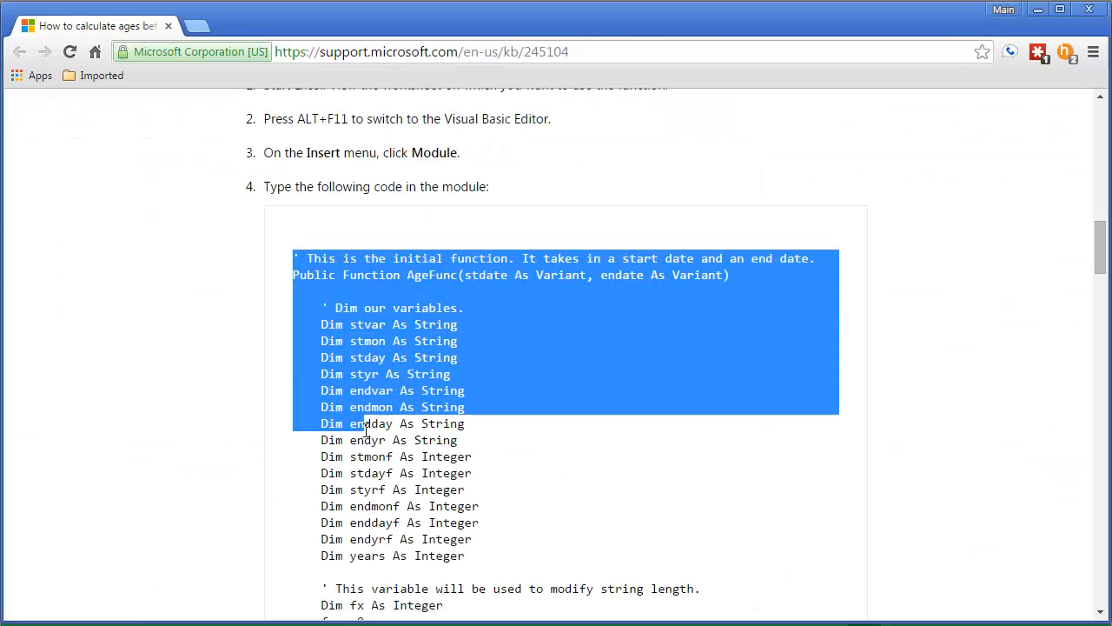
scroll(down, 3)
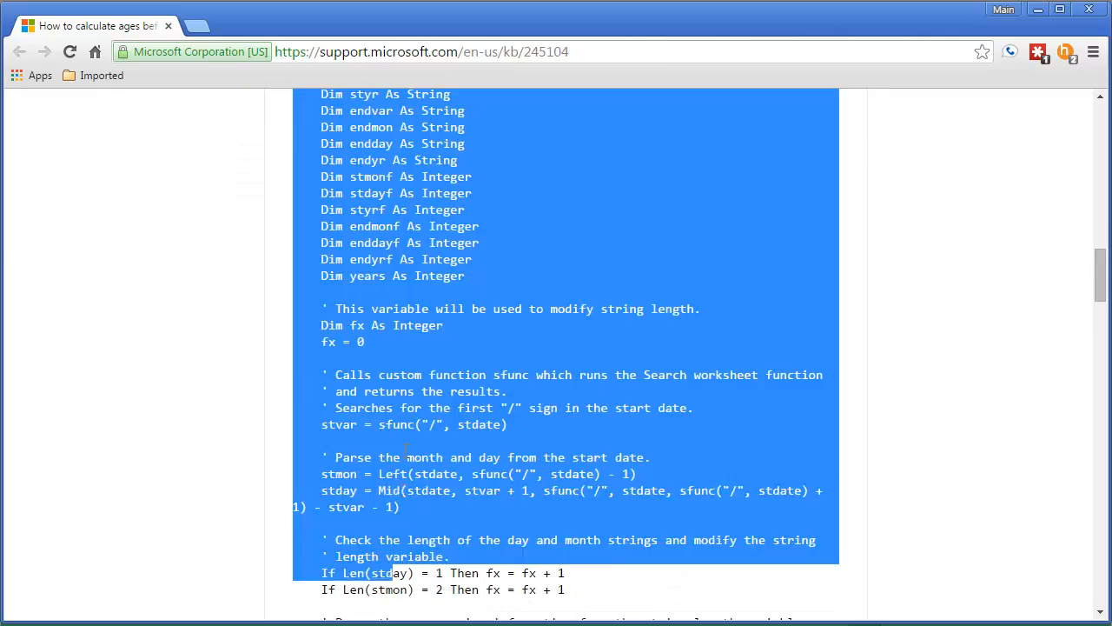
scroll(down, 3)
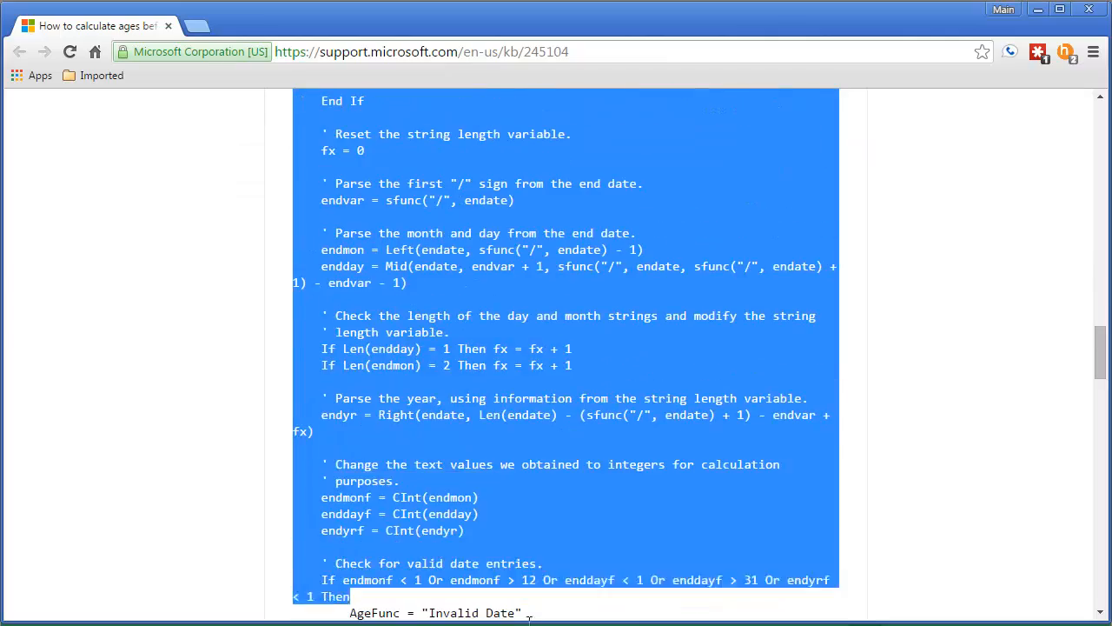
scroll(down, 3)
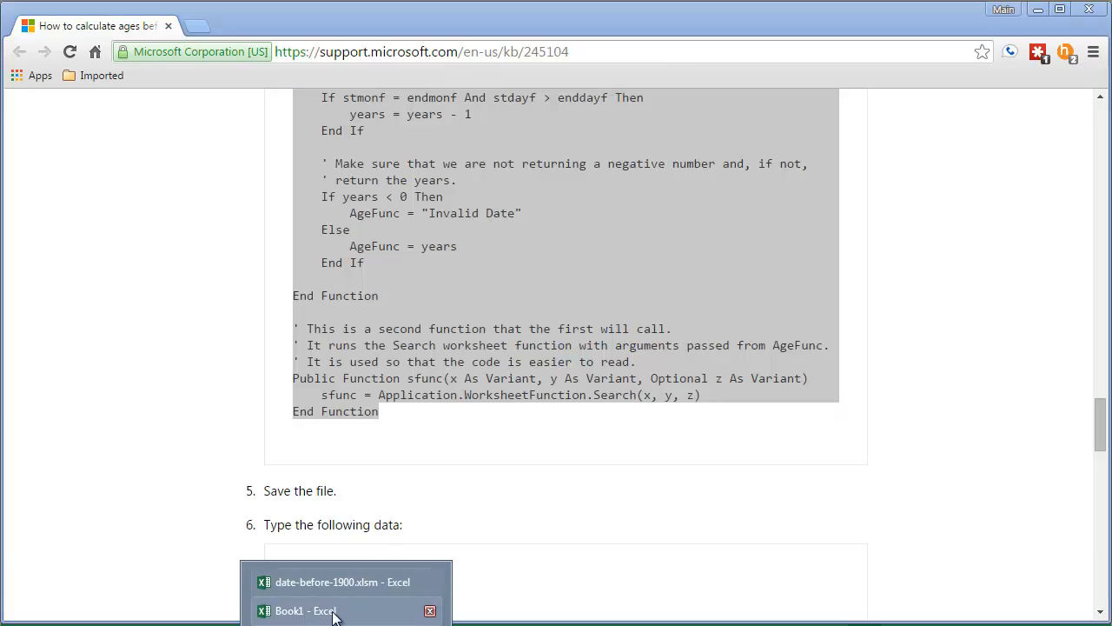
mouse_move(320, 615)
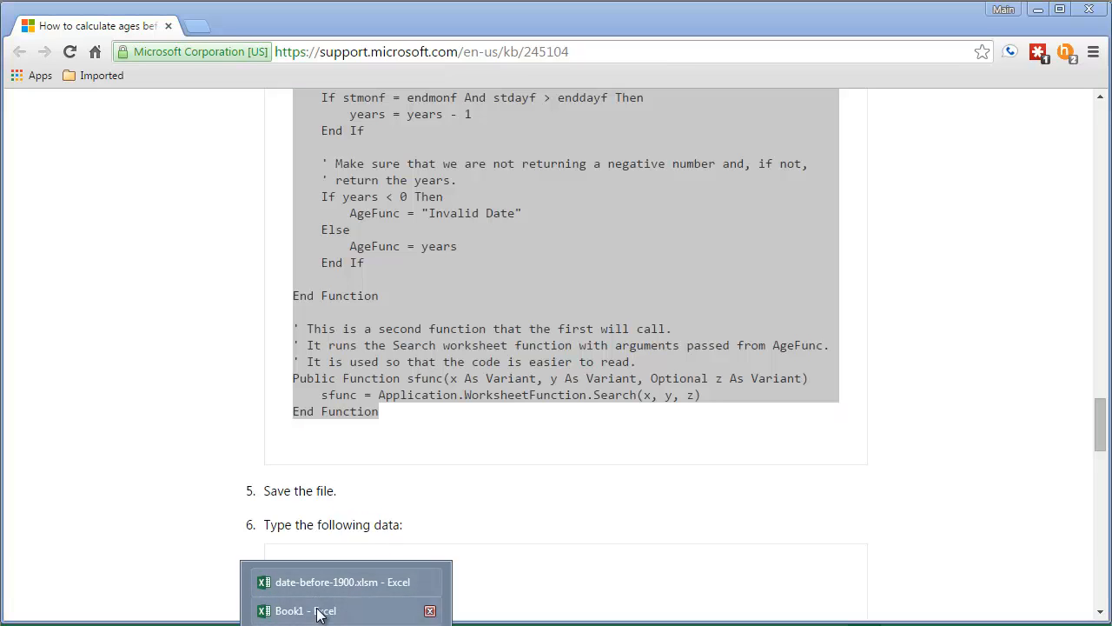
Switch to the Book1 workbook and open its Visual Basic editor with Alt+F11
click(304, 611)
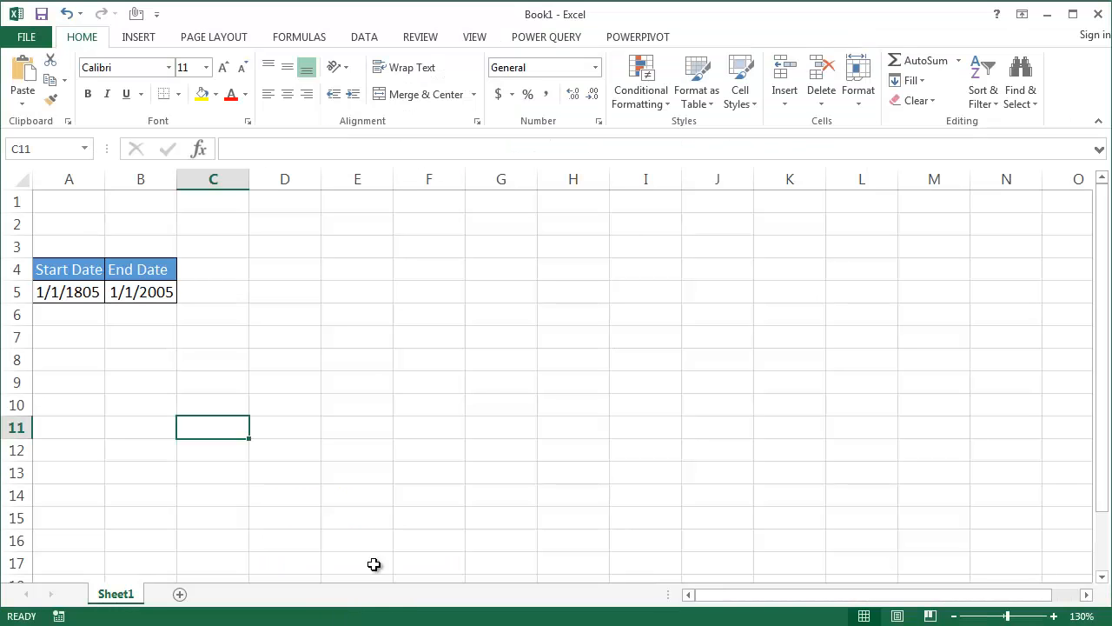
mouse_move(476, 351)
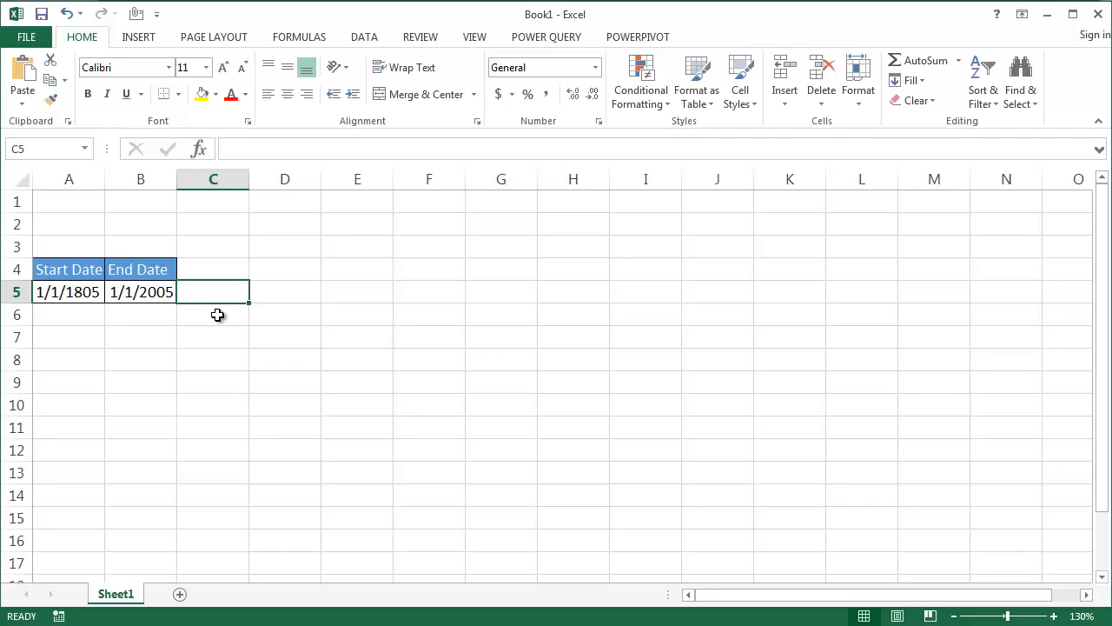
key(Alt+F11)
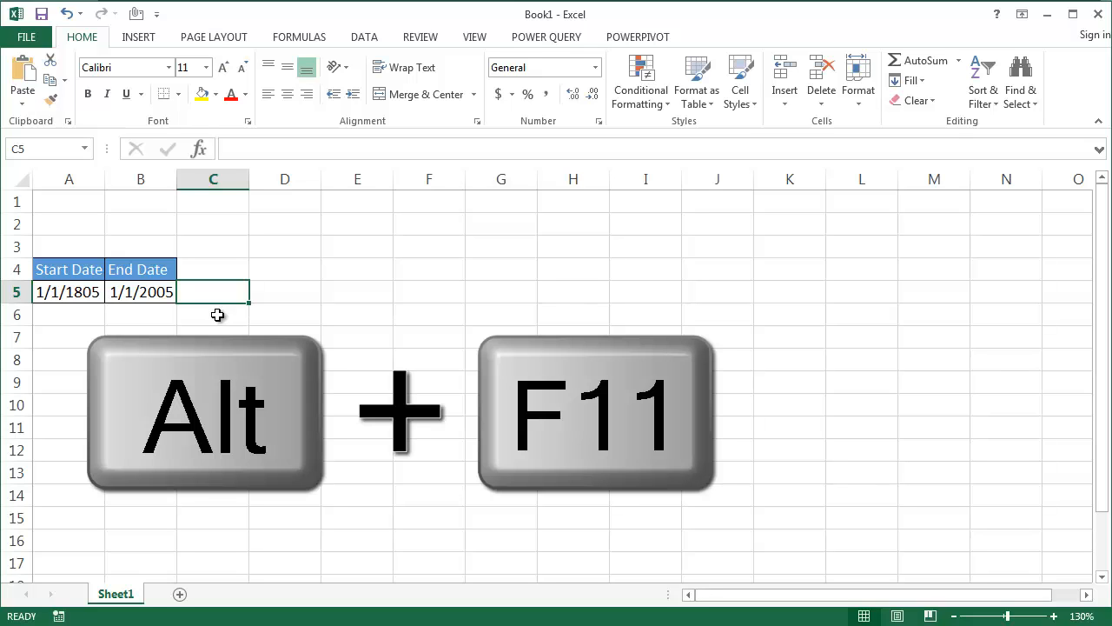
key(Alt+F11)
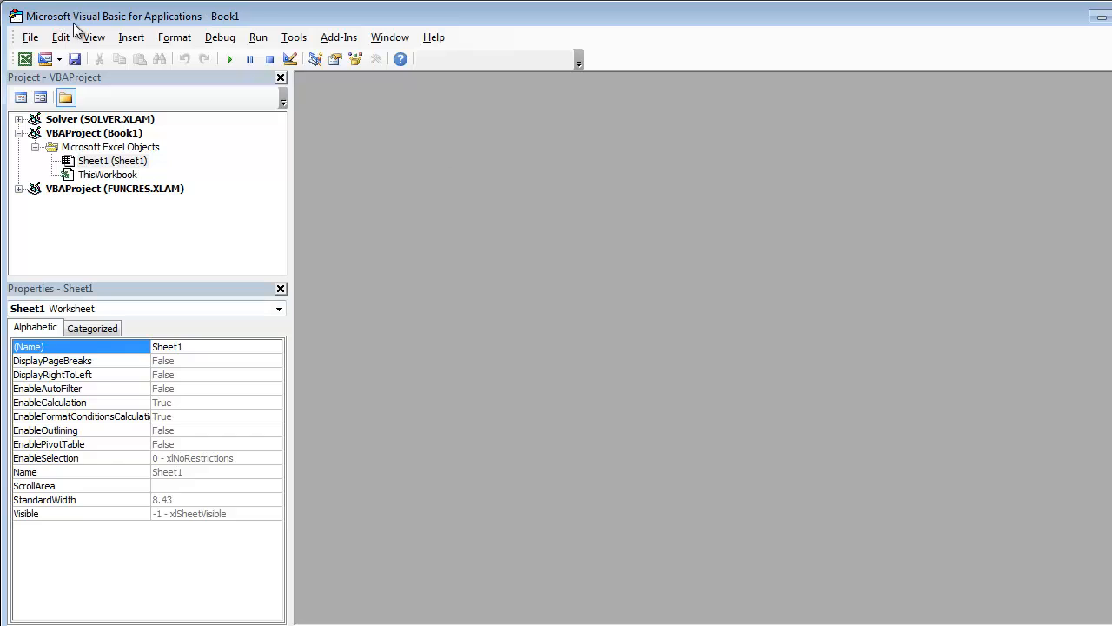
mouse_move(176, 30)
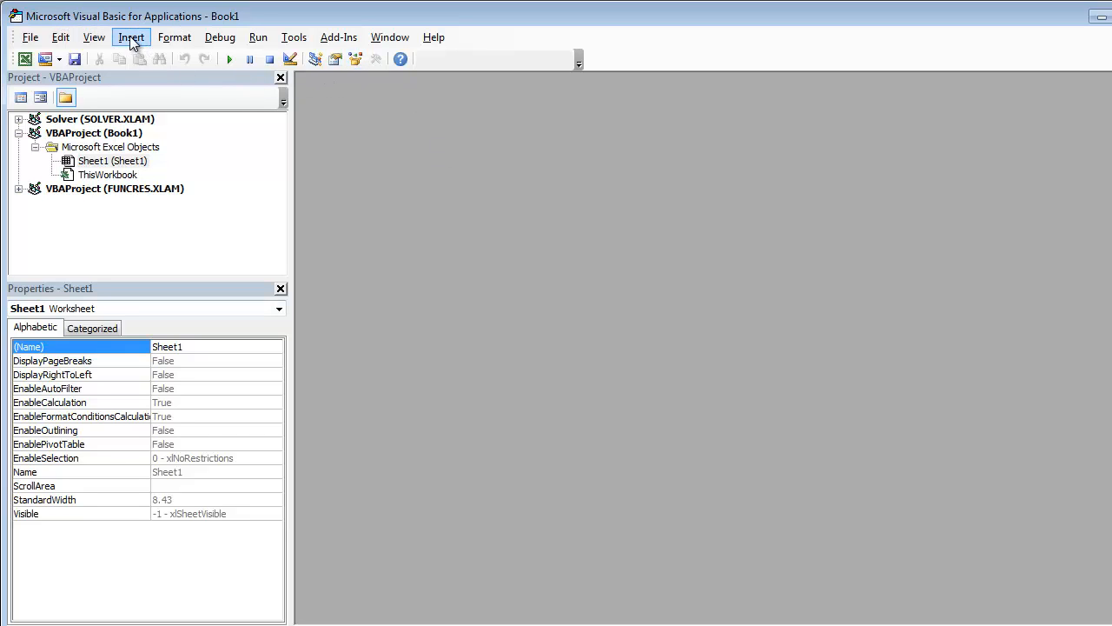
mouse_move(65, 139)
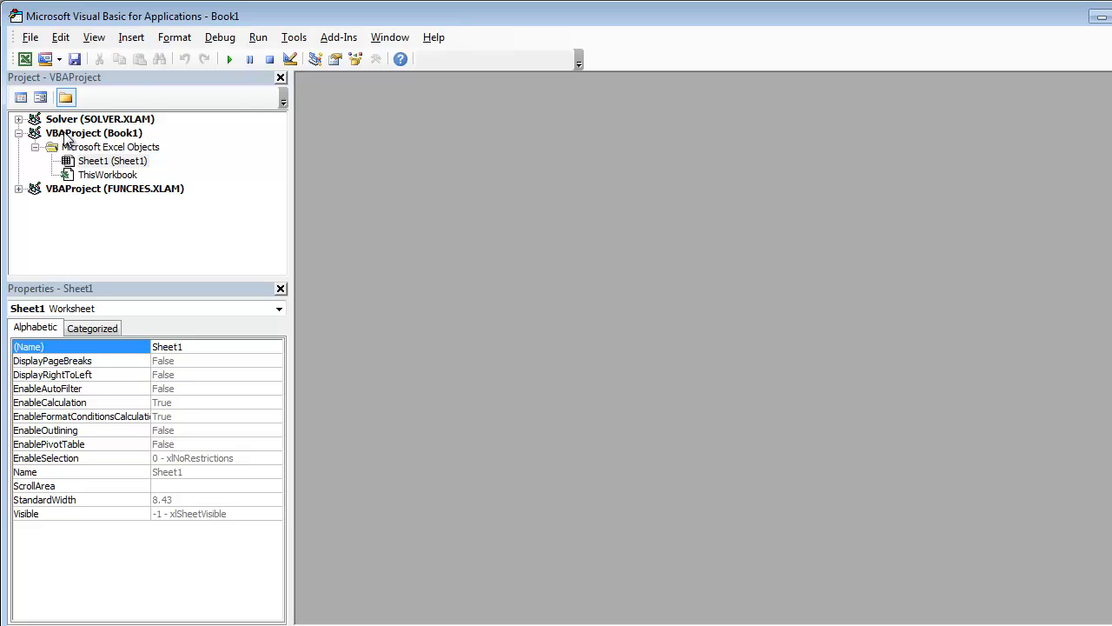
mouse_move(123, 139)
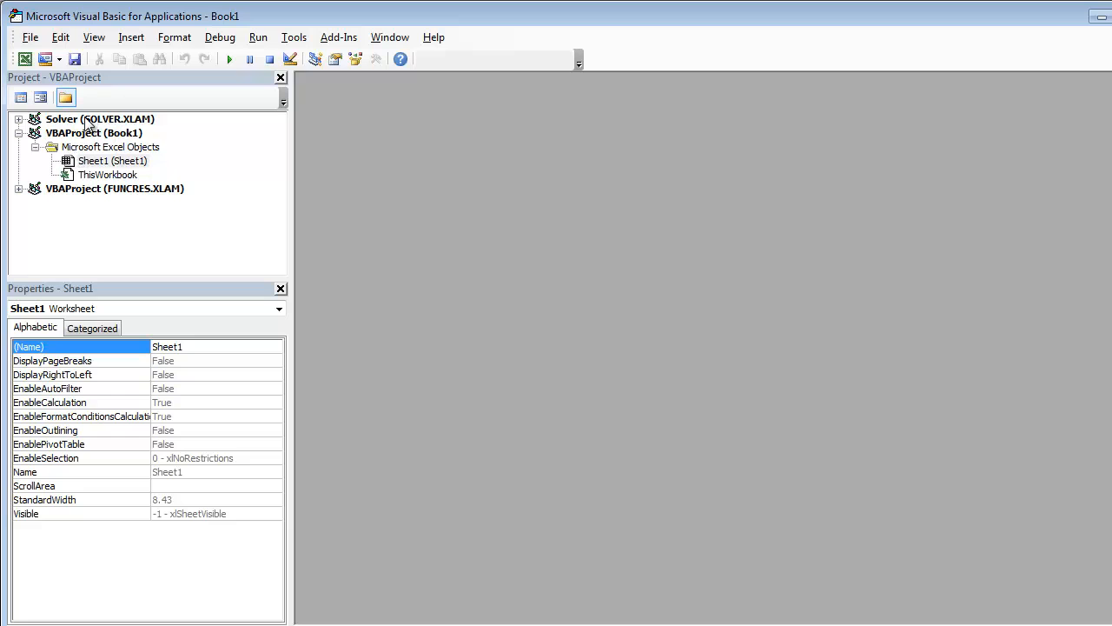
Insert a new code module into the Book1 VBA project
click(138, 38)
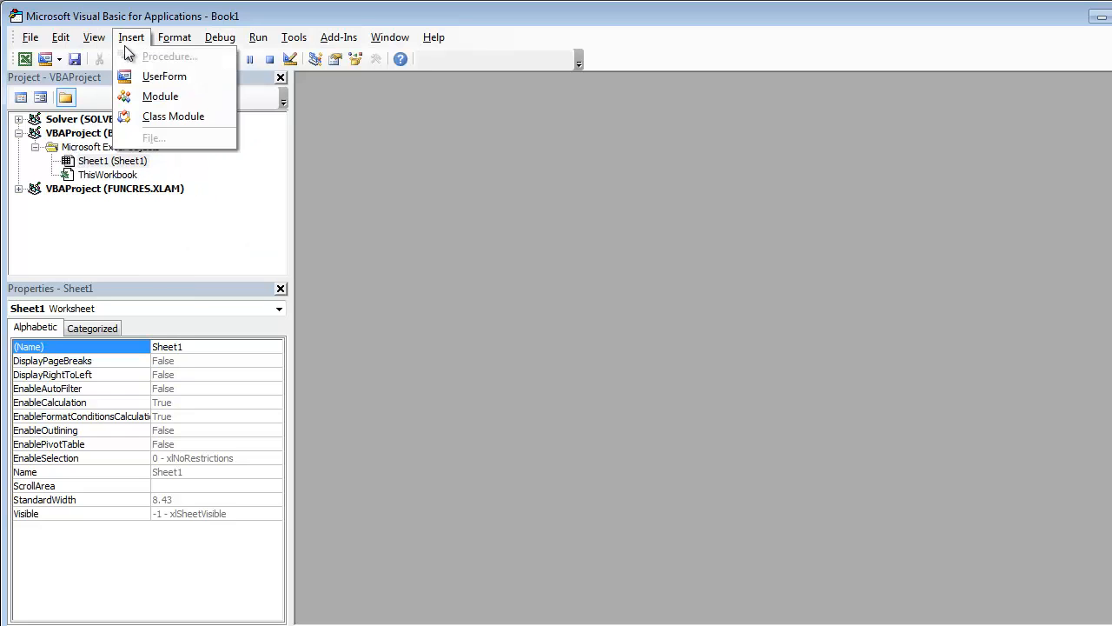
click(160, 96)
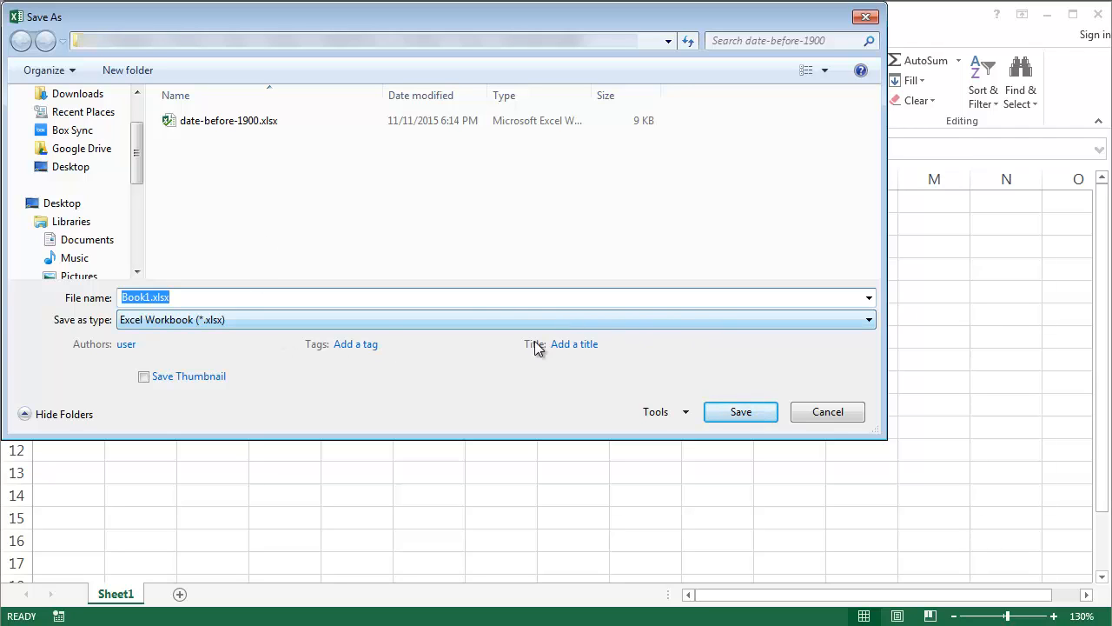
mouse_move(228, 327)
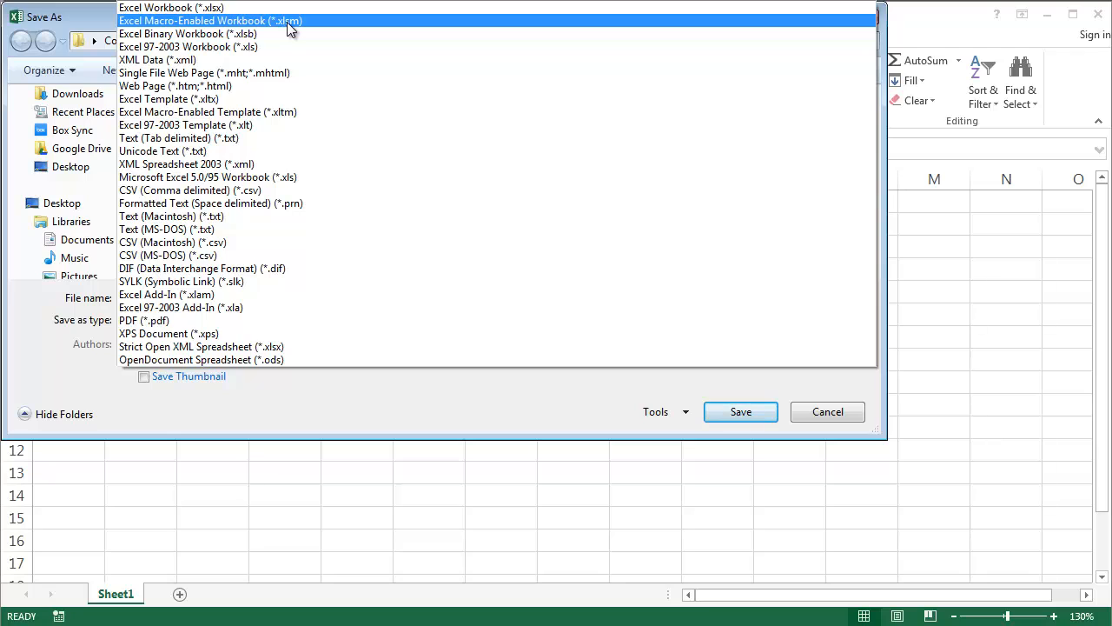
Save Book1 as the Excel Macro-Enabled Workbook Book1.xlsm
click(216, 19)
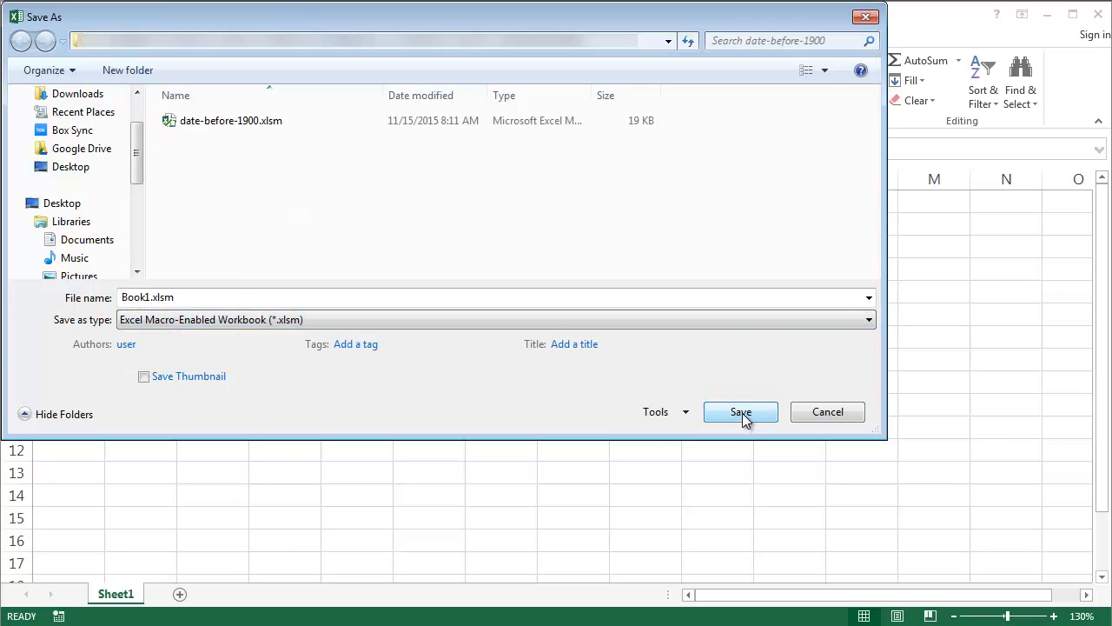
click(739, 411)
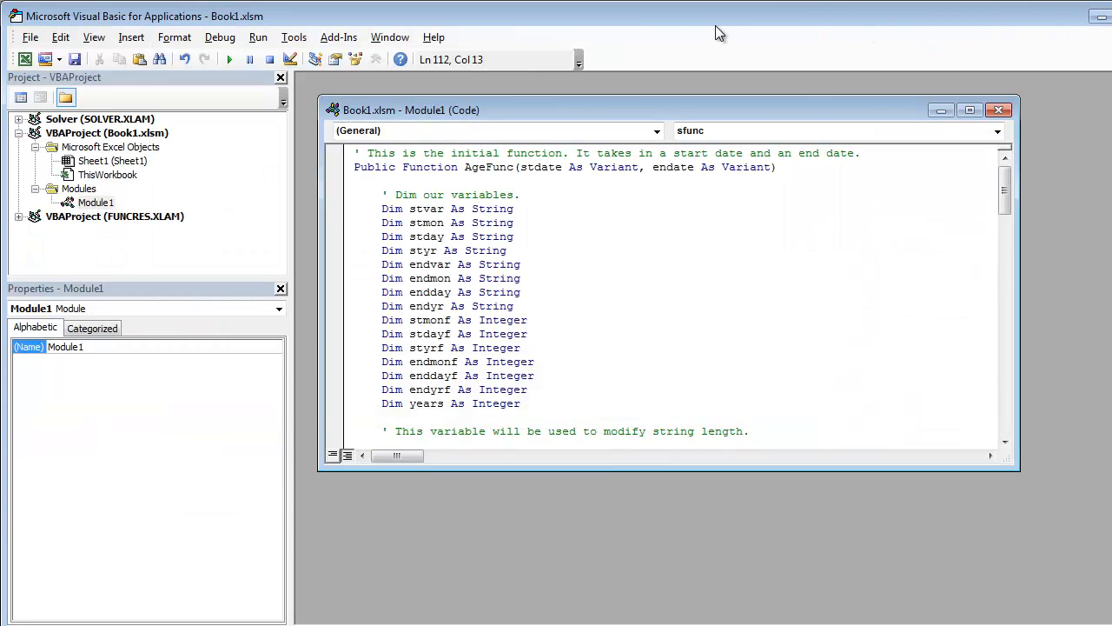
mouse_move(82, 38)
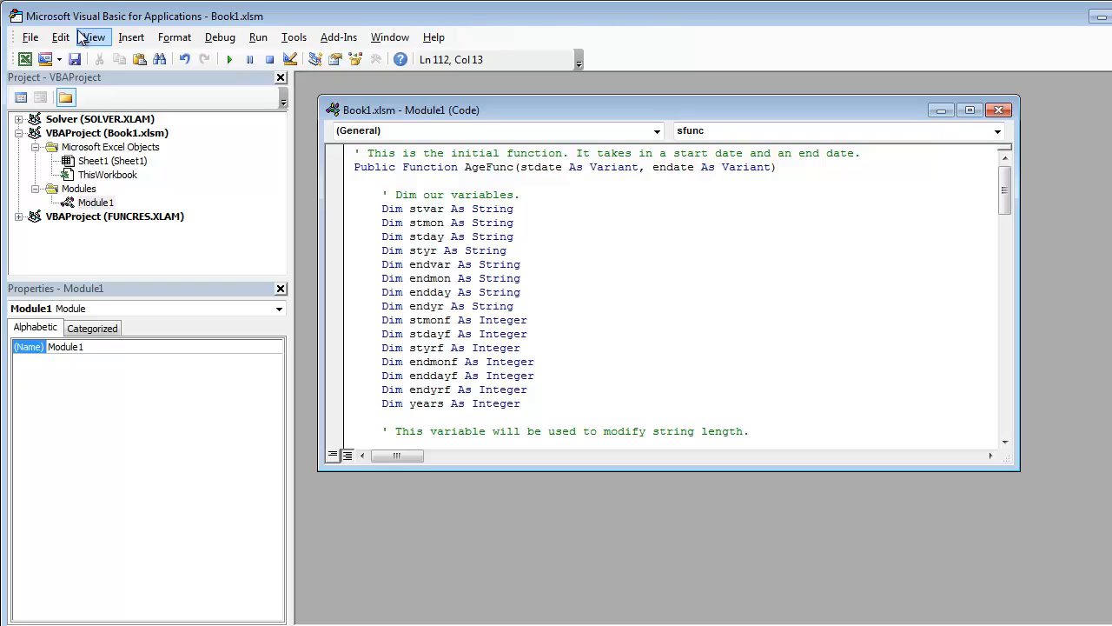
click(37, 37)
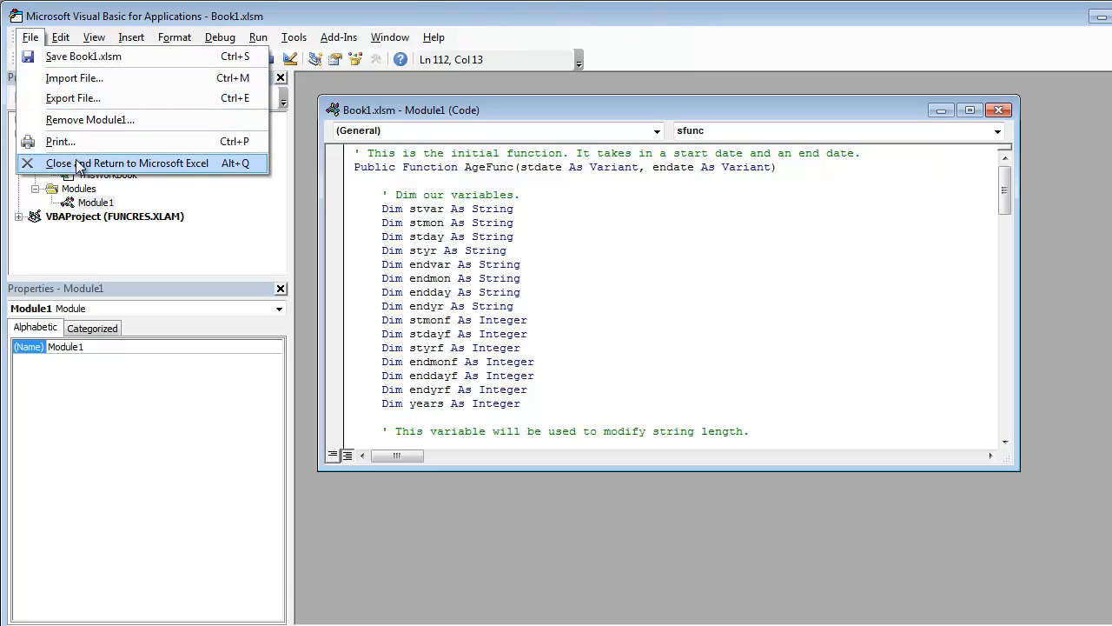
Return to Excel and enter =AgeFunc(A5,B5) in C5, giving 100 years
click(128, 163)
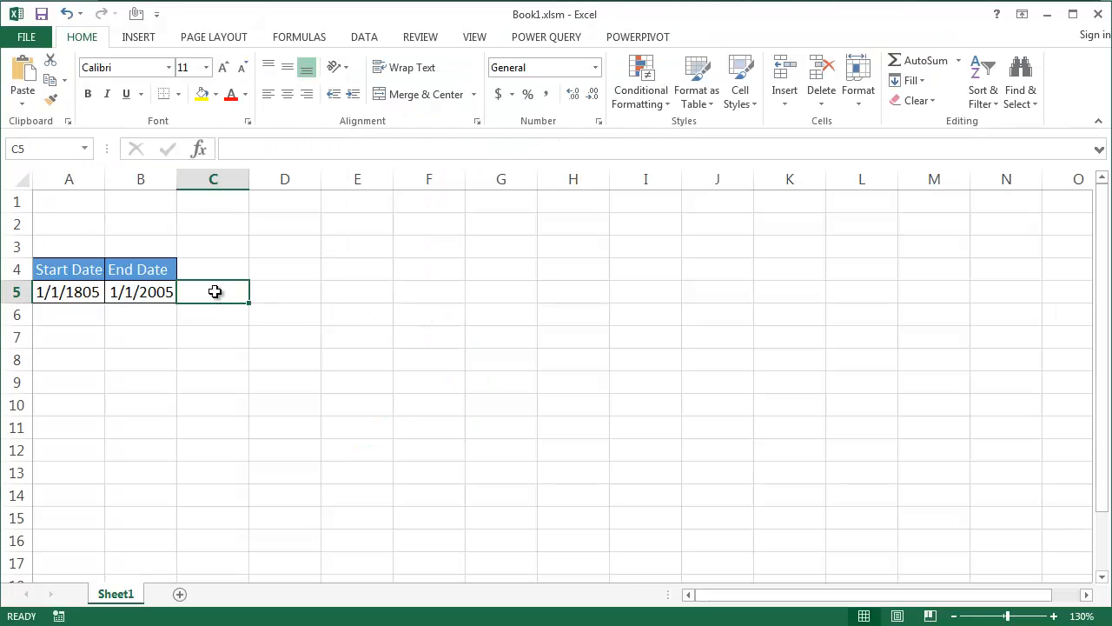
mouse_move(213, 295)
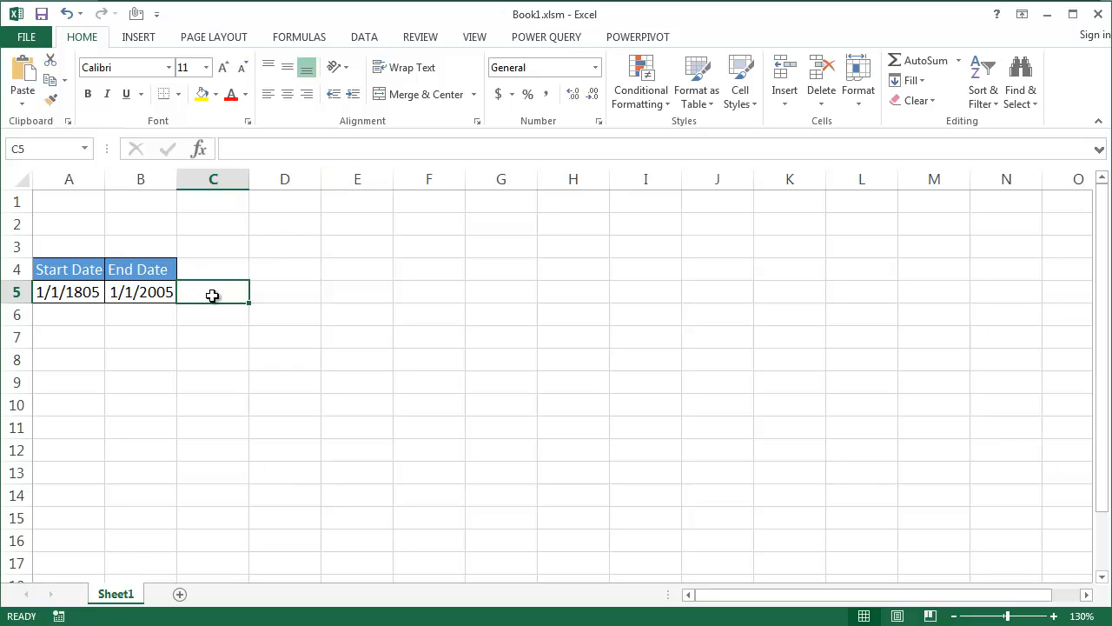
text(=)
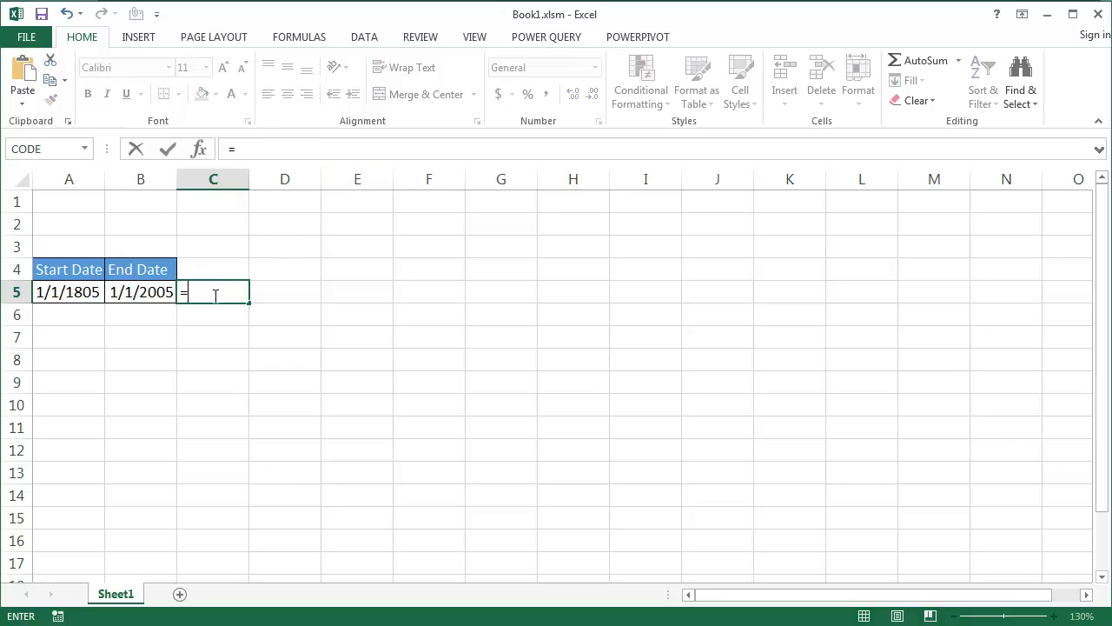
text(ag)
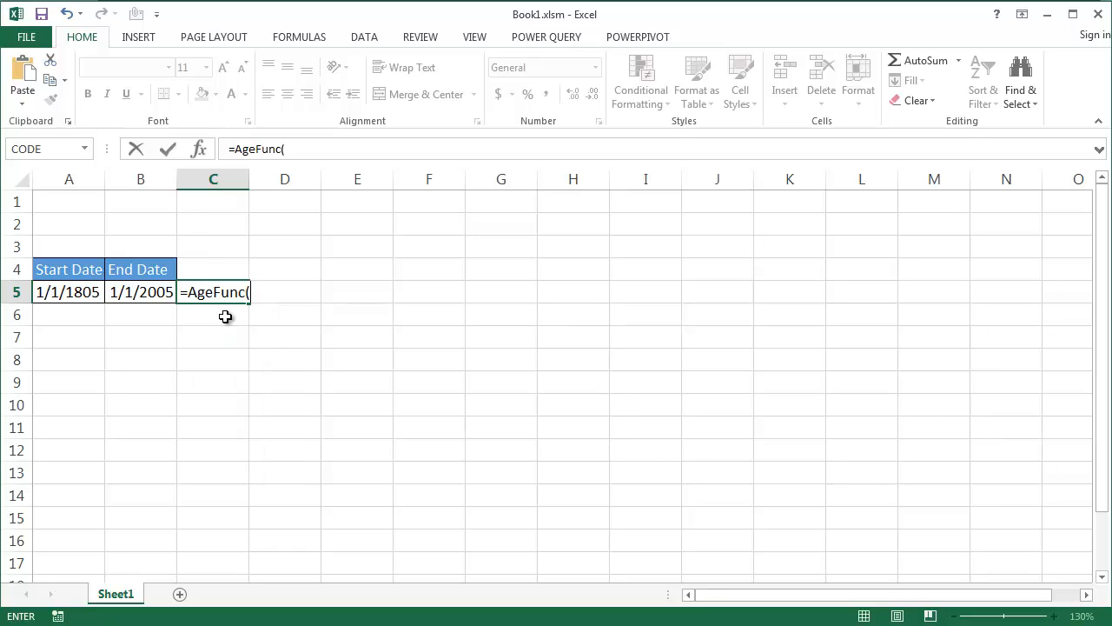
mouse_move(69, 292)
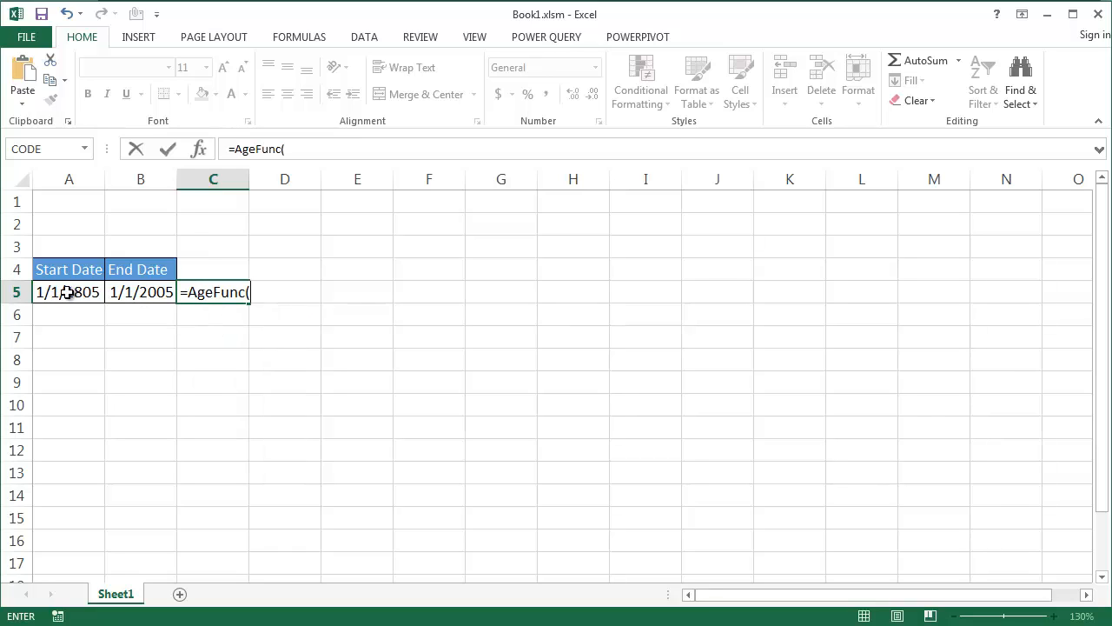
click(68, 292)
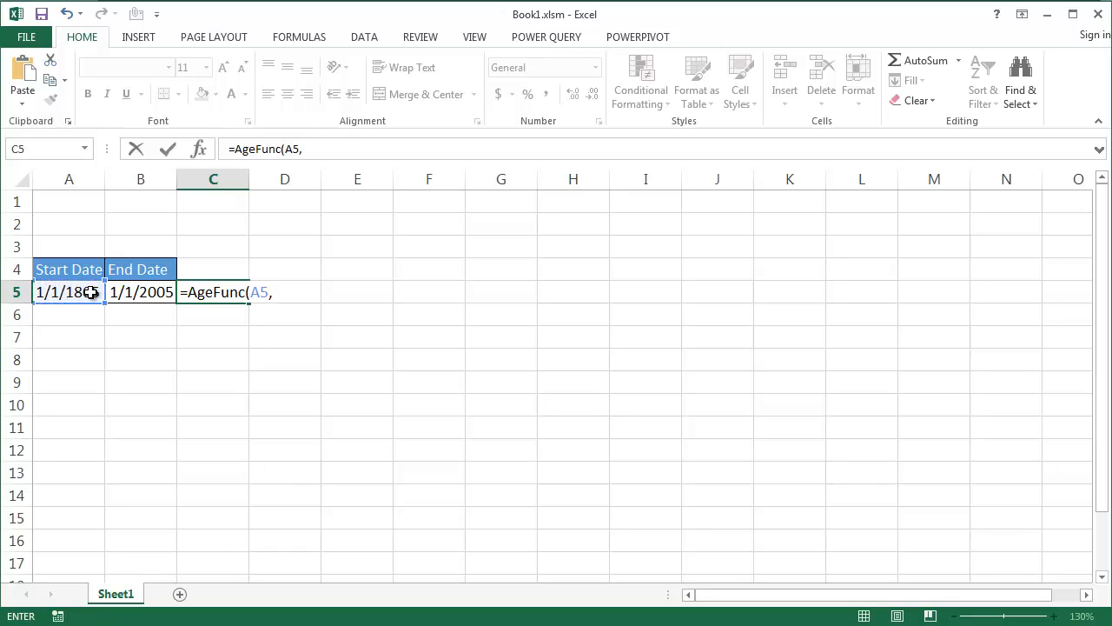
click(140, 292)
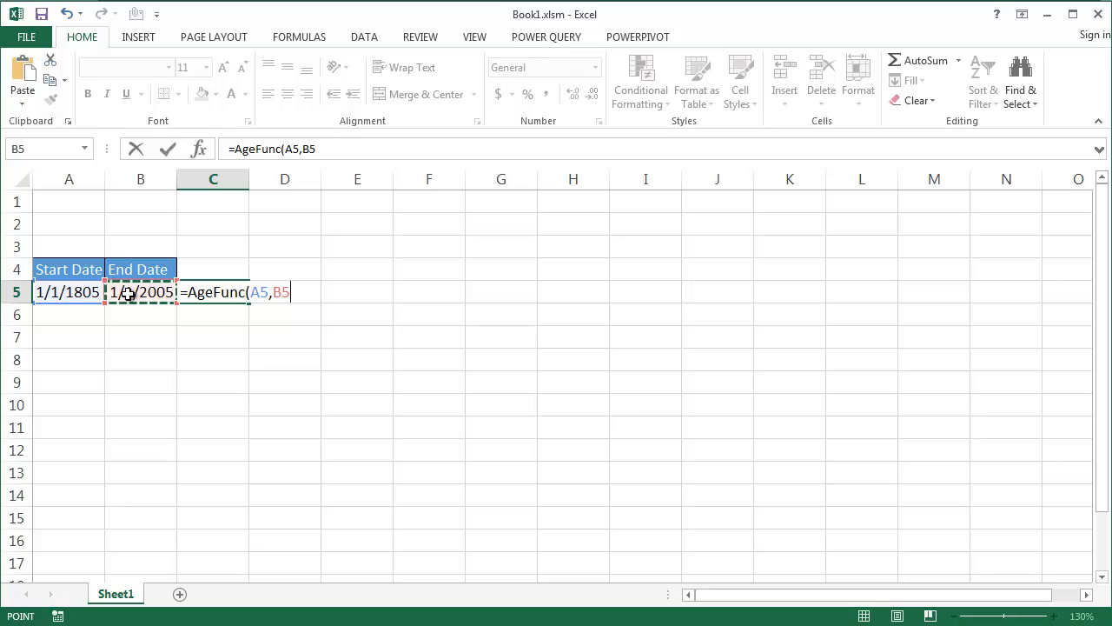
key(Enter)
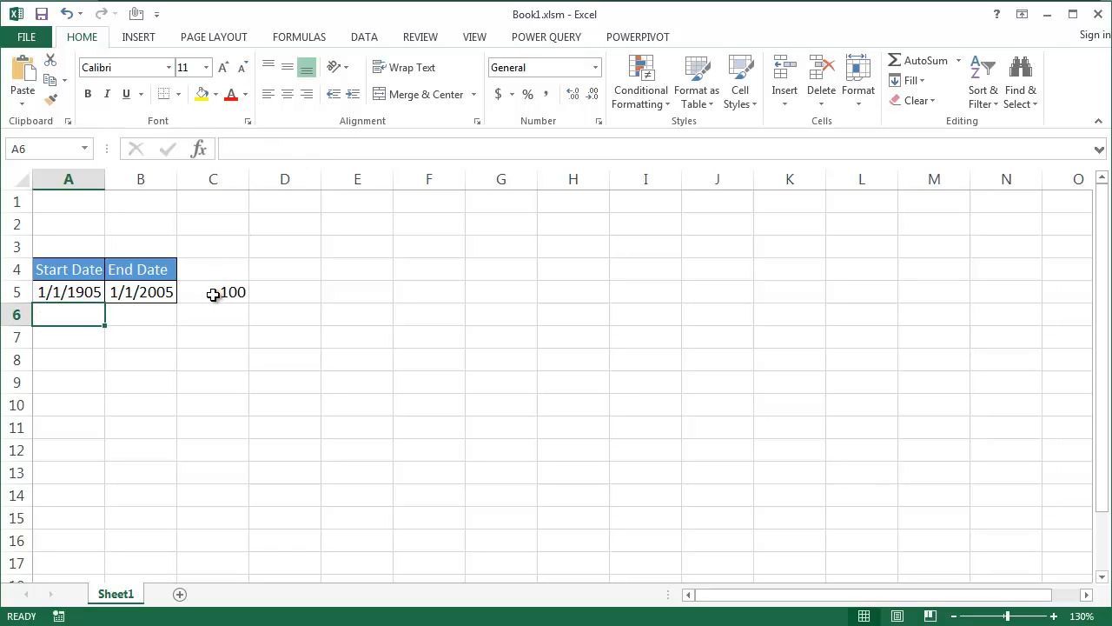
mouse_move(273, 336)
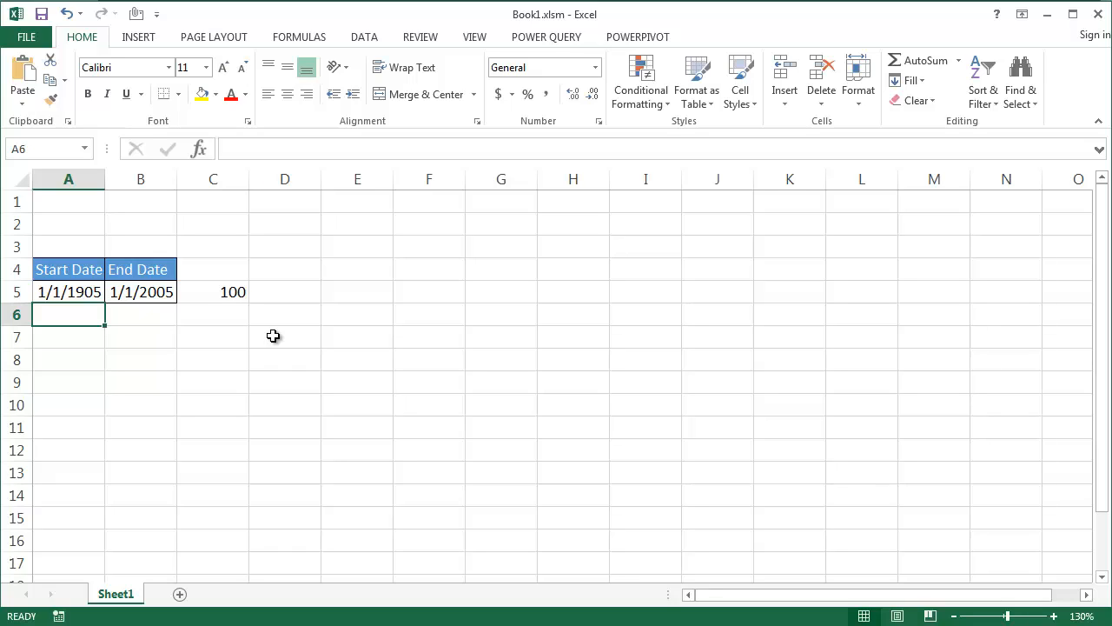
mouse_move(302, 313)
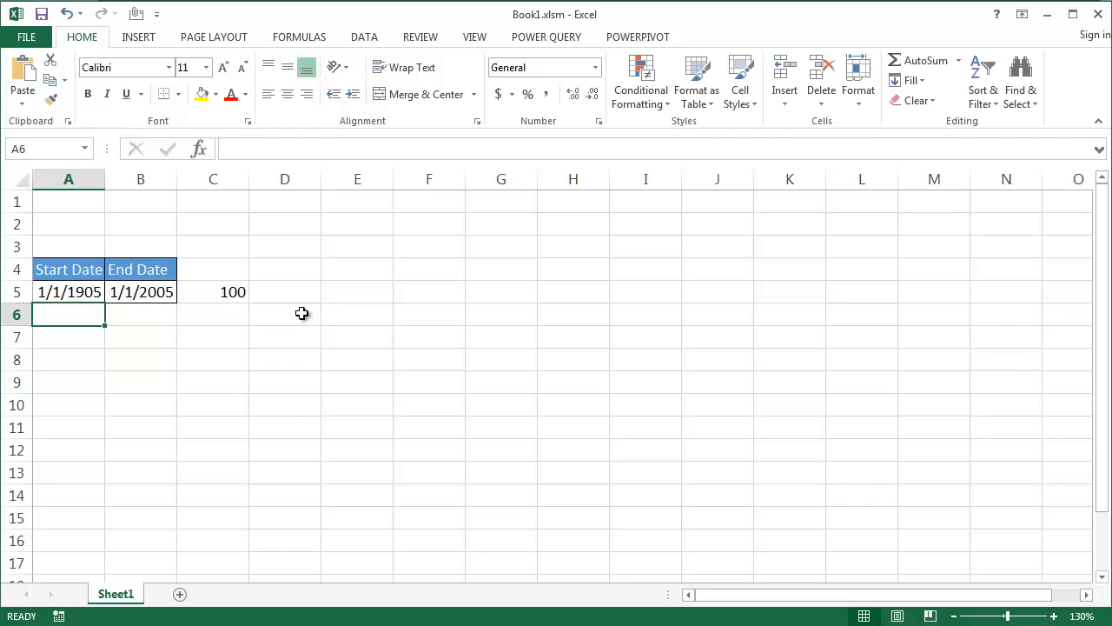
mouse_move(377, 297)
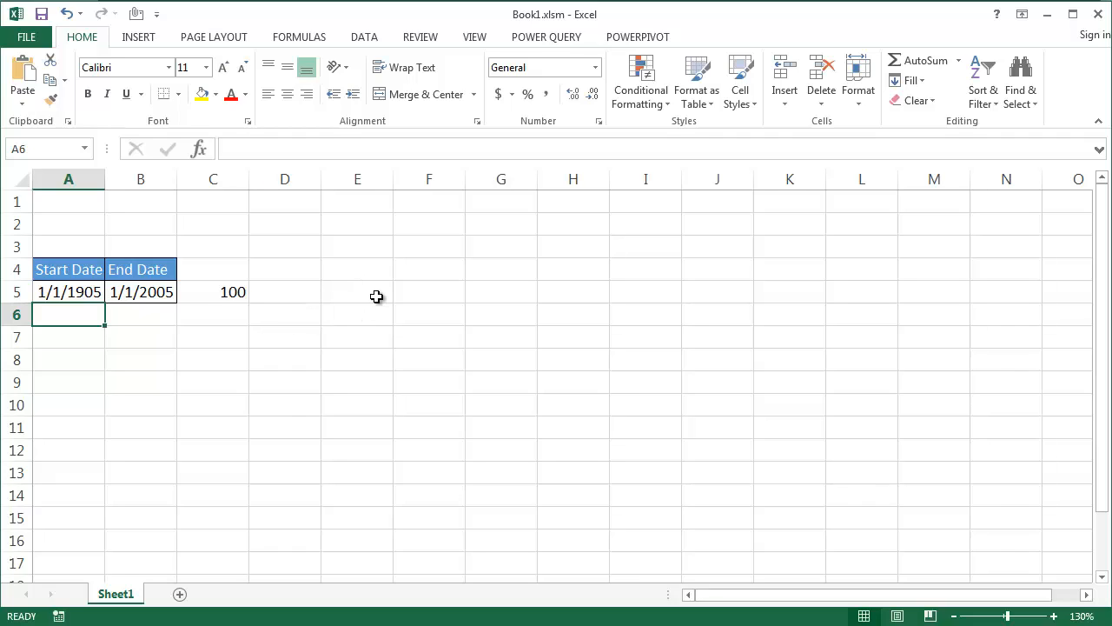